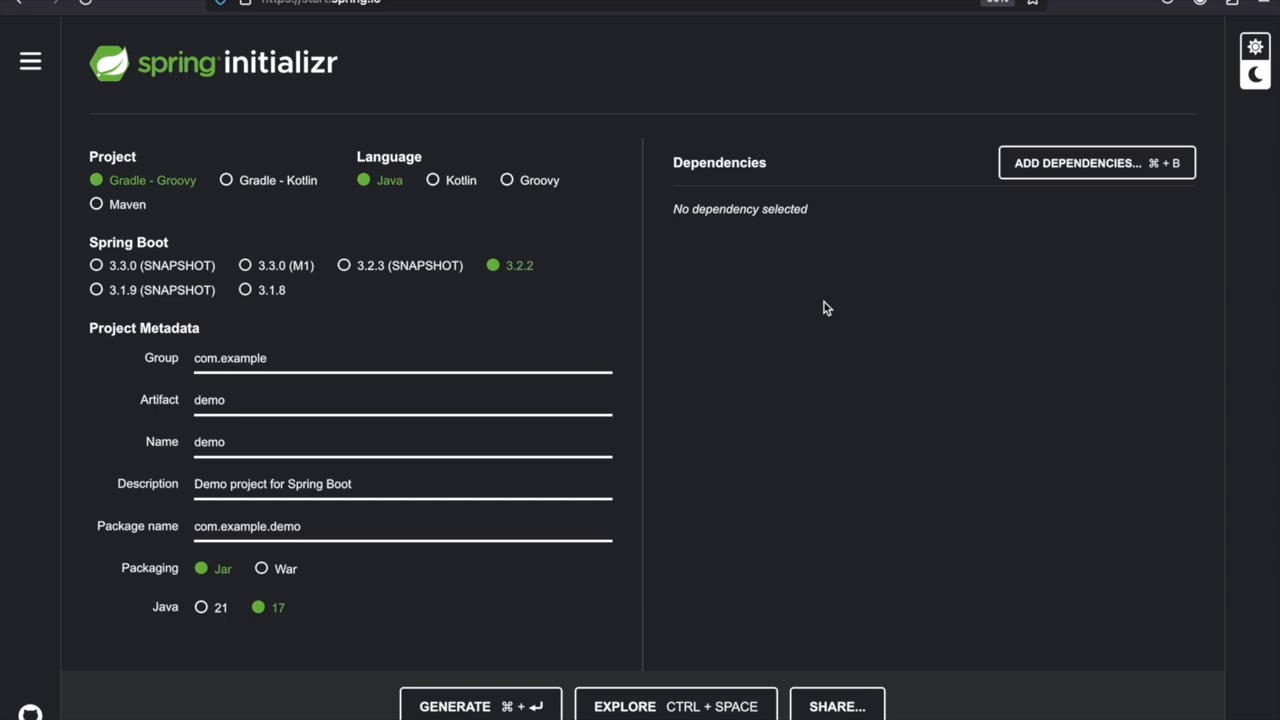
mouse_move(293, 229)
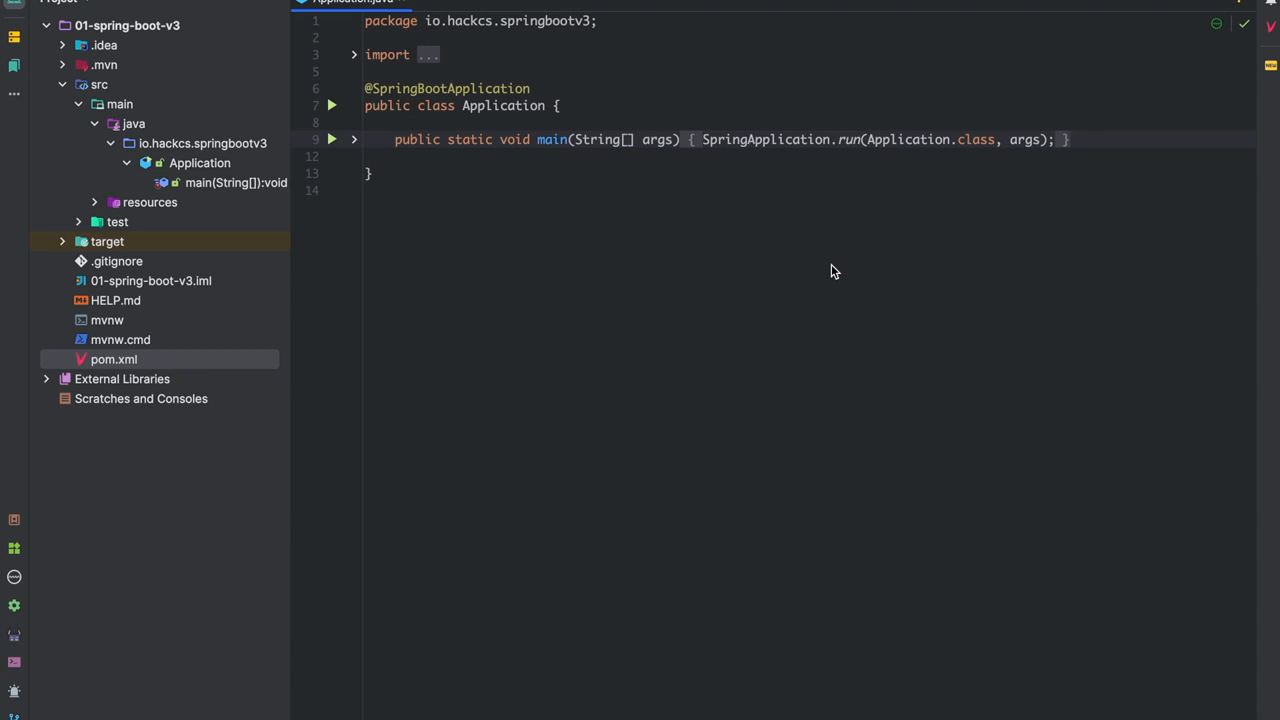
Step: Create a controller package under io.hackcs.springbootv3
left_click(1068, 139)
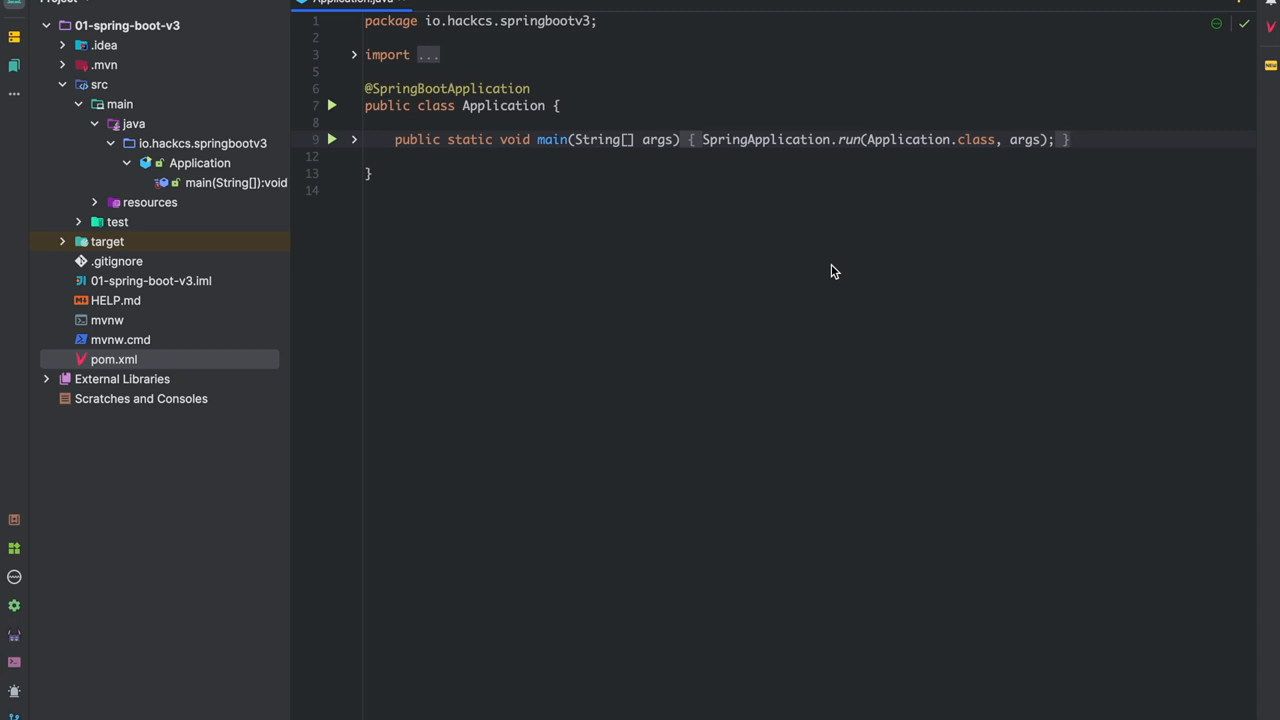
mouse_move(512, 93)
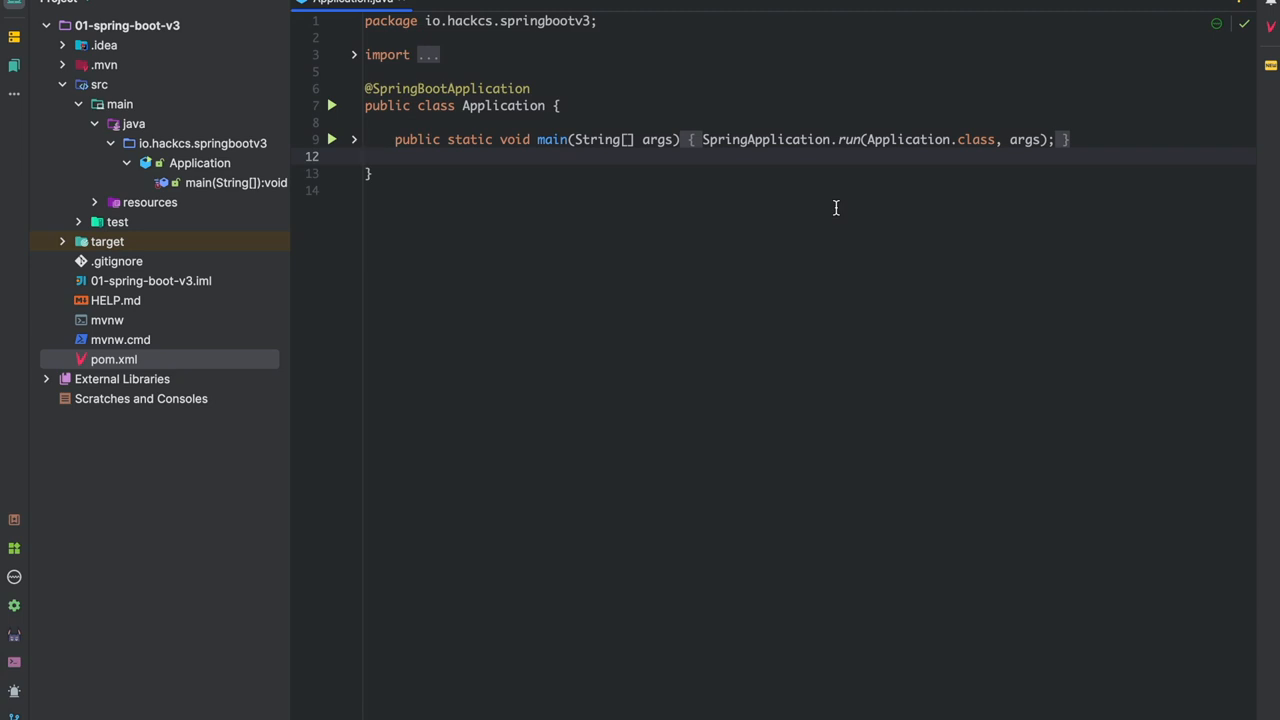
left_click(367, 156)
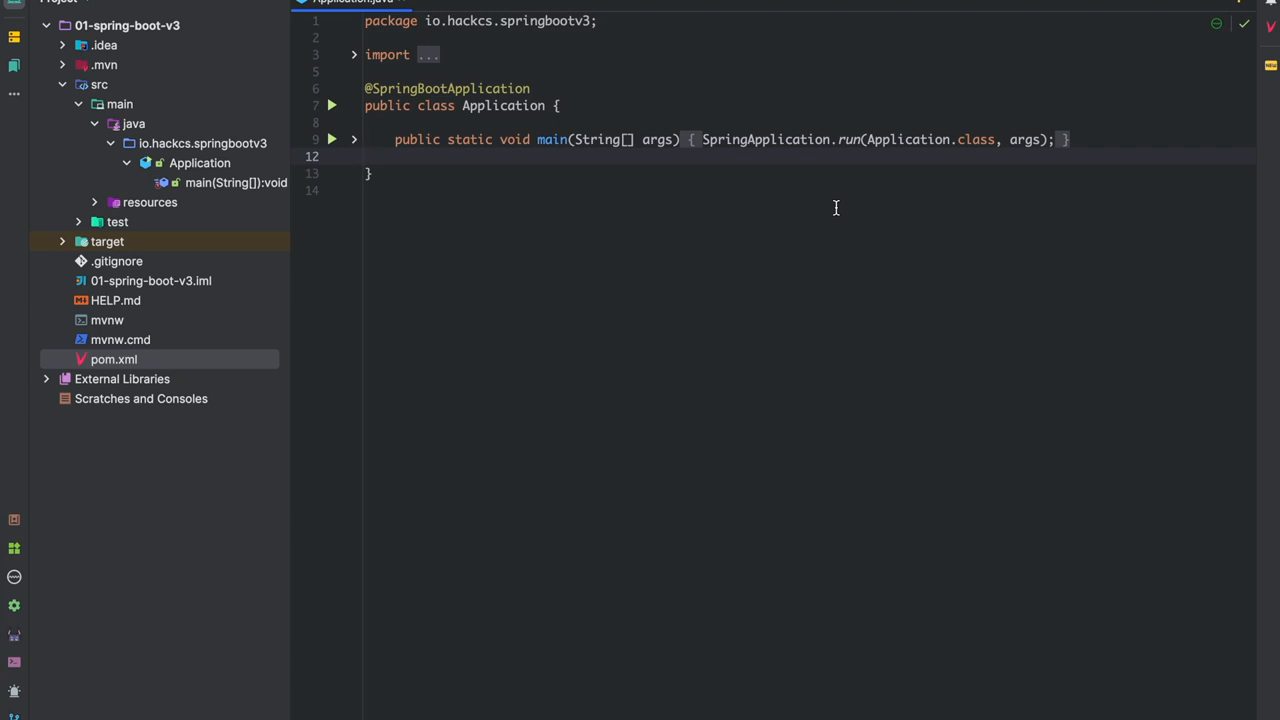
left_click(367, 156)
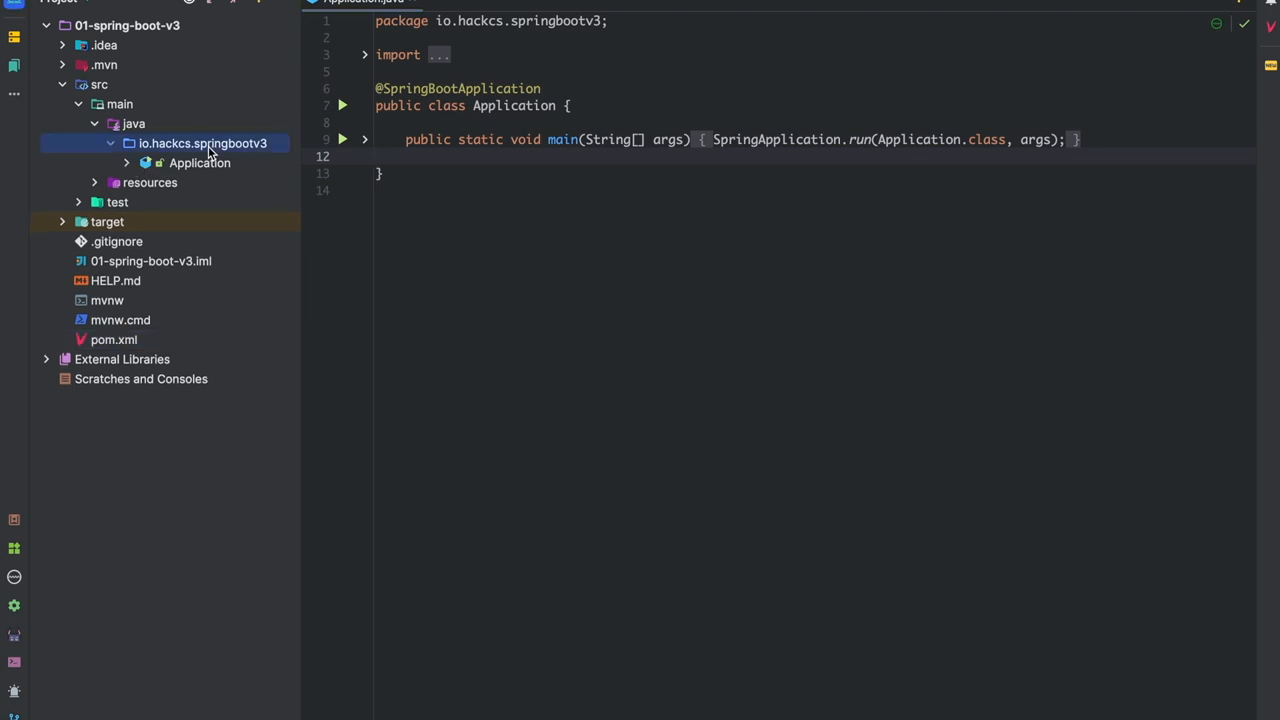
right_click(200, 143)
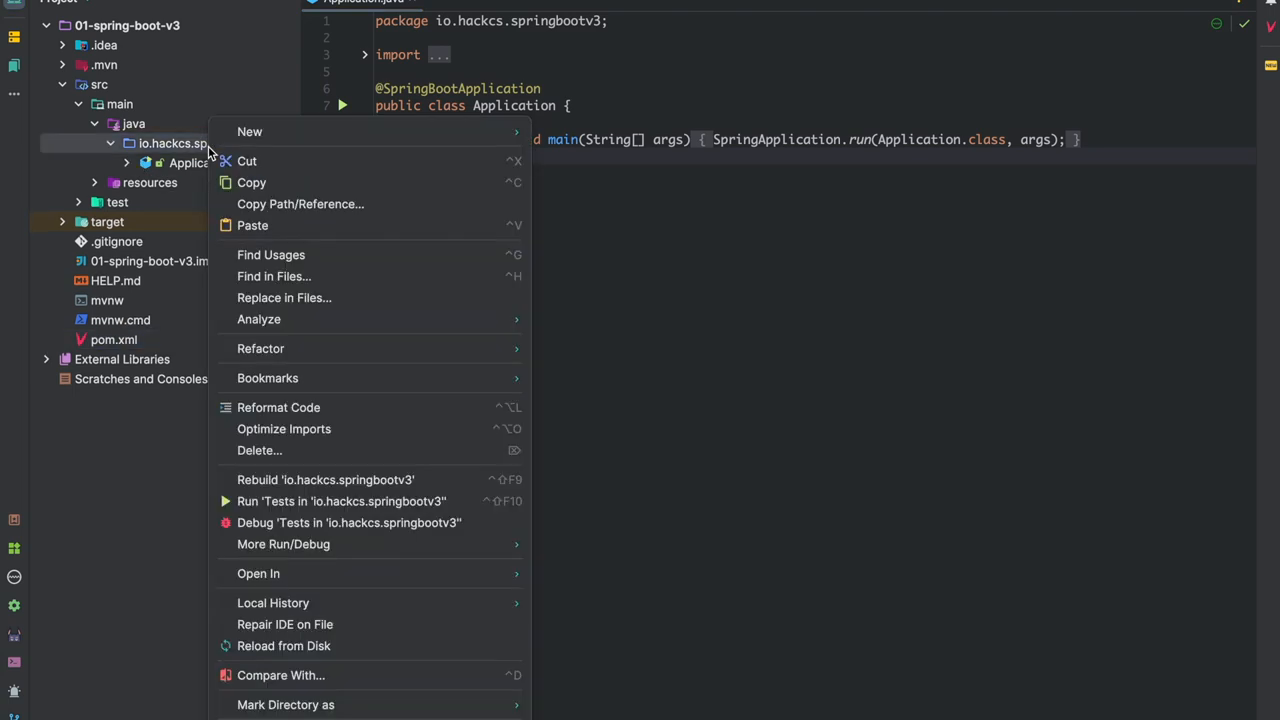
left_click(249, 131)
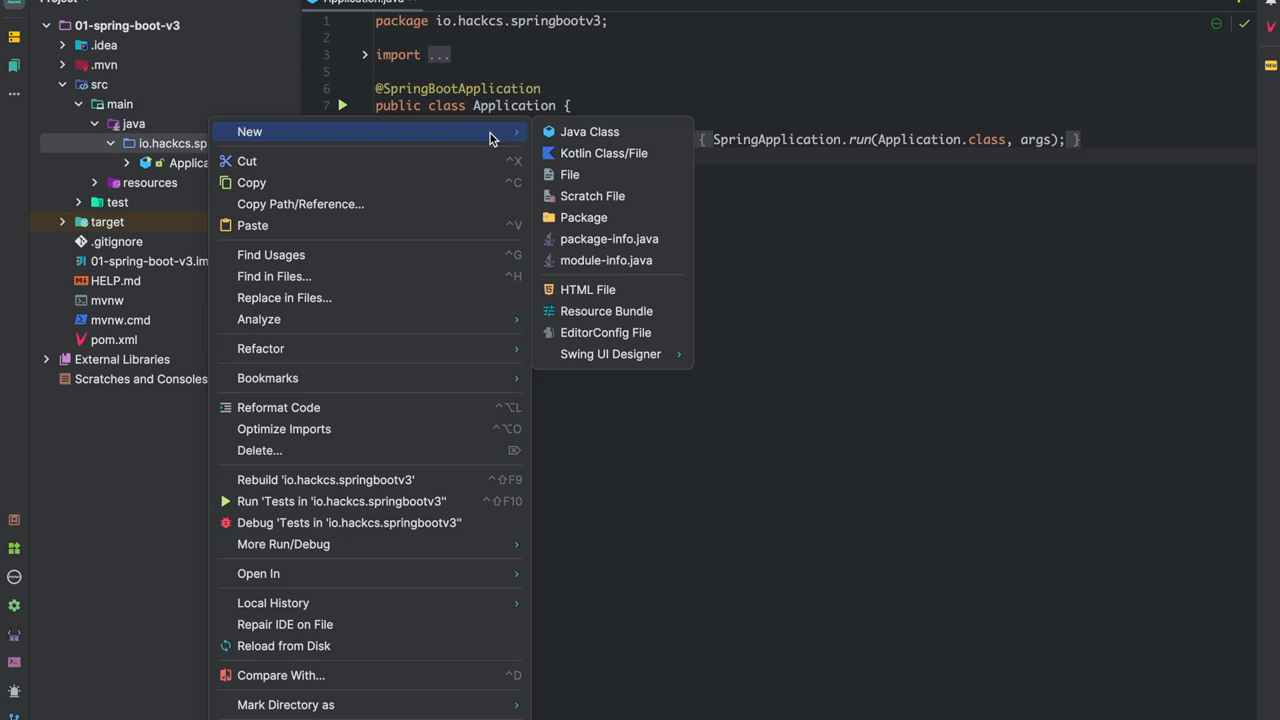
mouse_move(583, 217)
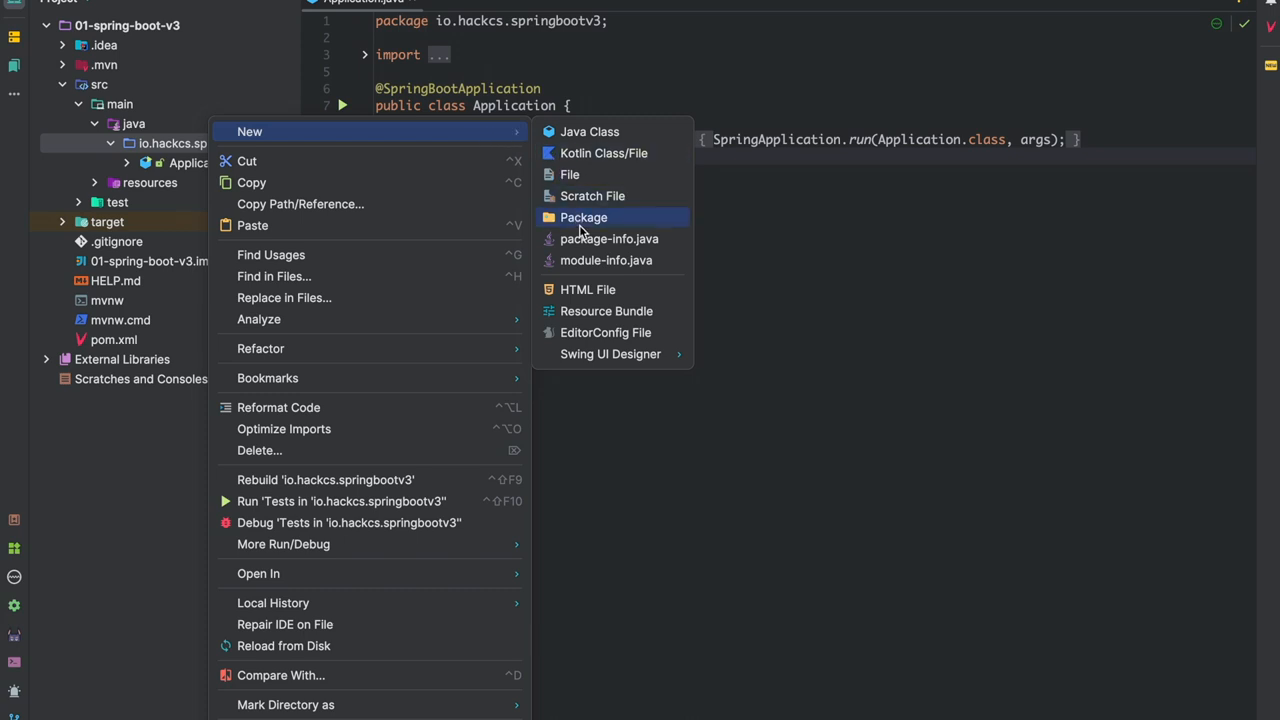
left_click(583, 217)
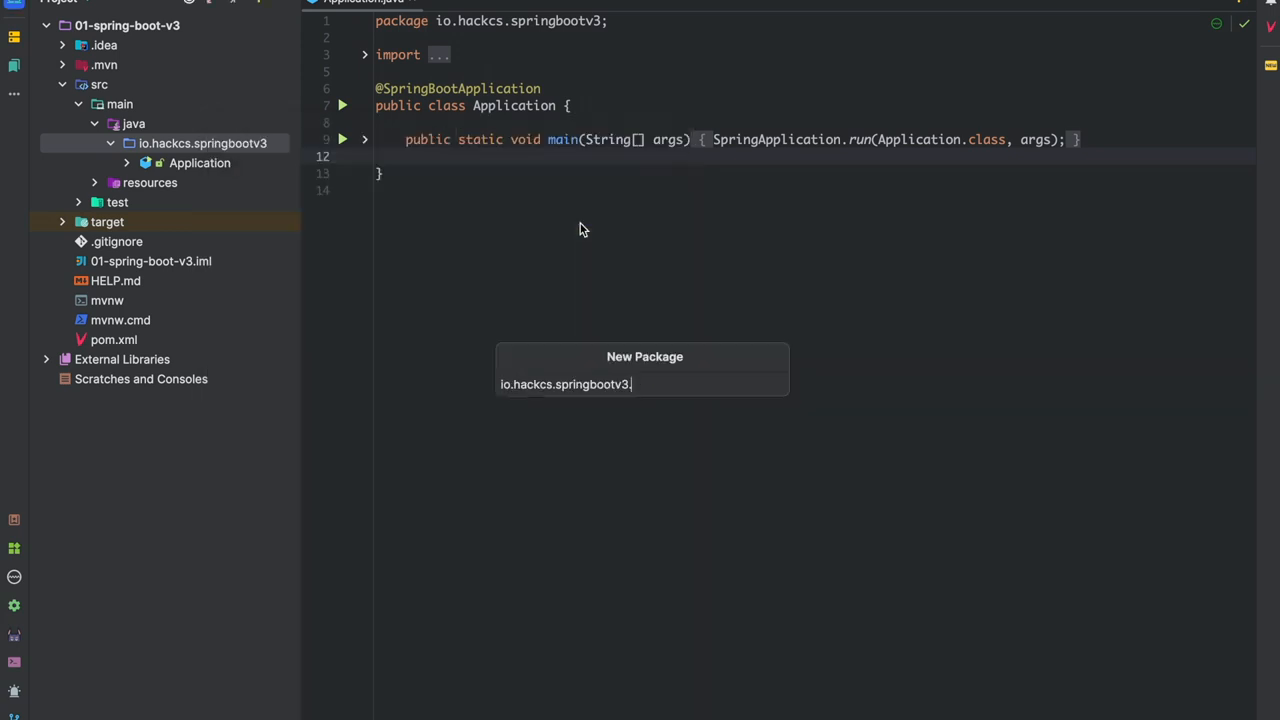
type("ctro")
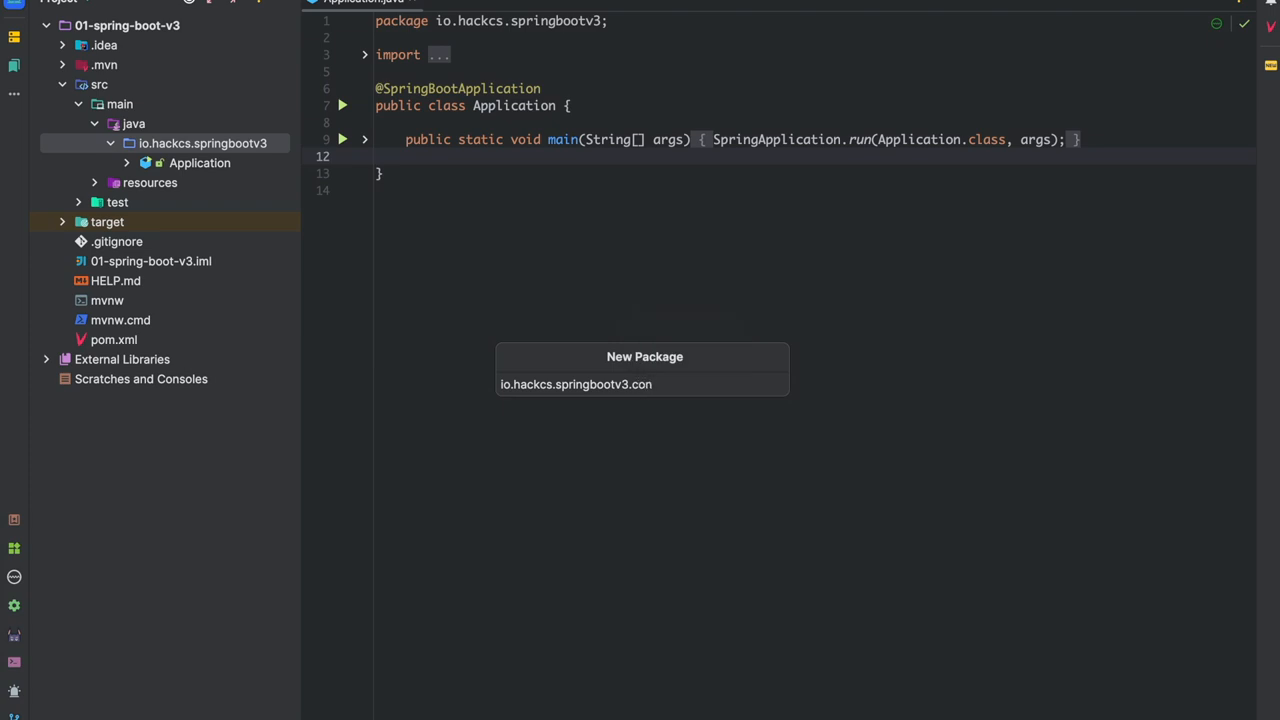
type("troller")
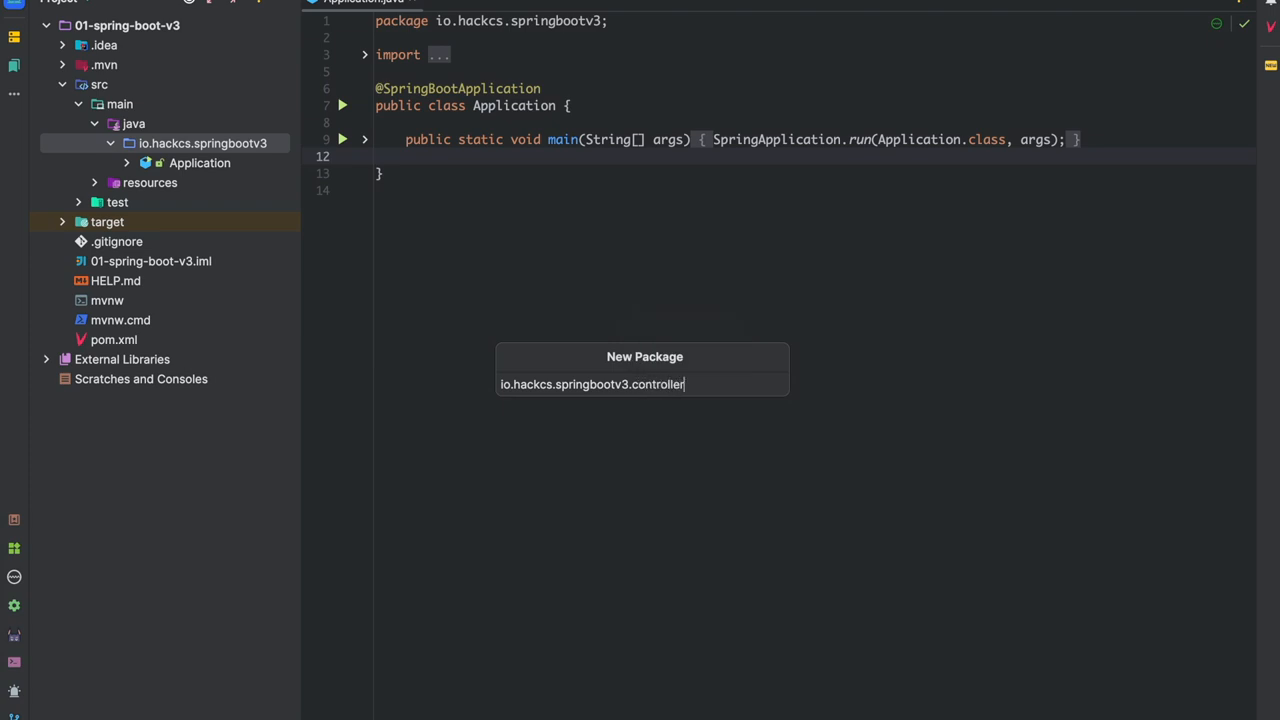
key("Return")
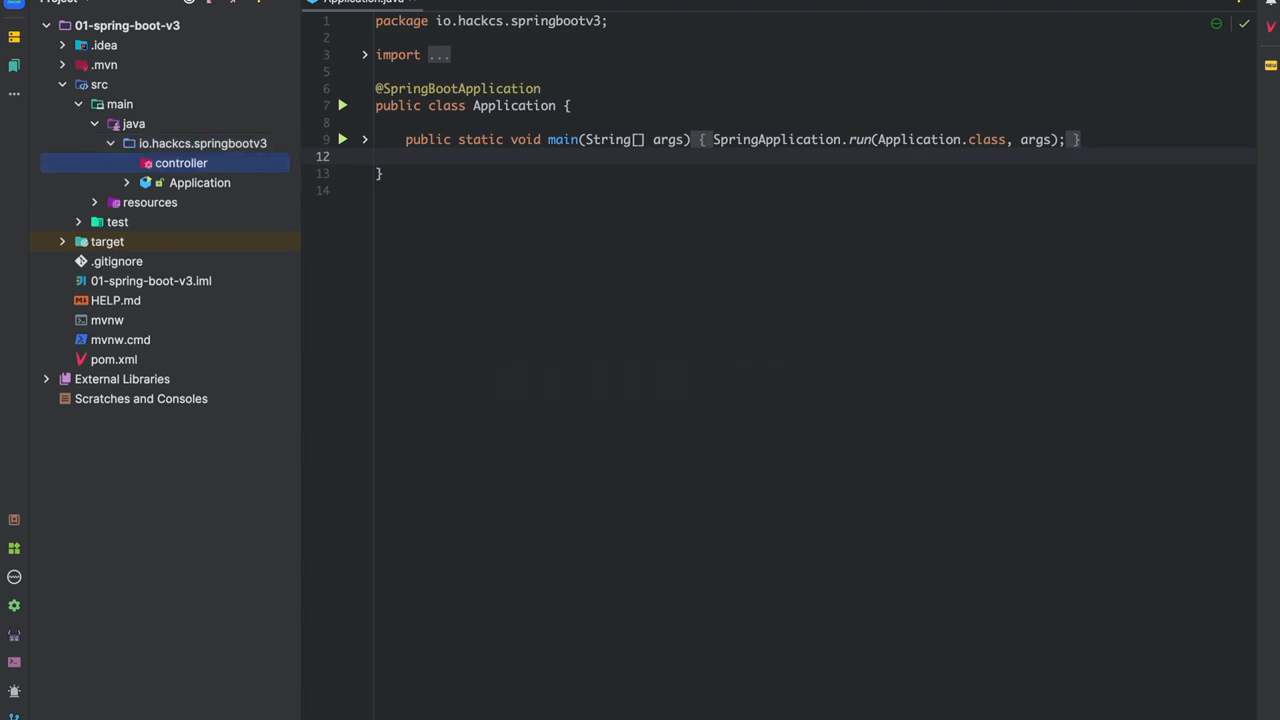
Step: Create a beans package under io.hackcs.springbootv3
left_click(202, 143)
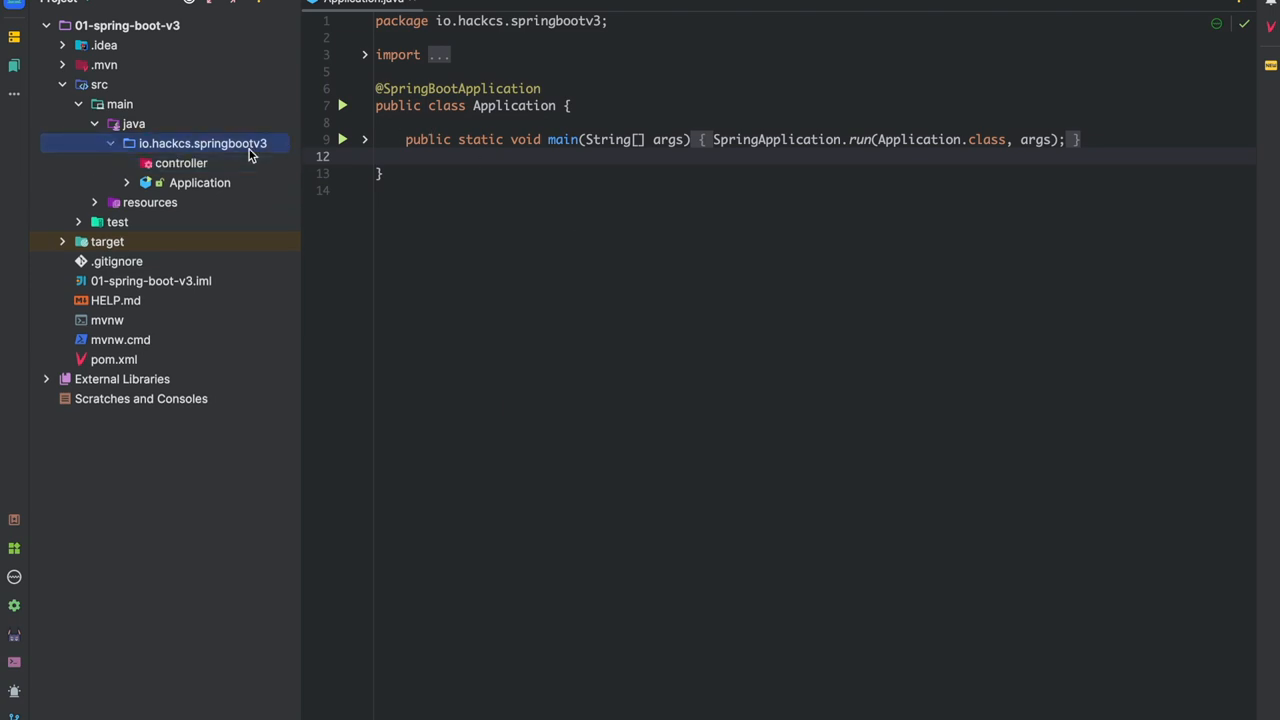
right_click(202, 142)
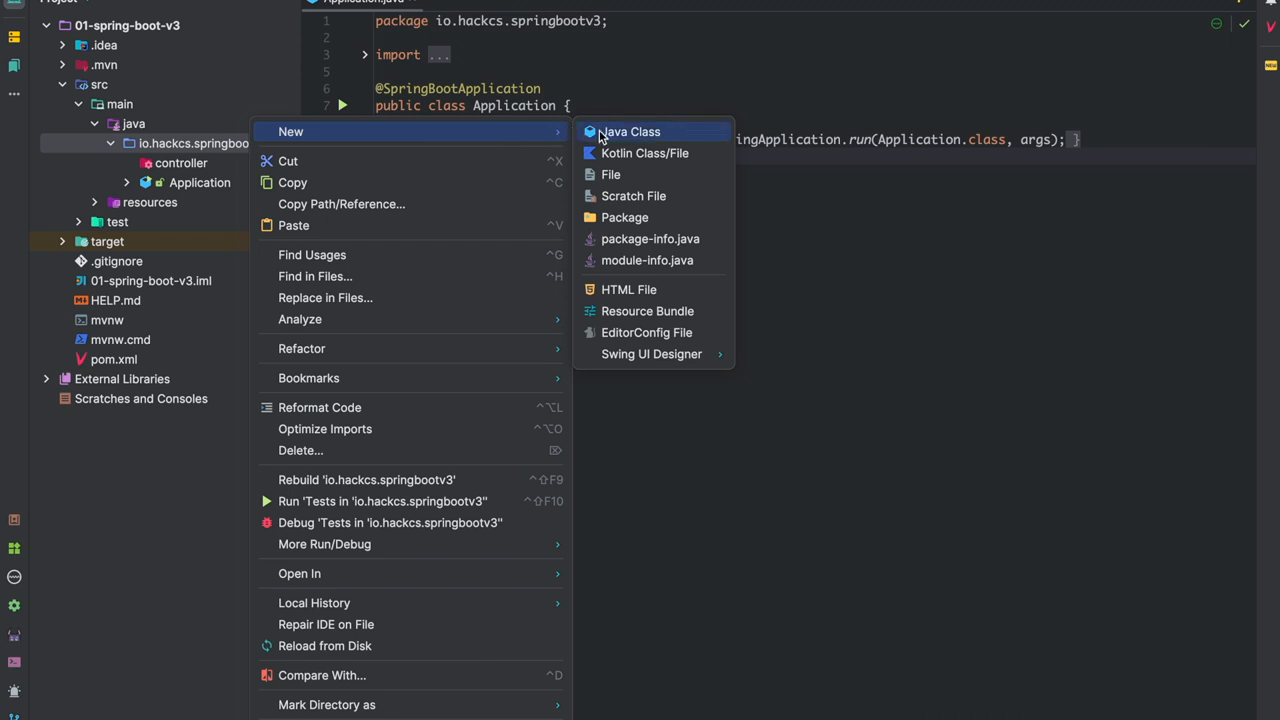
left_click(624, 217)
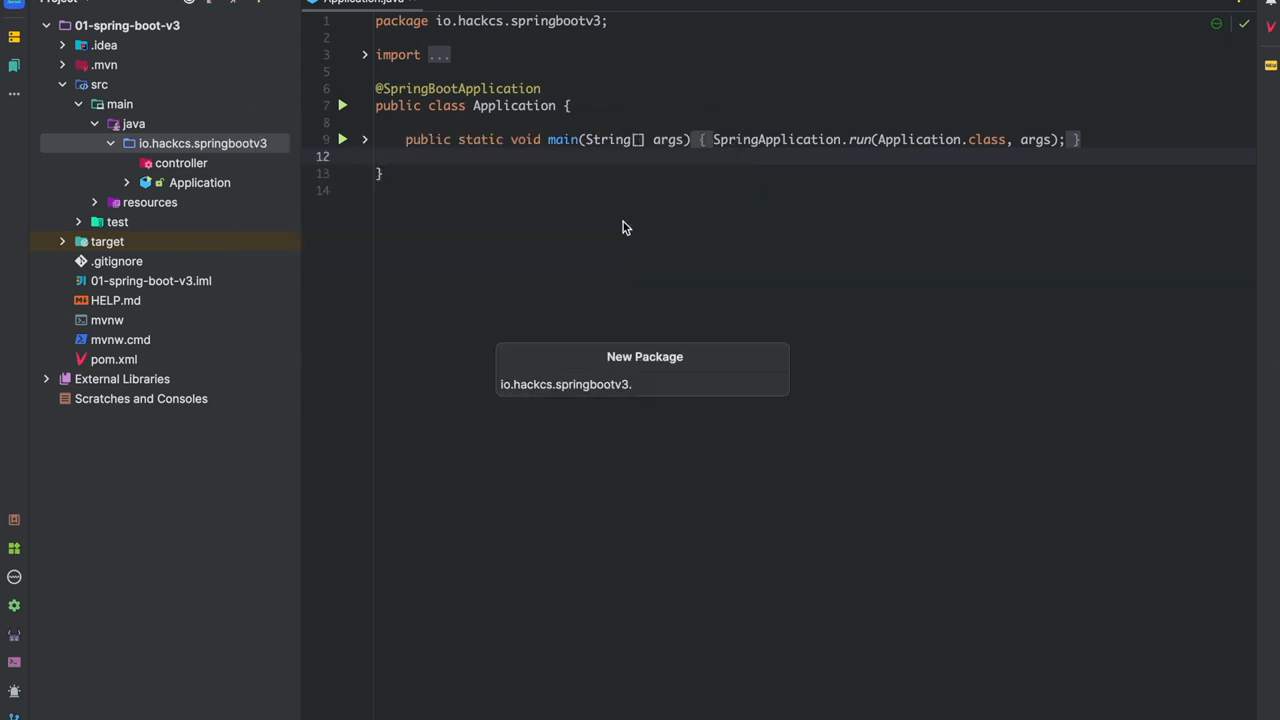
type("bean")
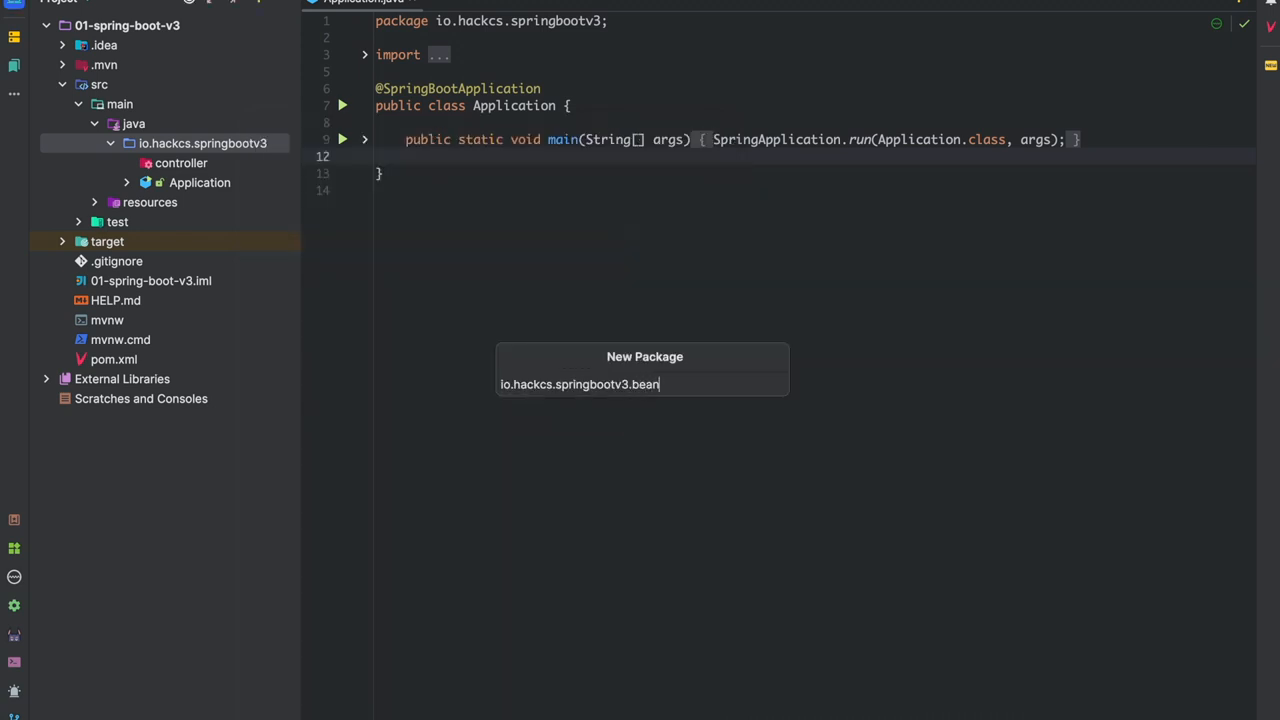
key("Return")
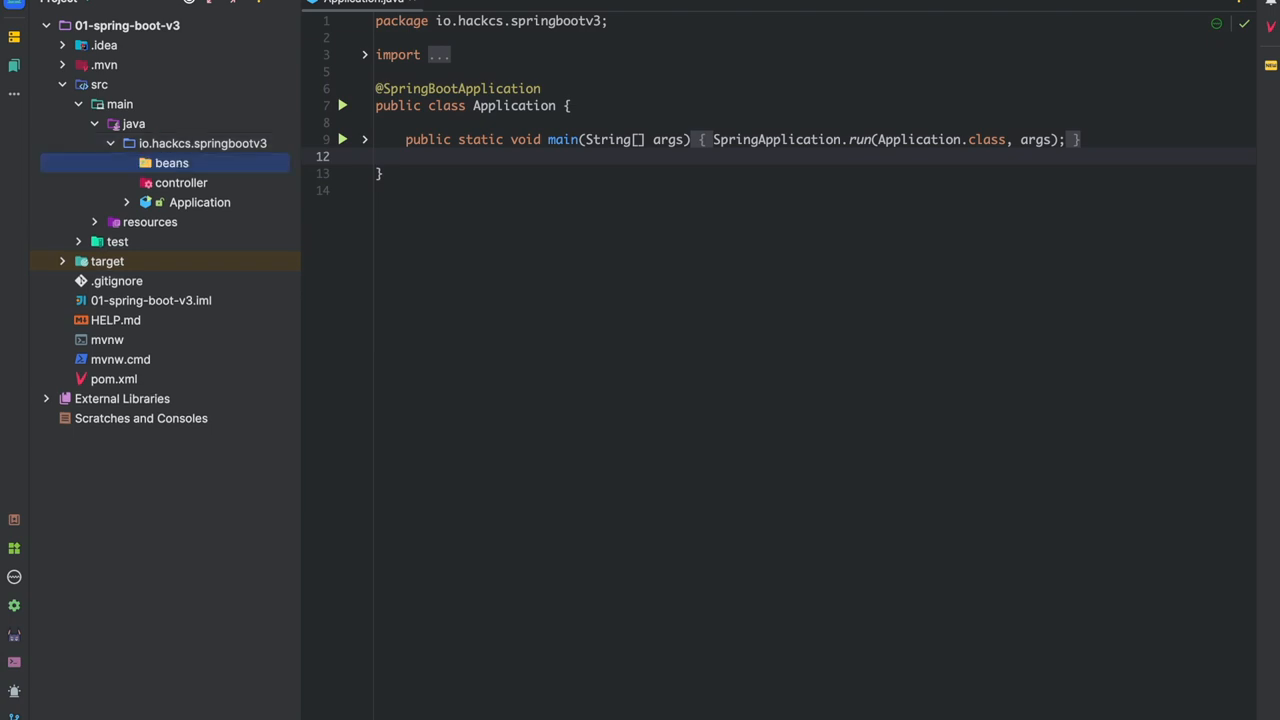
mouse_move(198, 193)
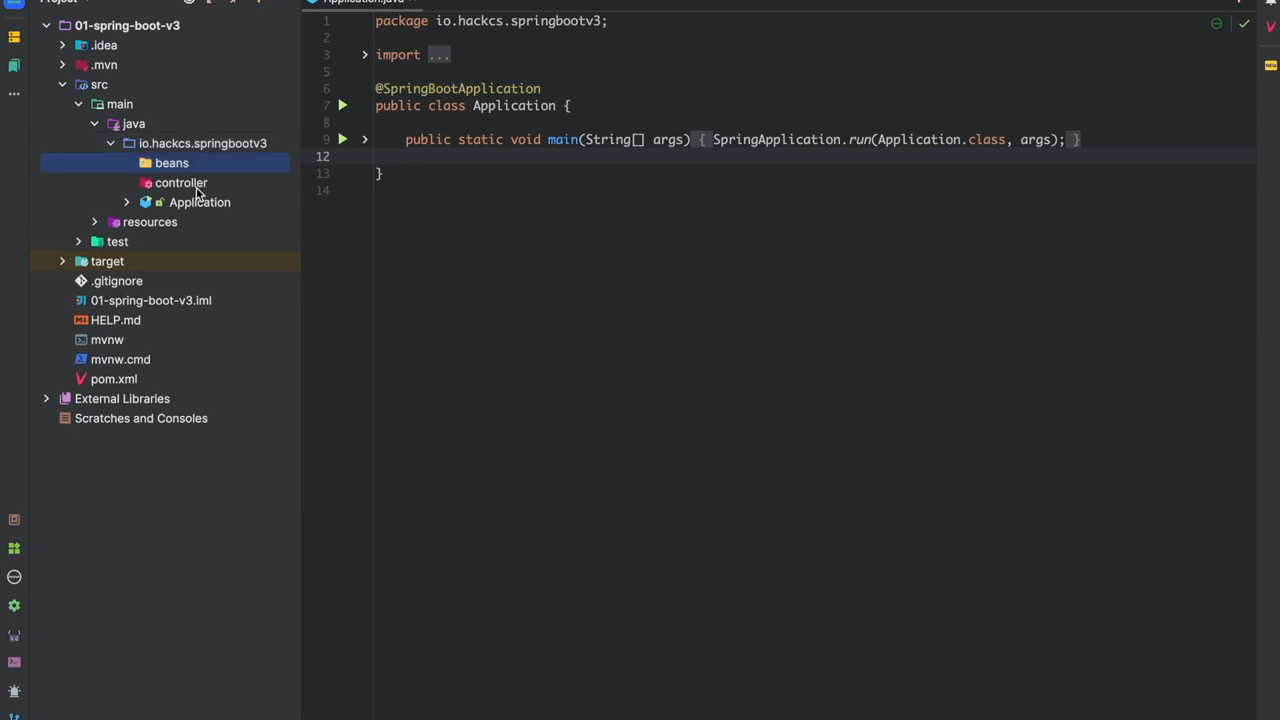
Step: Refactor-rename the controller package to controllers by appending 's'
right_click(181, 182)
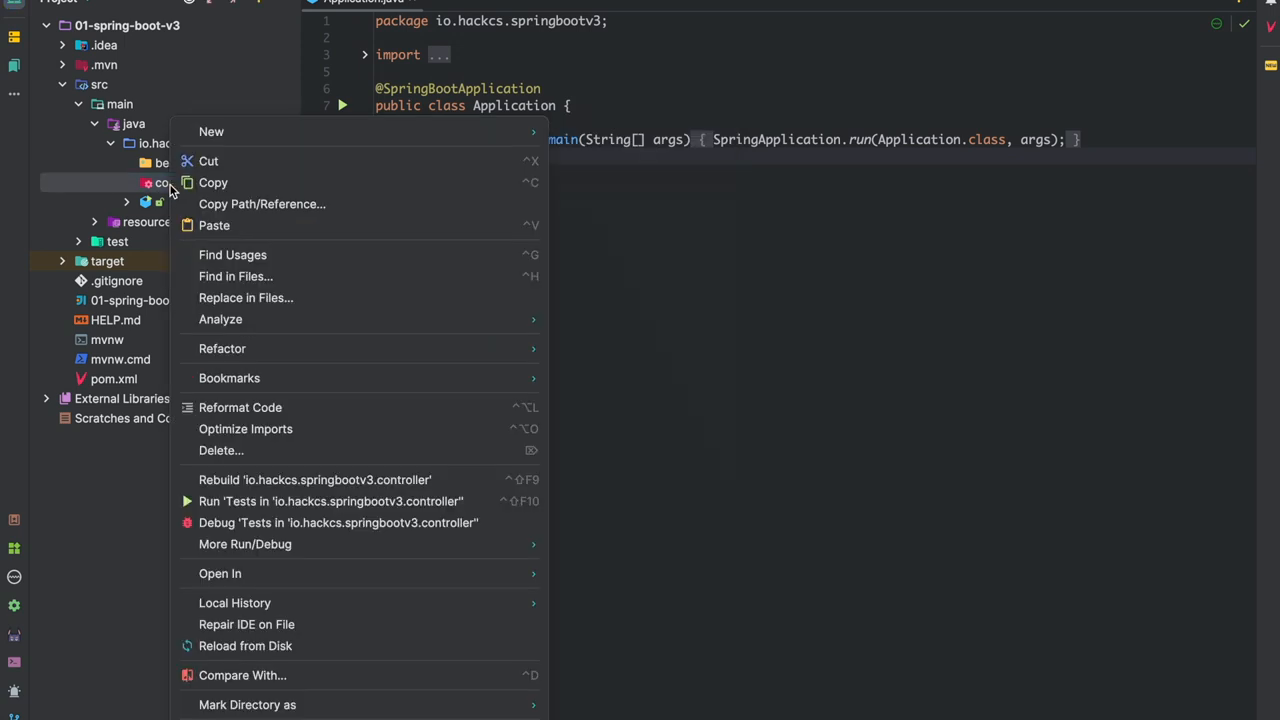
mouse_move(335, 348)
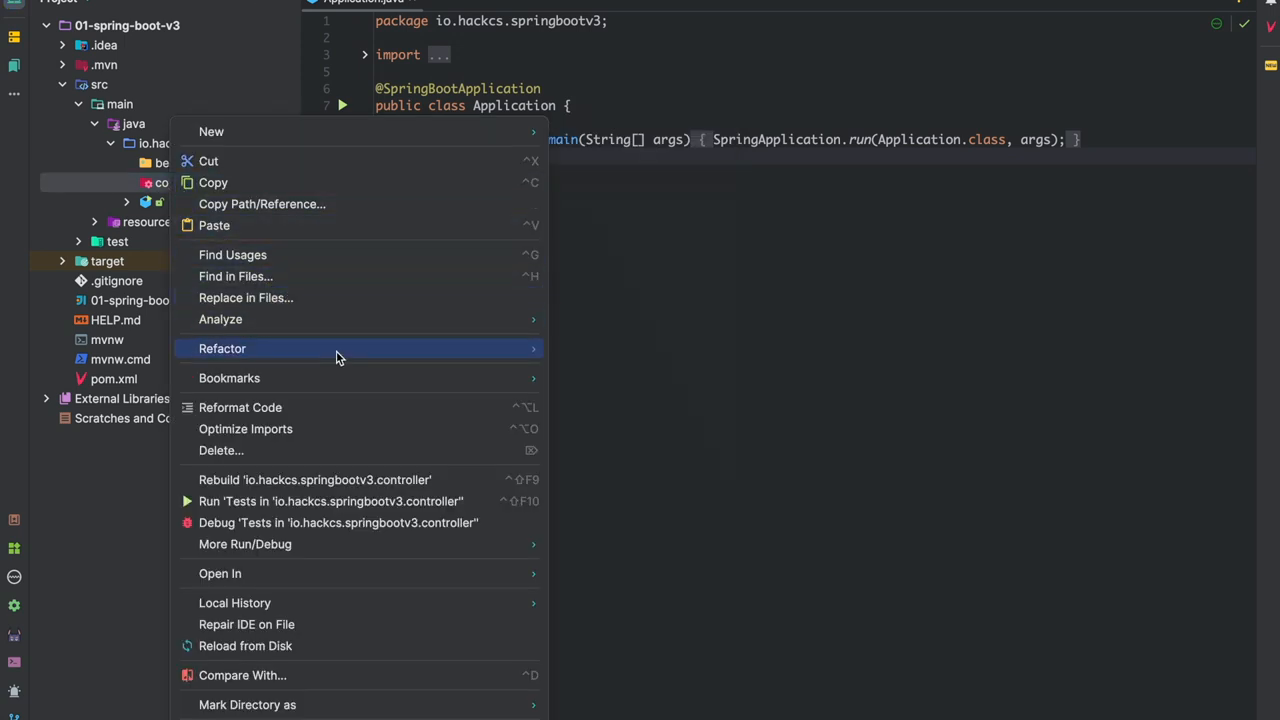
left_click(222, 348)
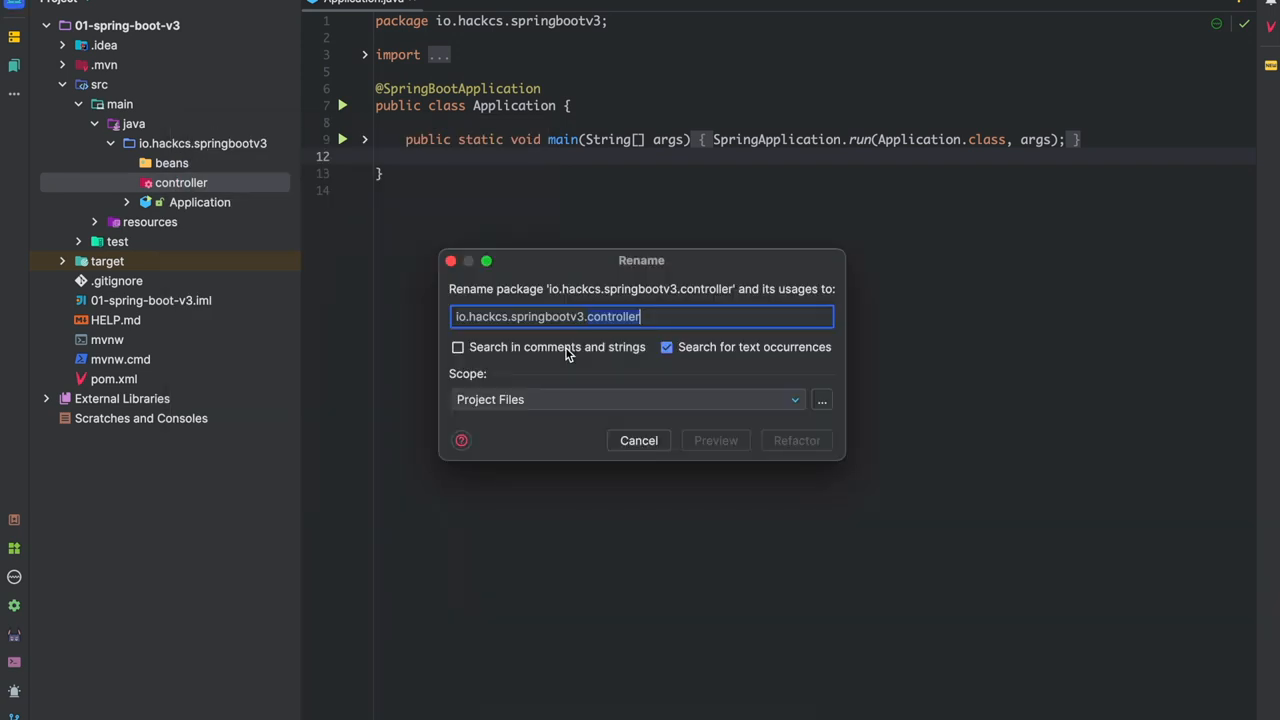
type("s")
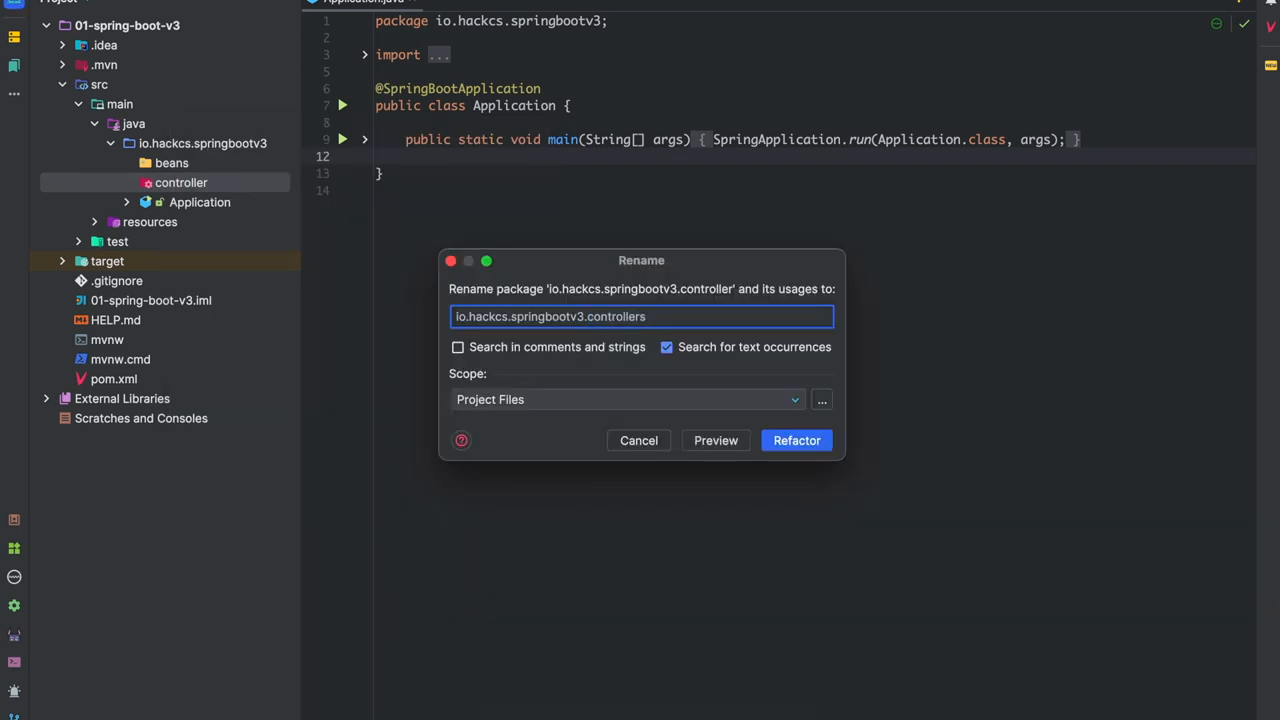
left_click(796, 440)
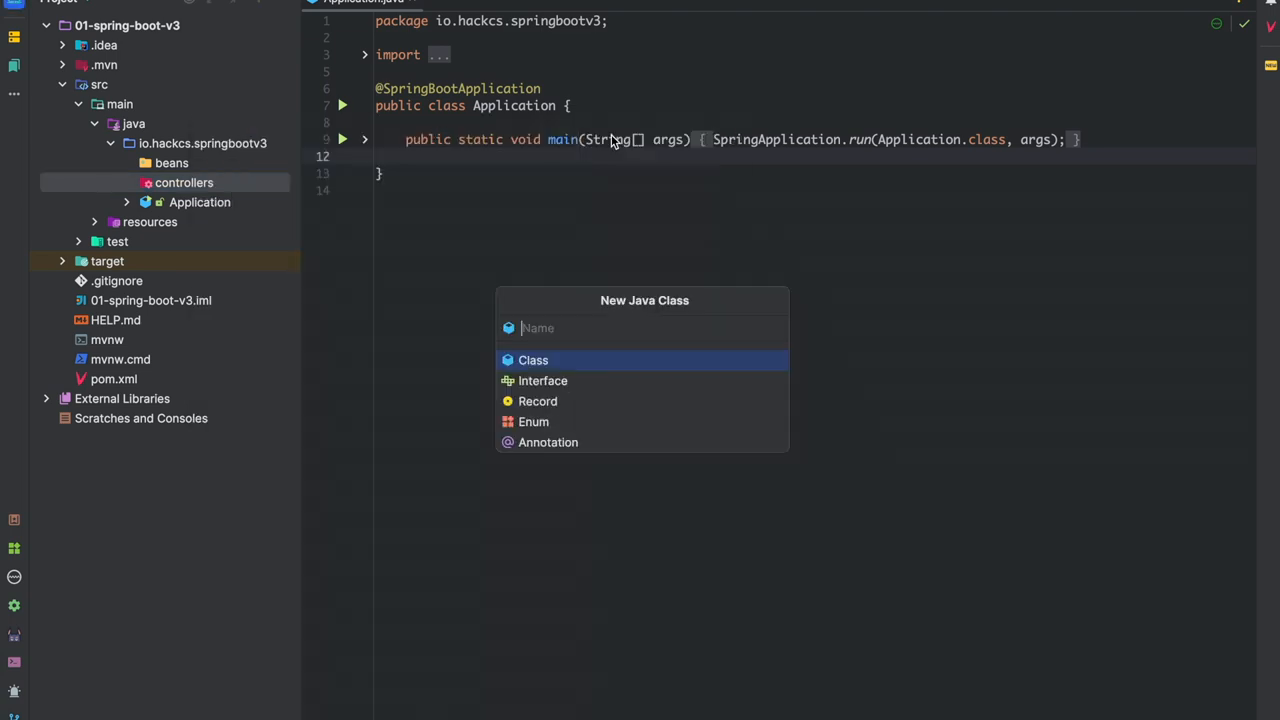
Step: Name the new Java class CustomerController
type("Cust")
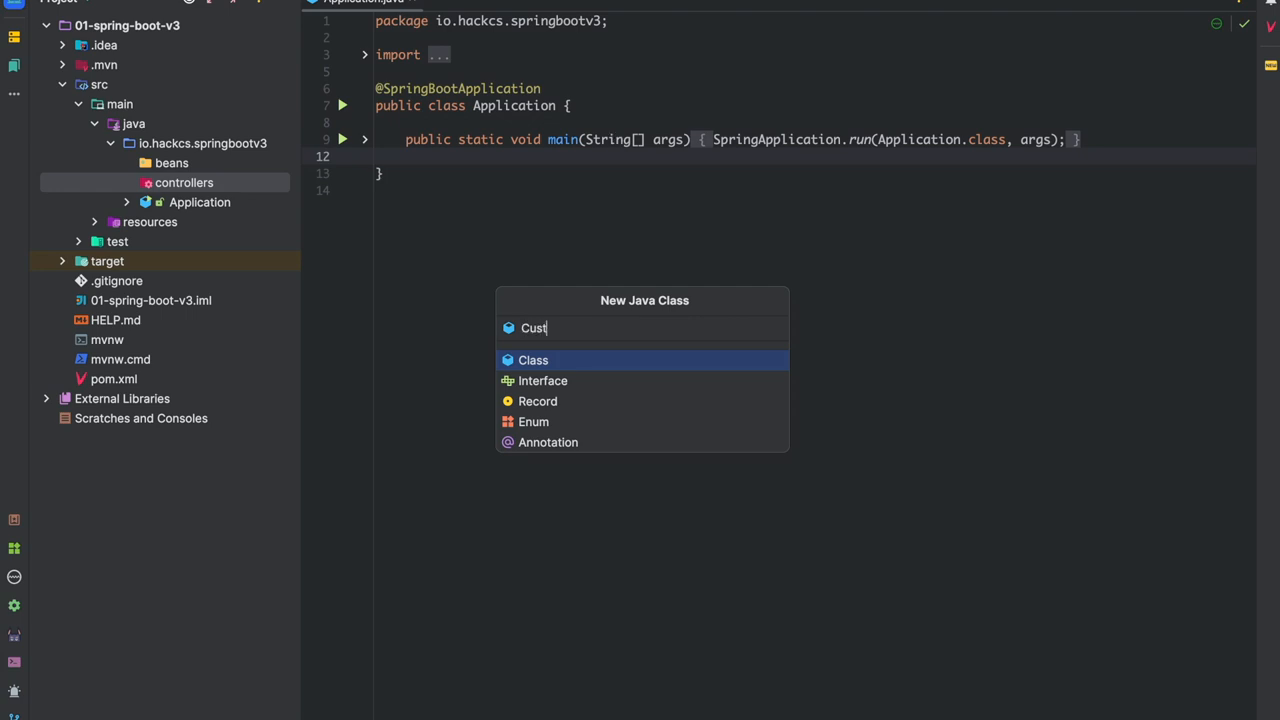
type("omer")
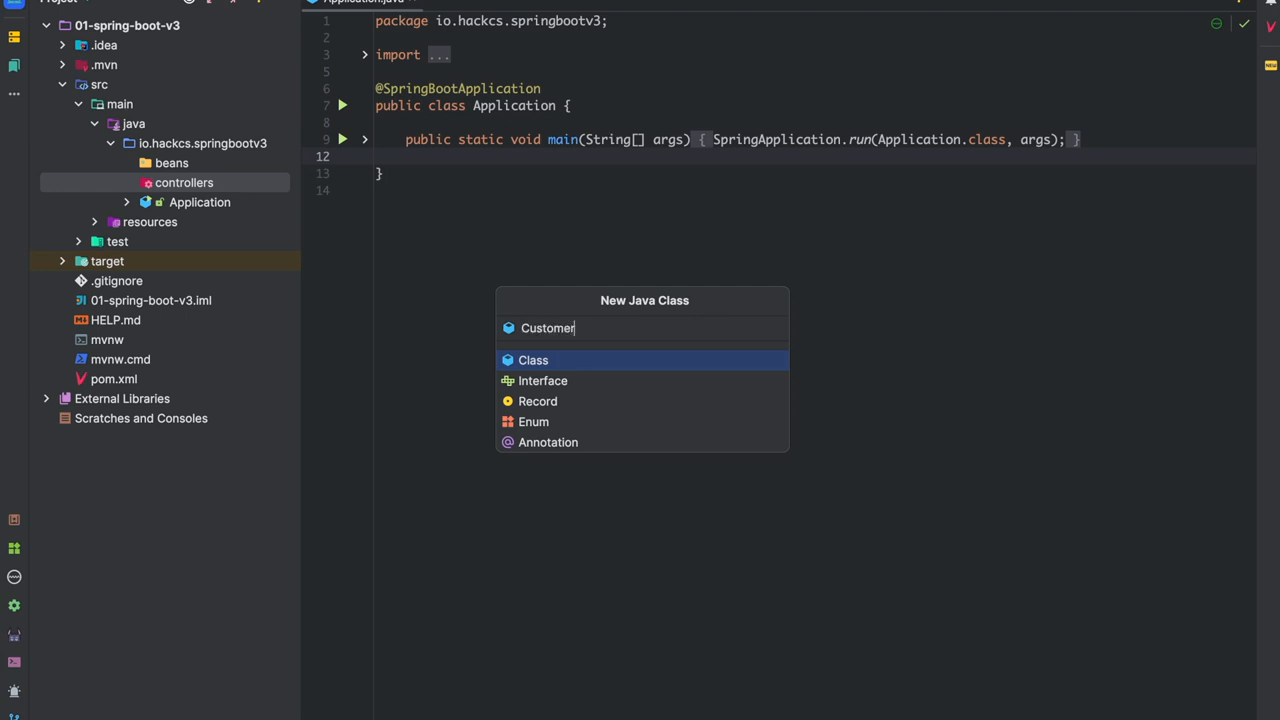
type("Controller")
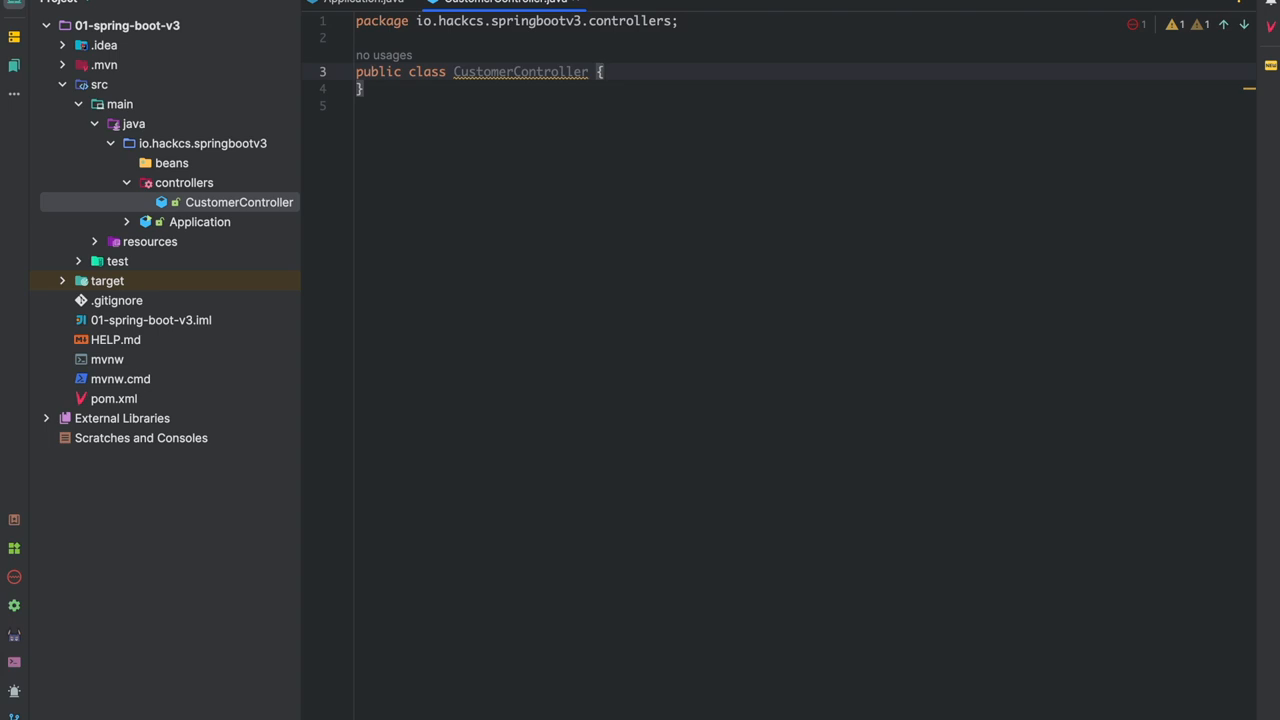
key("enter")
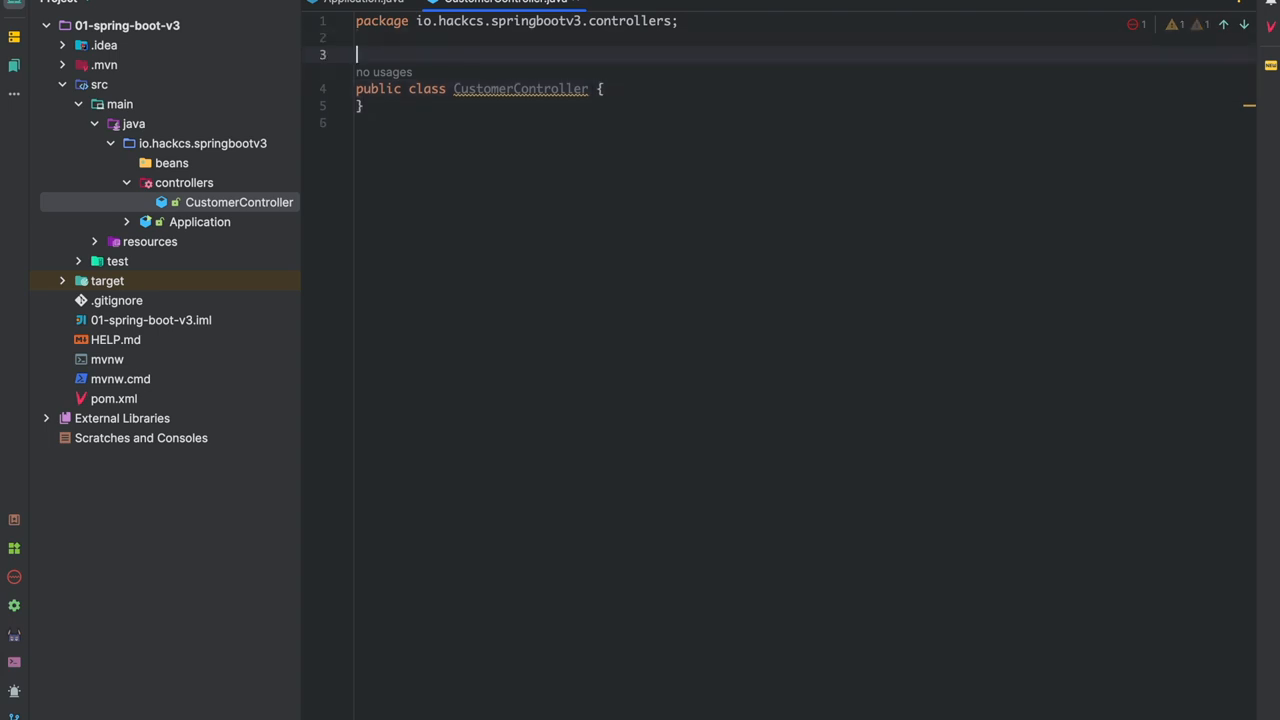
type("@Rst")
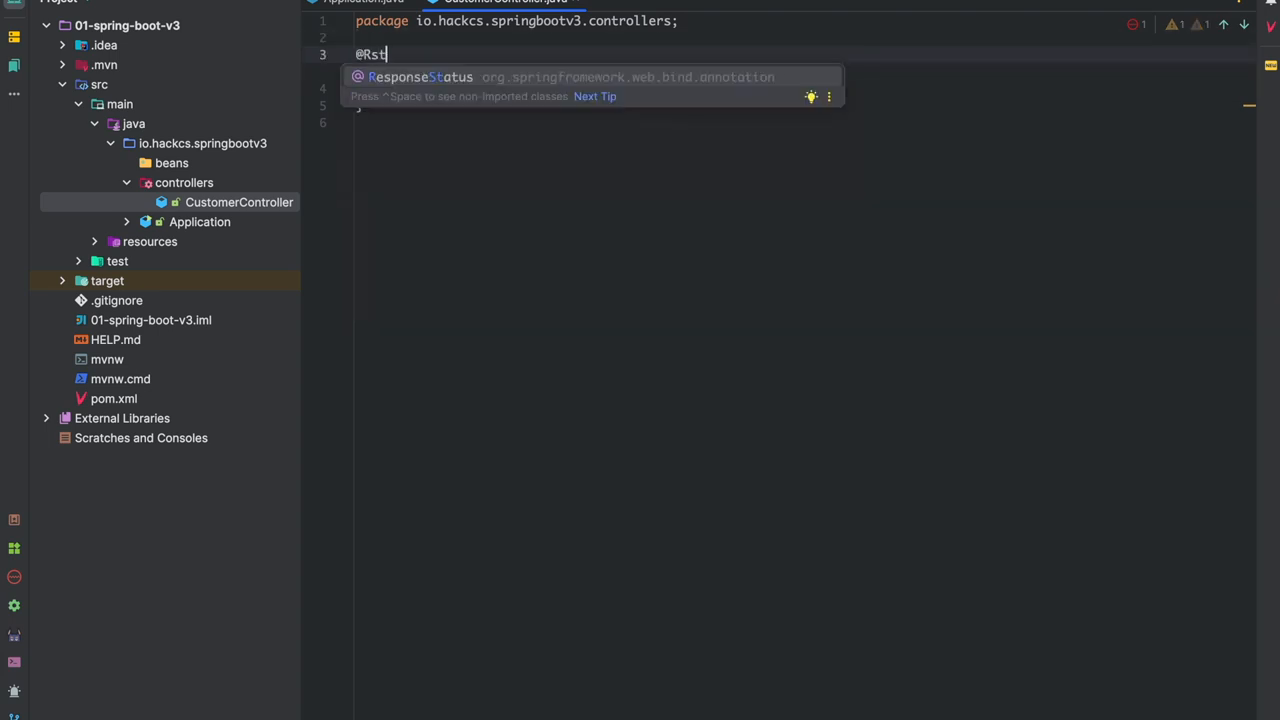
type("E")
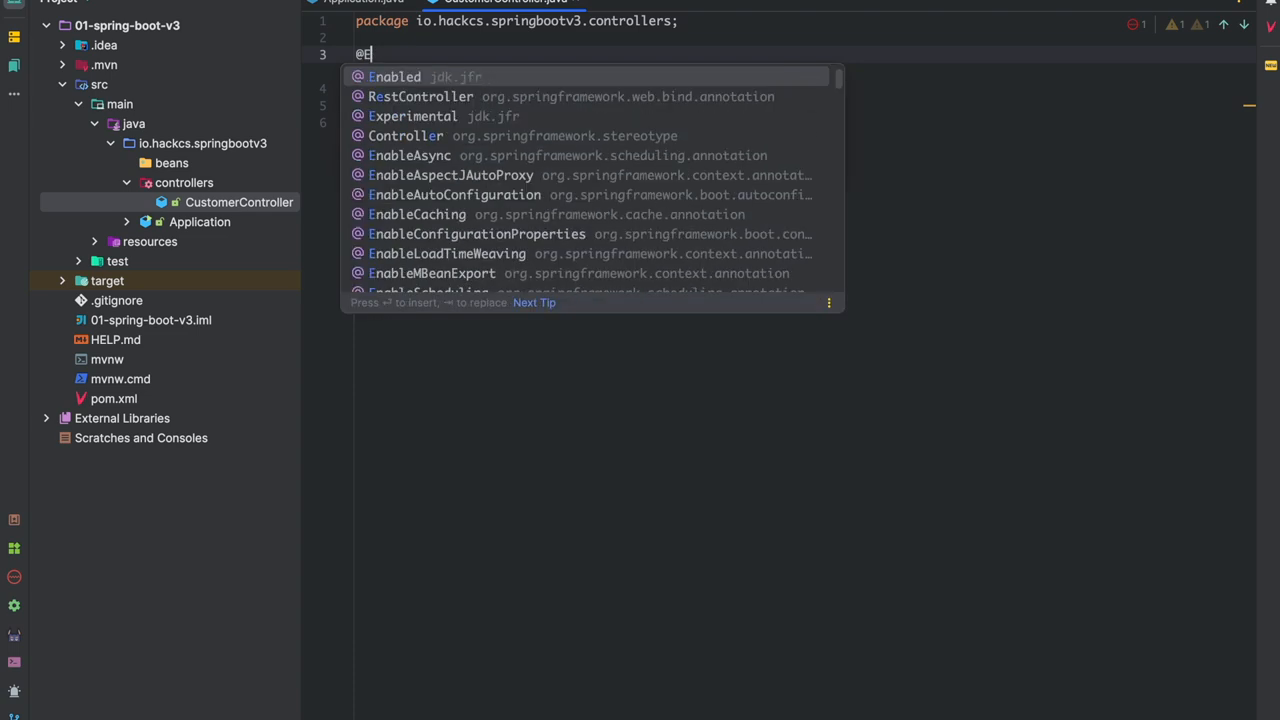
left_click(420, 96)
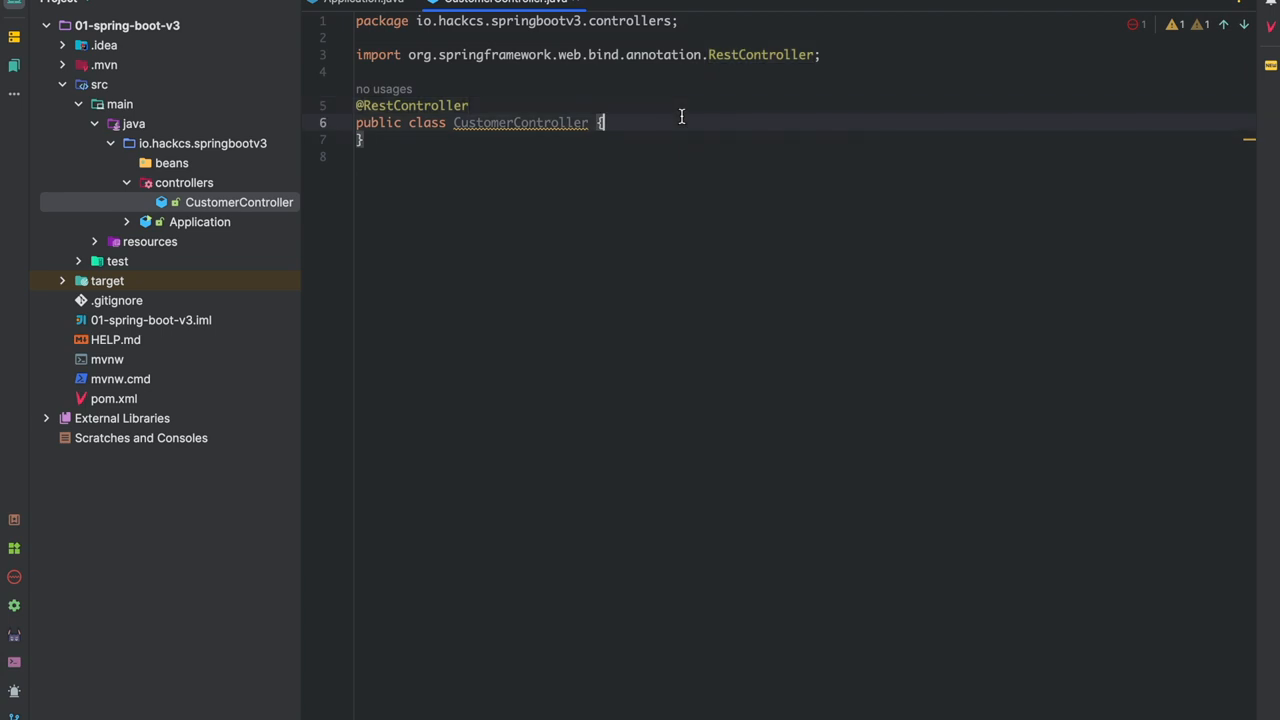
key("Enter")
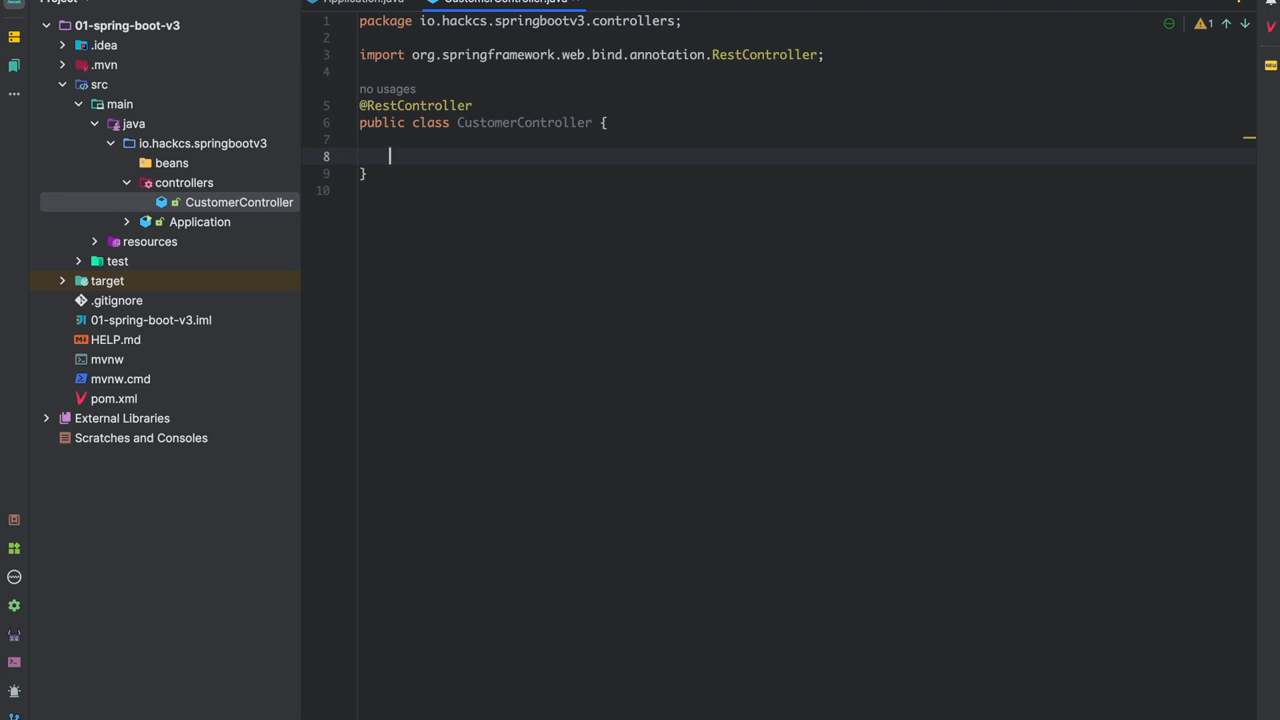
Step: Start a public Customer customer() method in CustomerController
type("P")
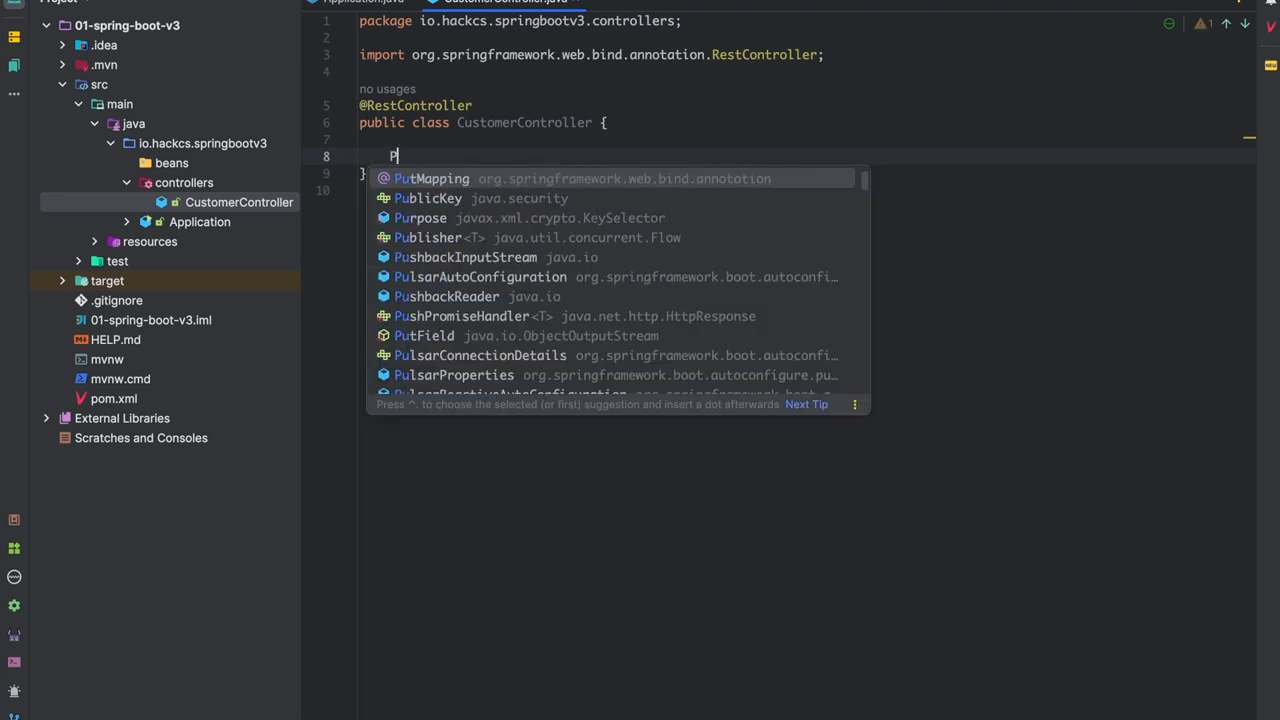
type("ublic")
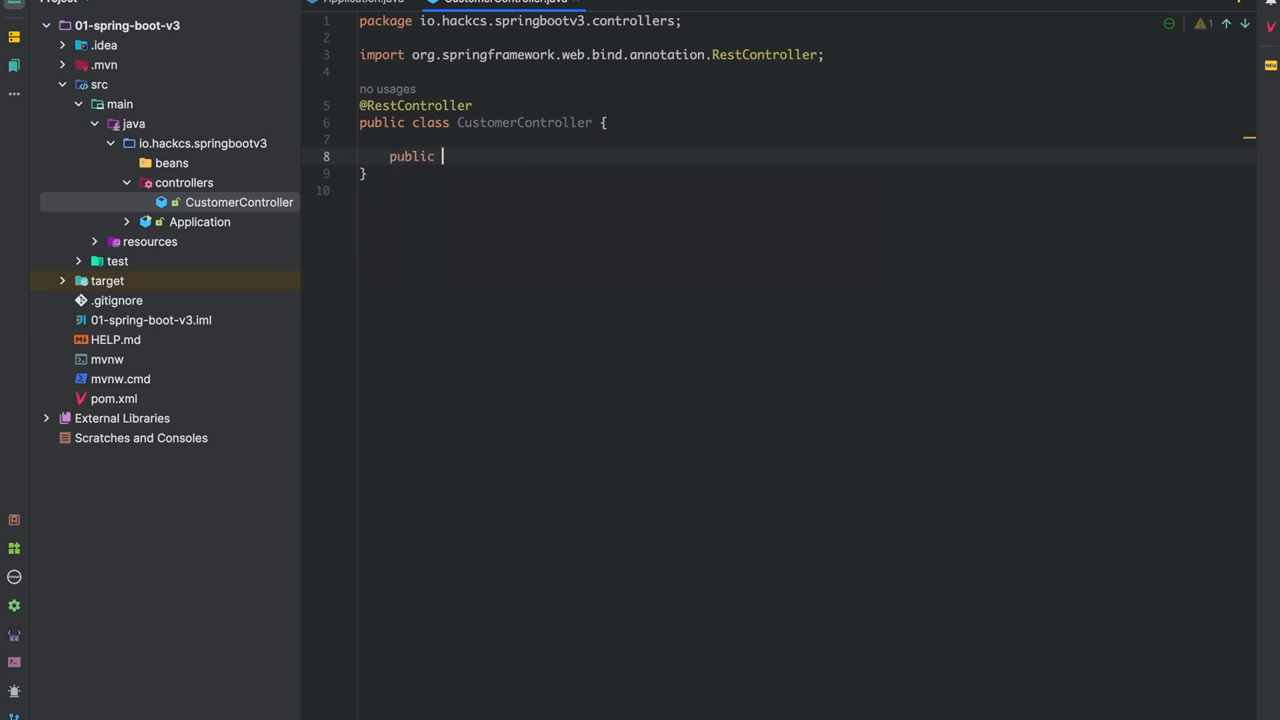
type("Customer")
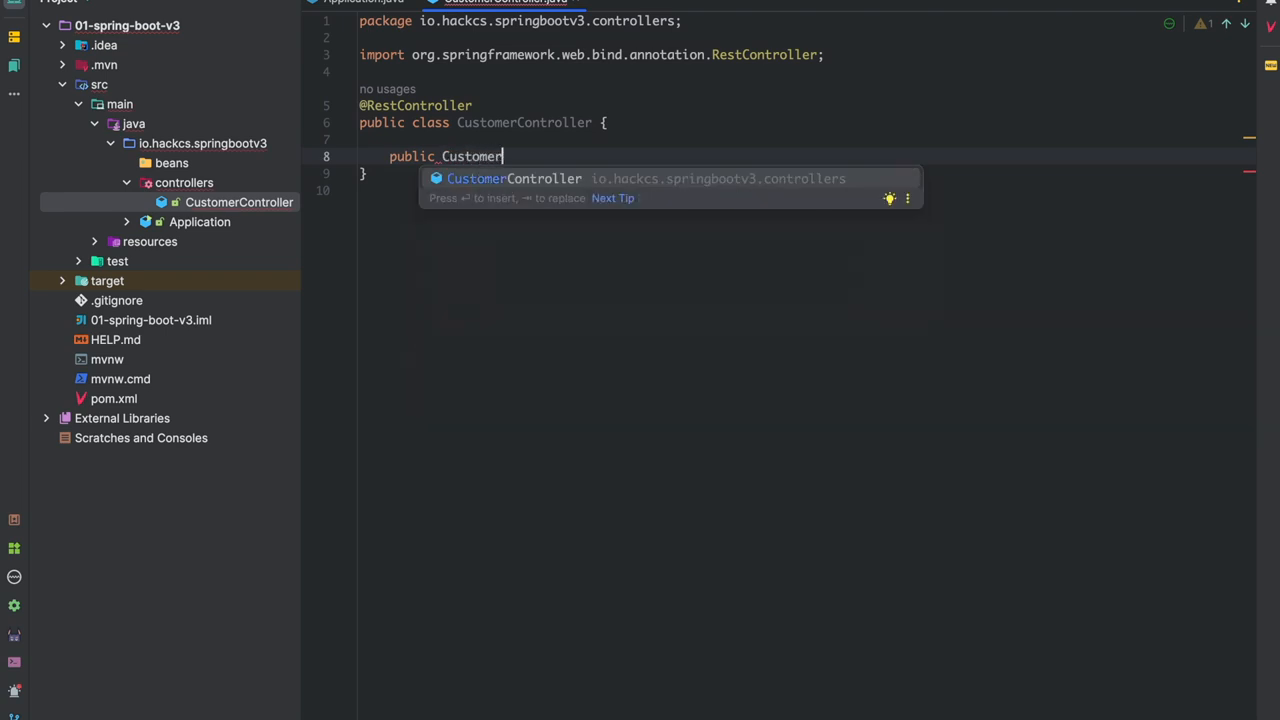
type("customer")
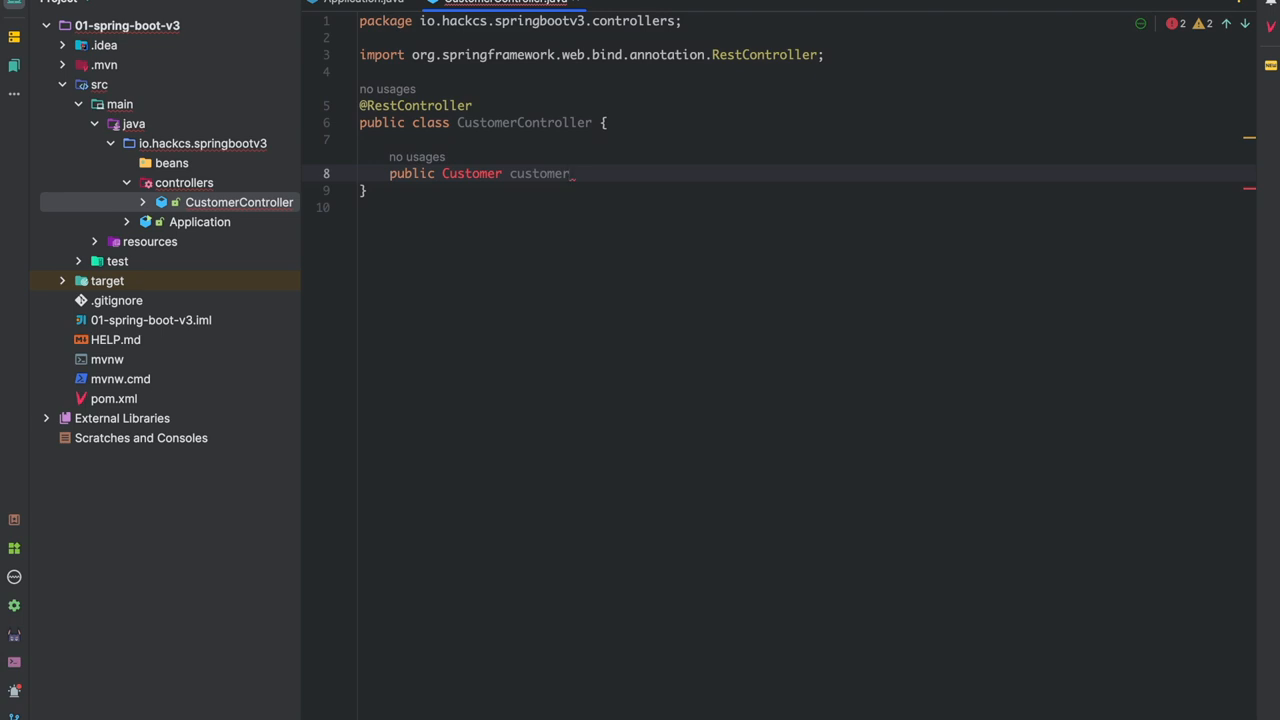
type("()")
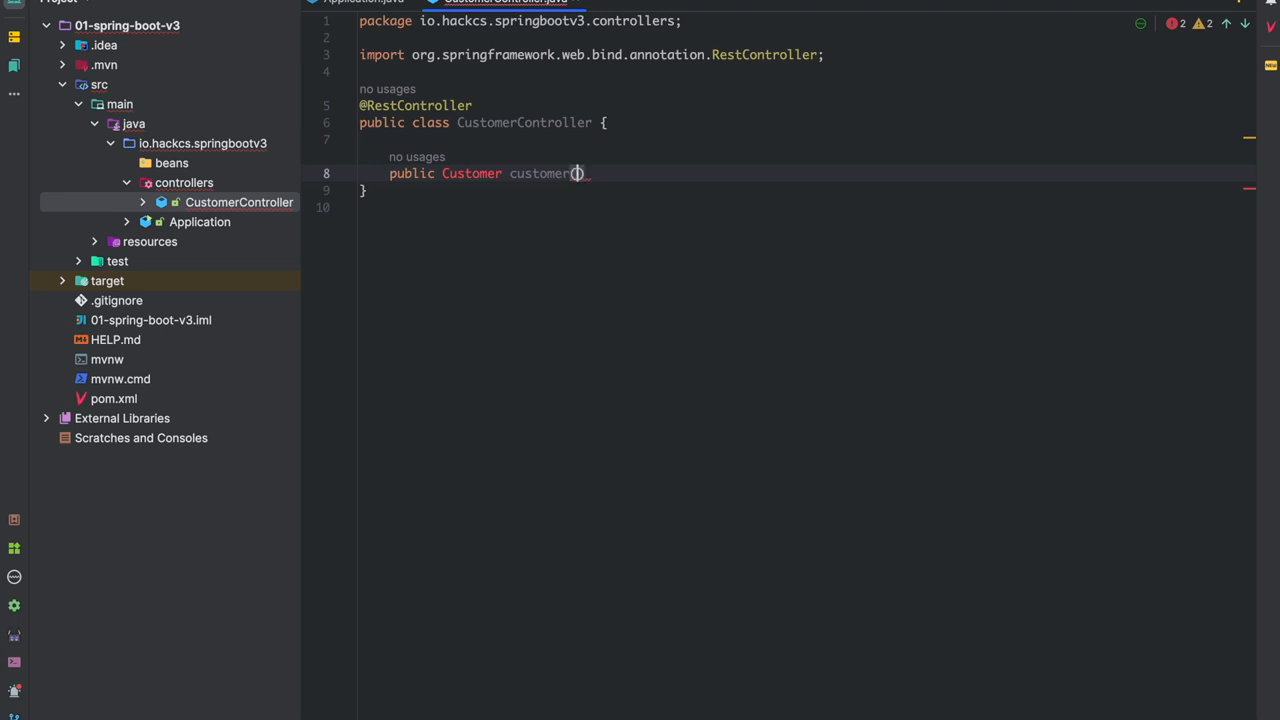
type("@R")
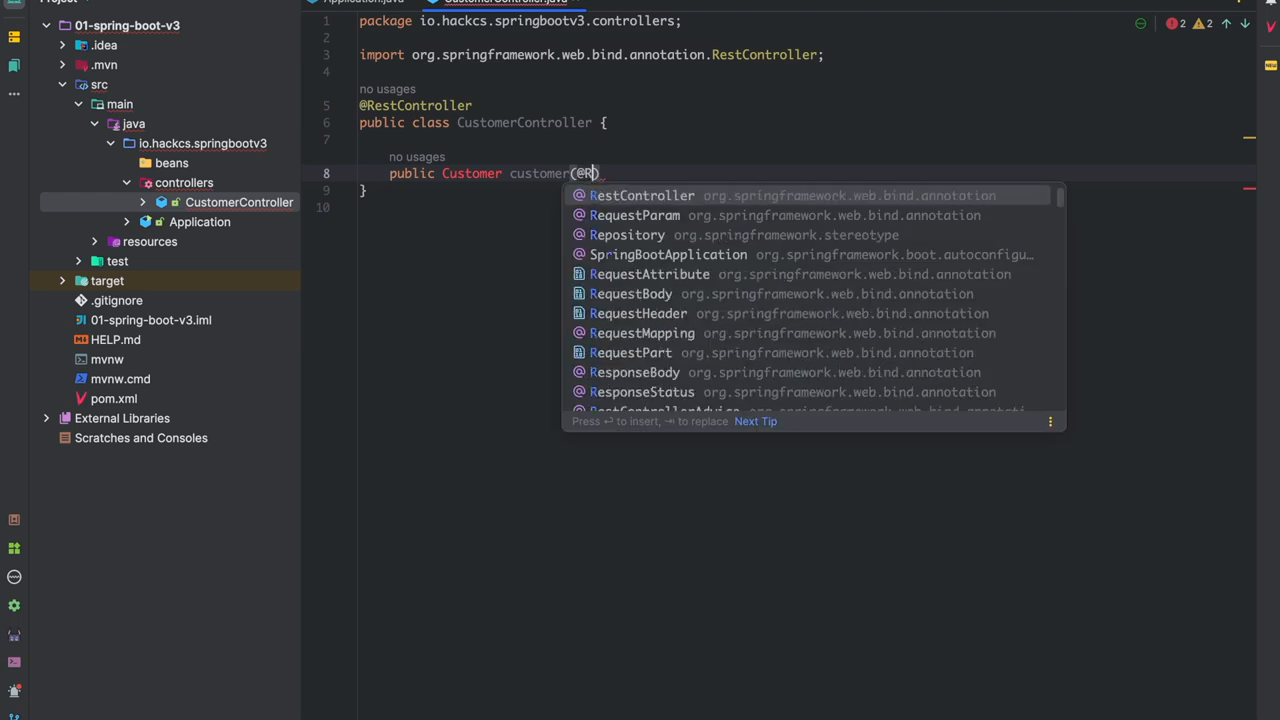
type("questParam")
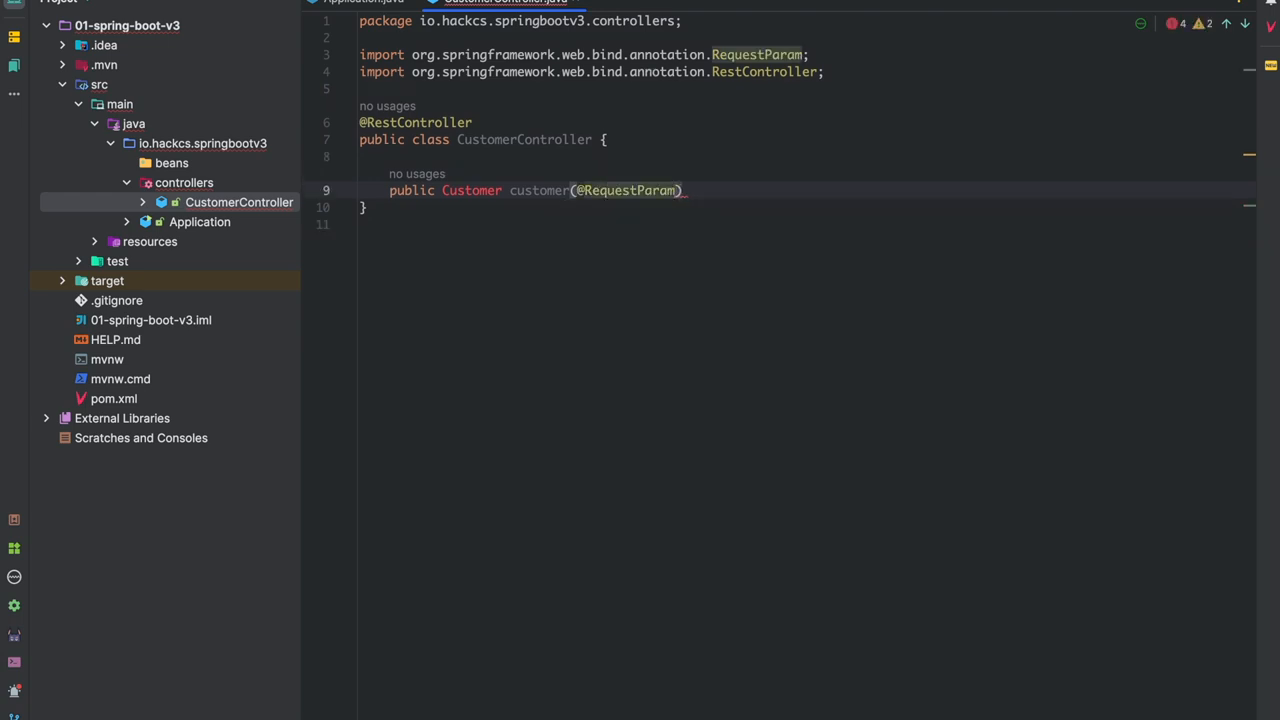
type("value")
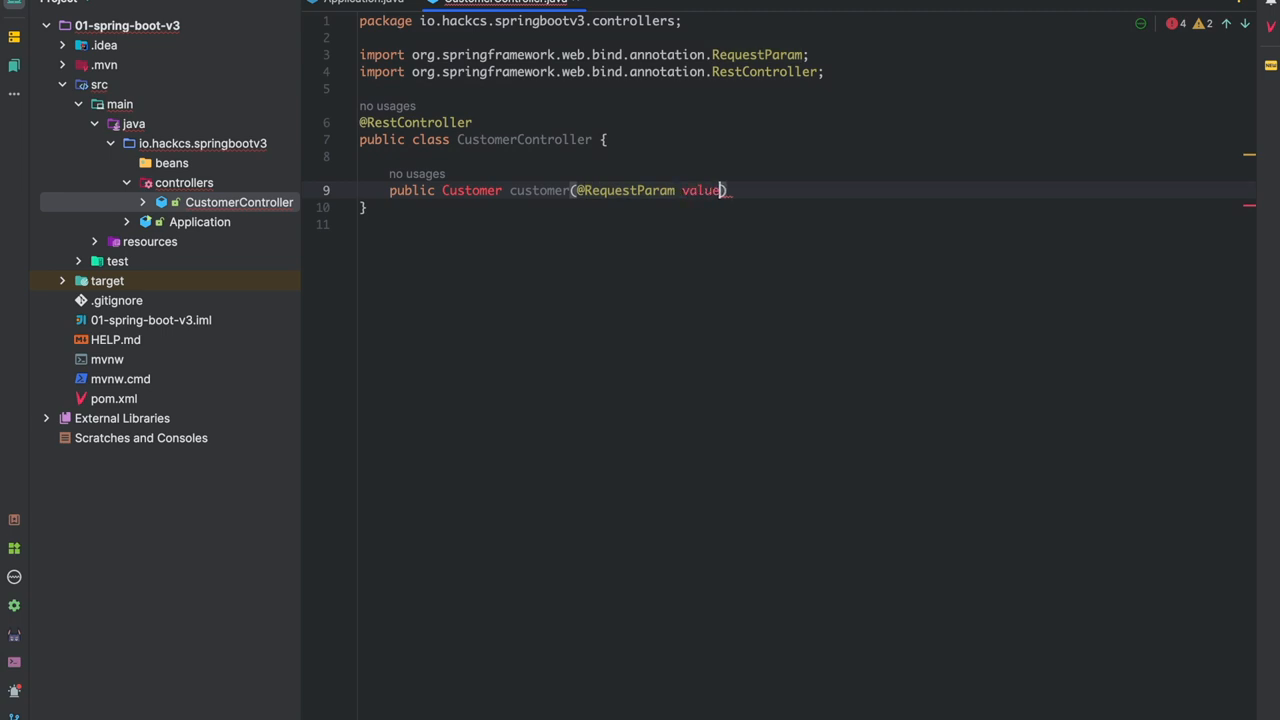
type("= \"\"")
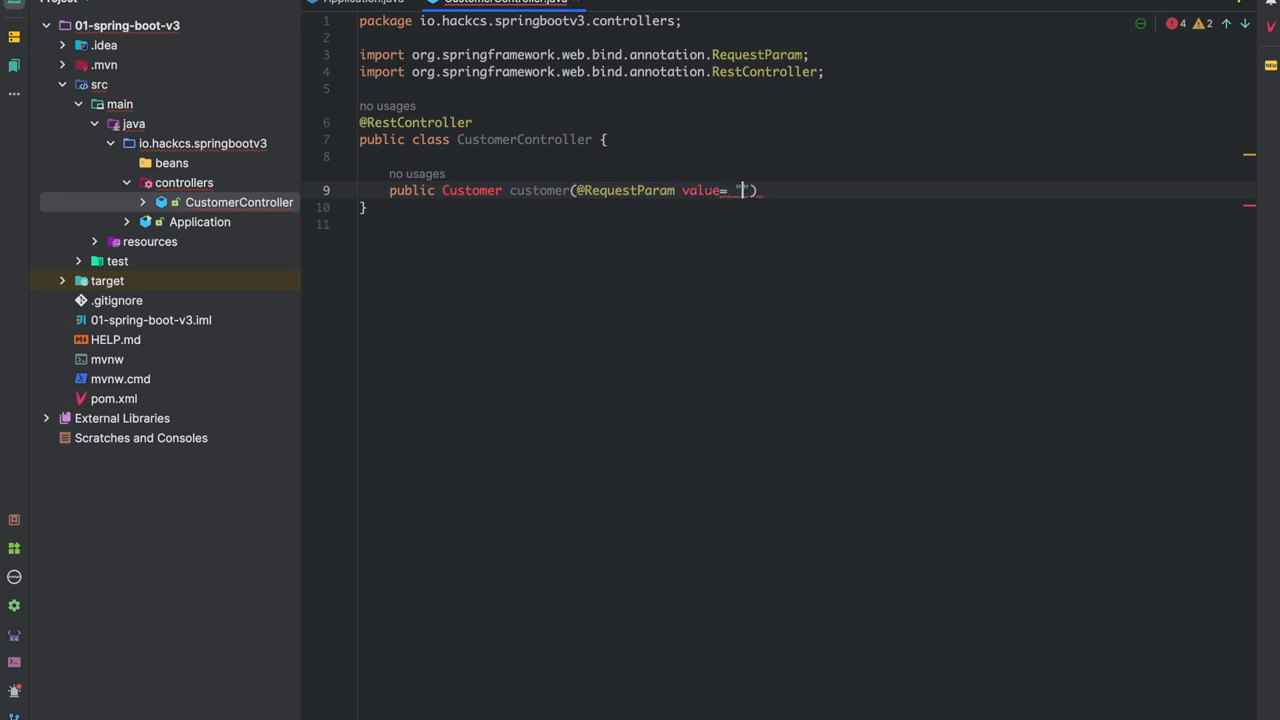
type("name")
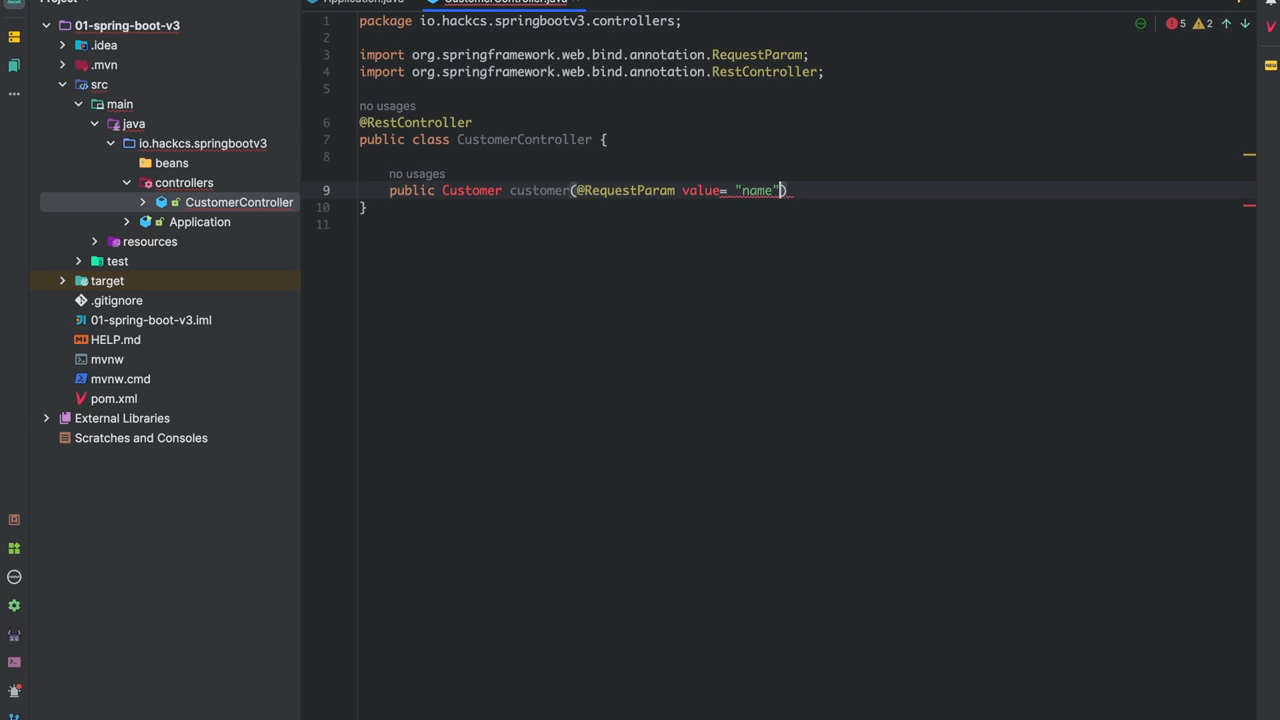
type(", def")
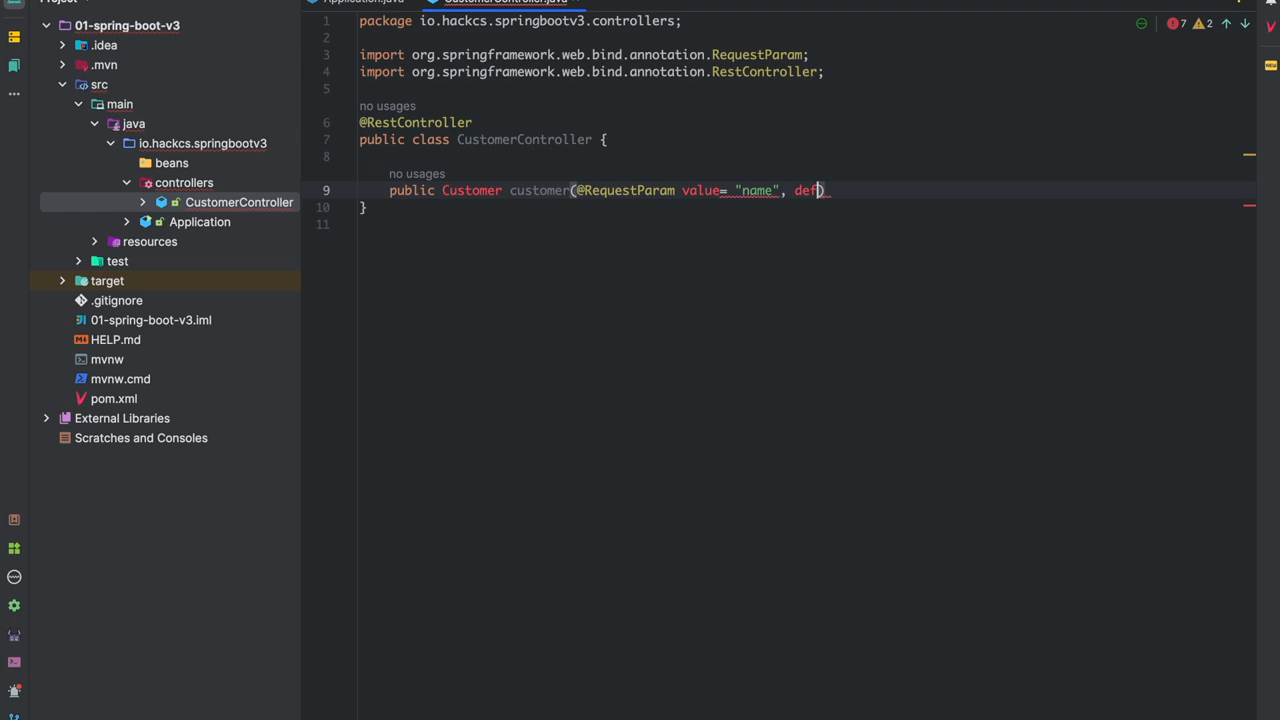
type("ault")
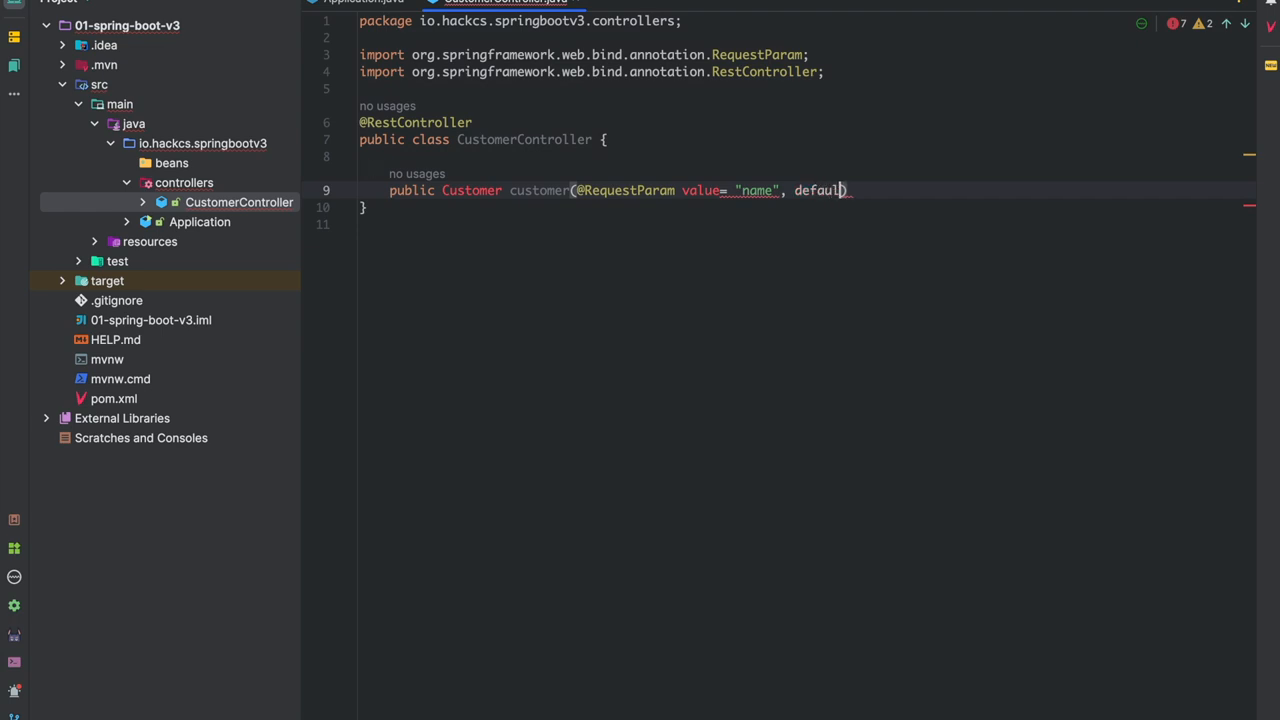
type("tValue = \"HackC")
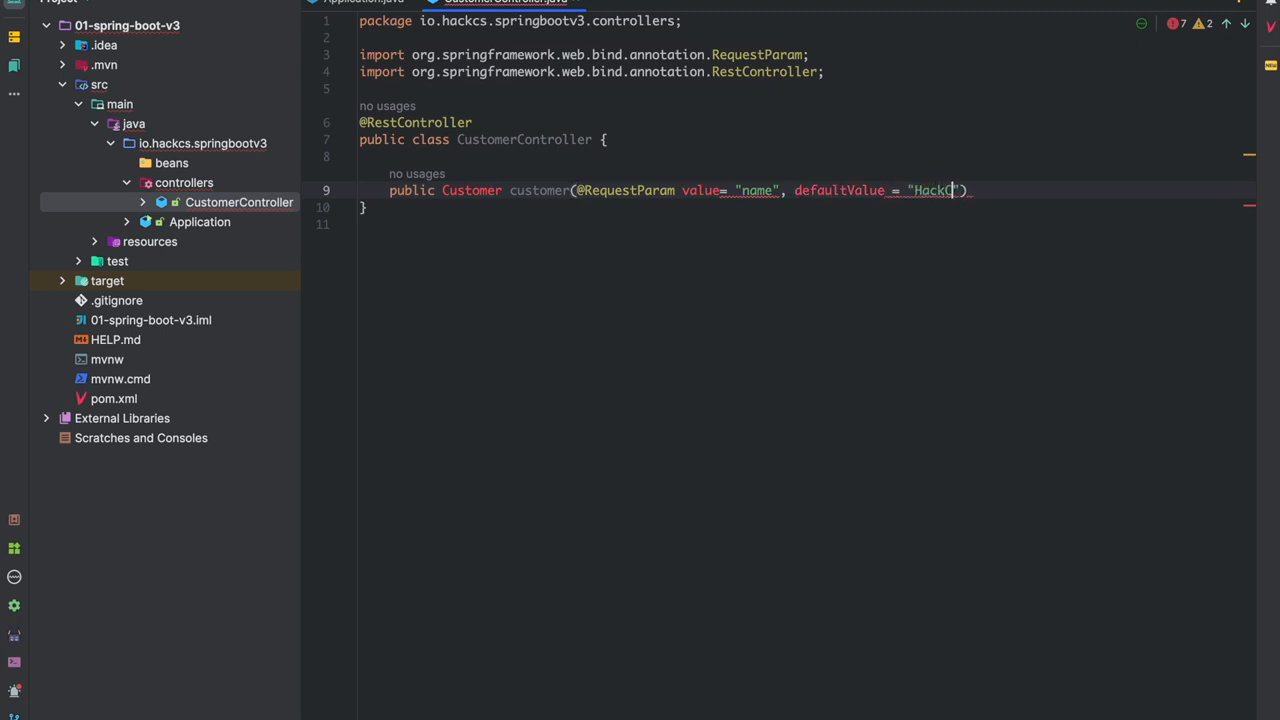
type("CS")
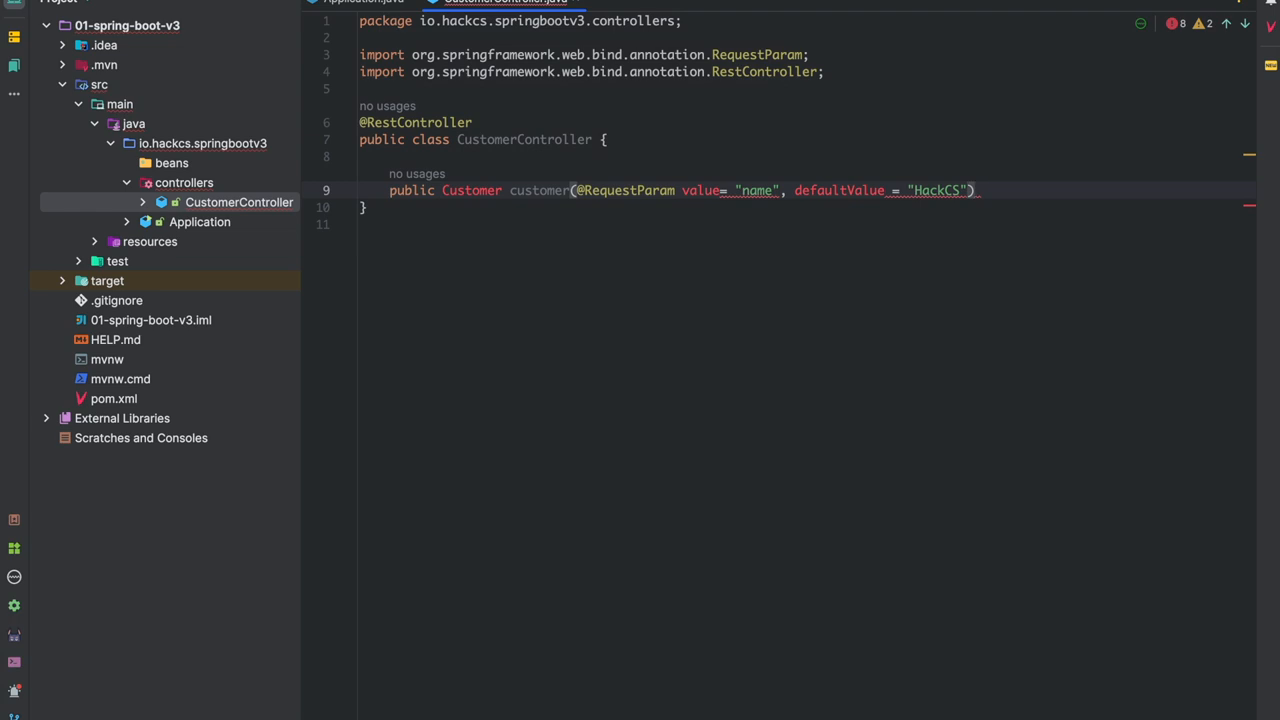
left_click(968, 190)
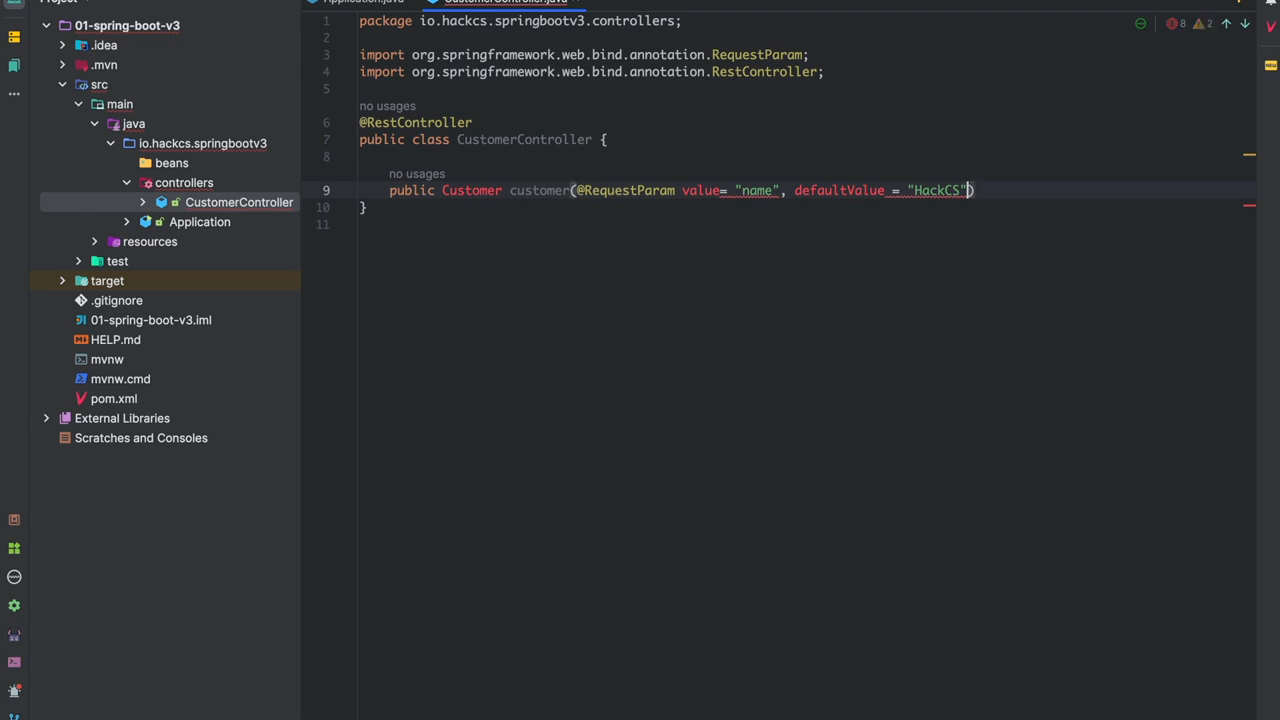
type("String name")
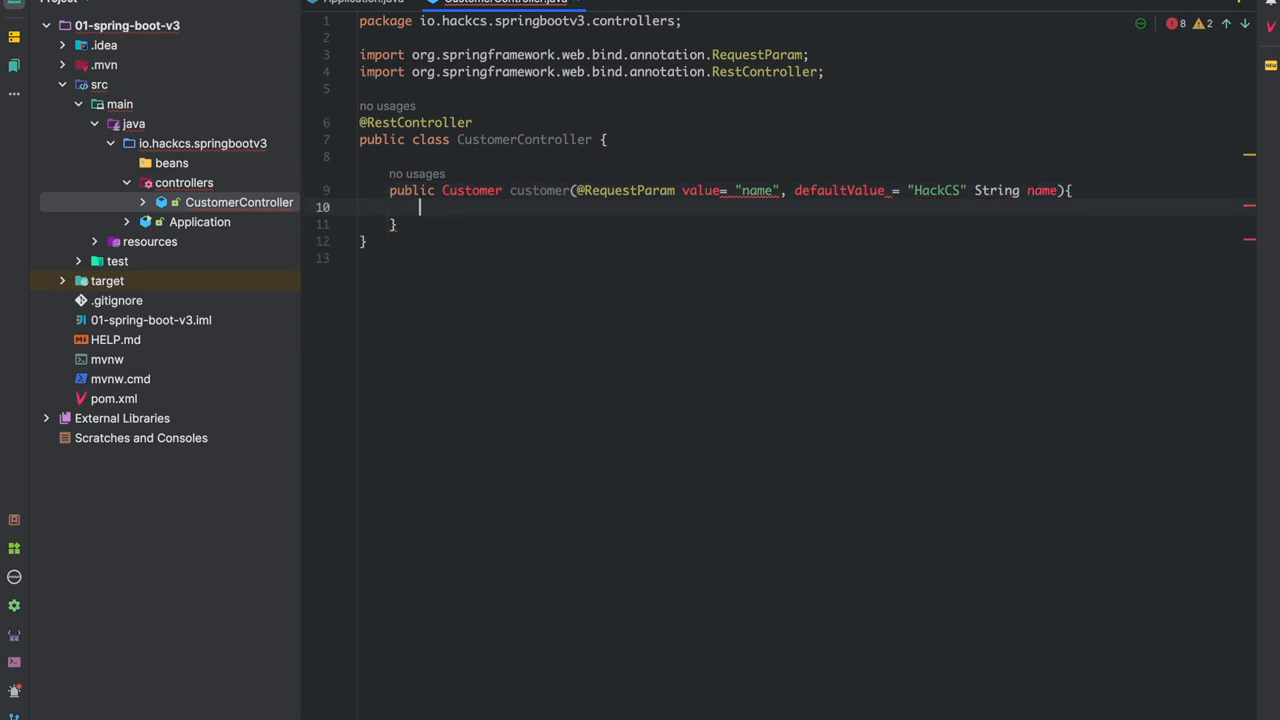
Step: Type 'return new Customer();' inside the customer method body
type("return")
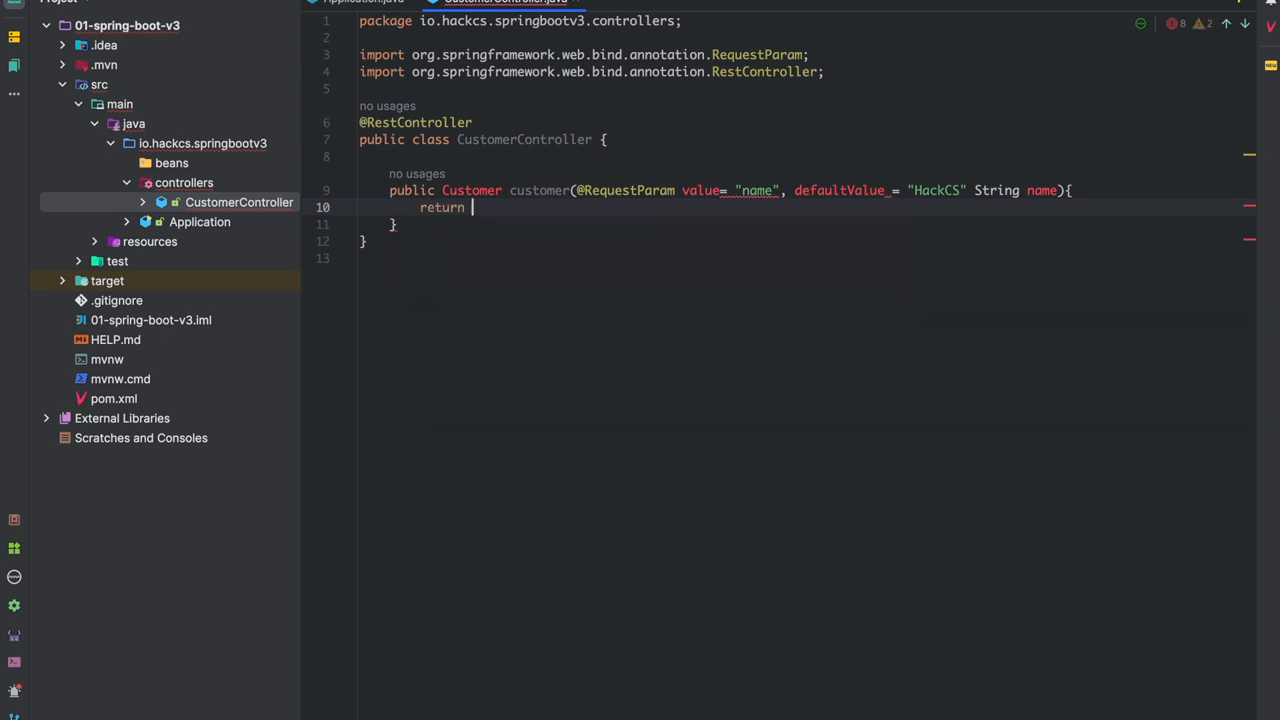
type("new")
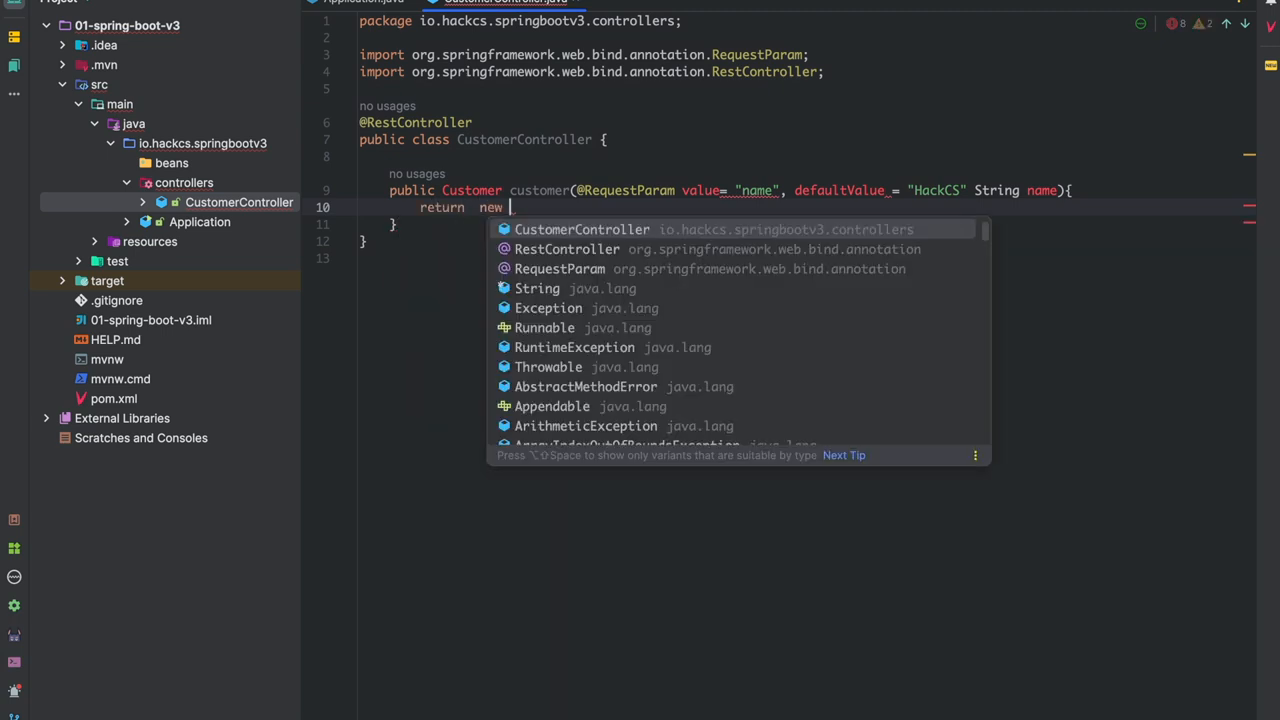
type("C")
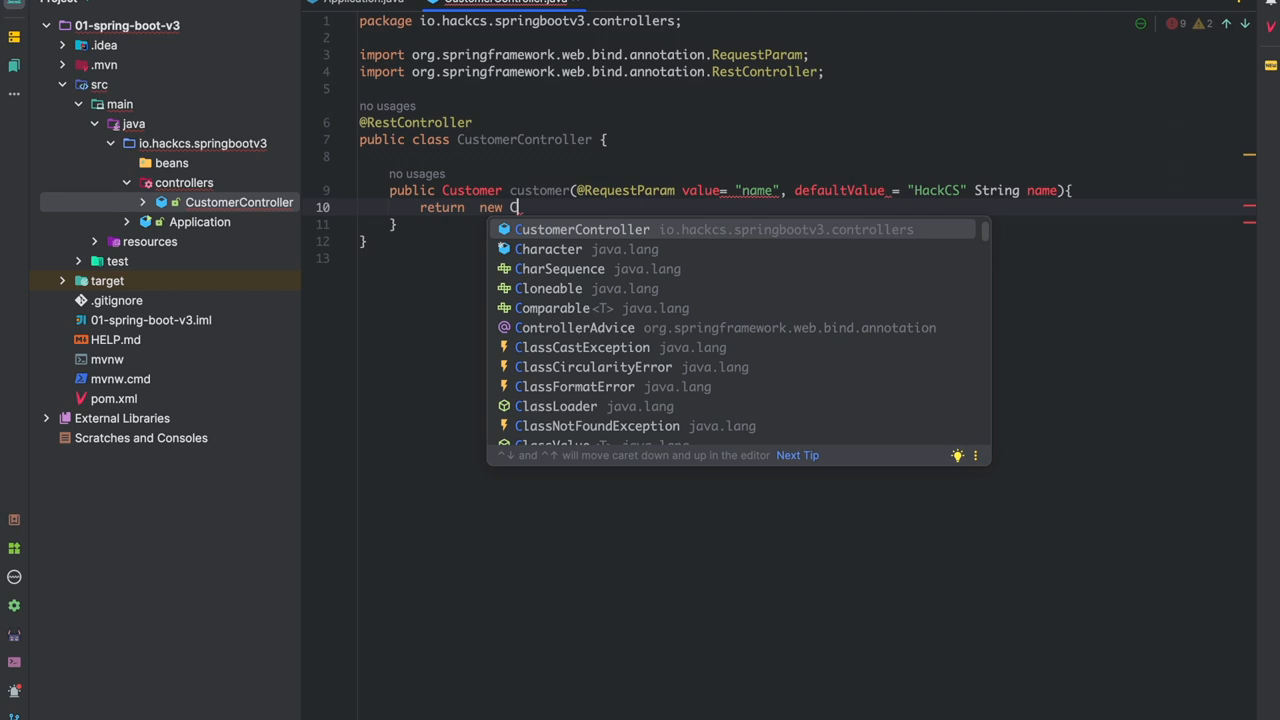
type("ustomer();")
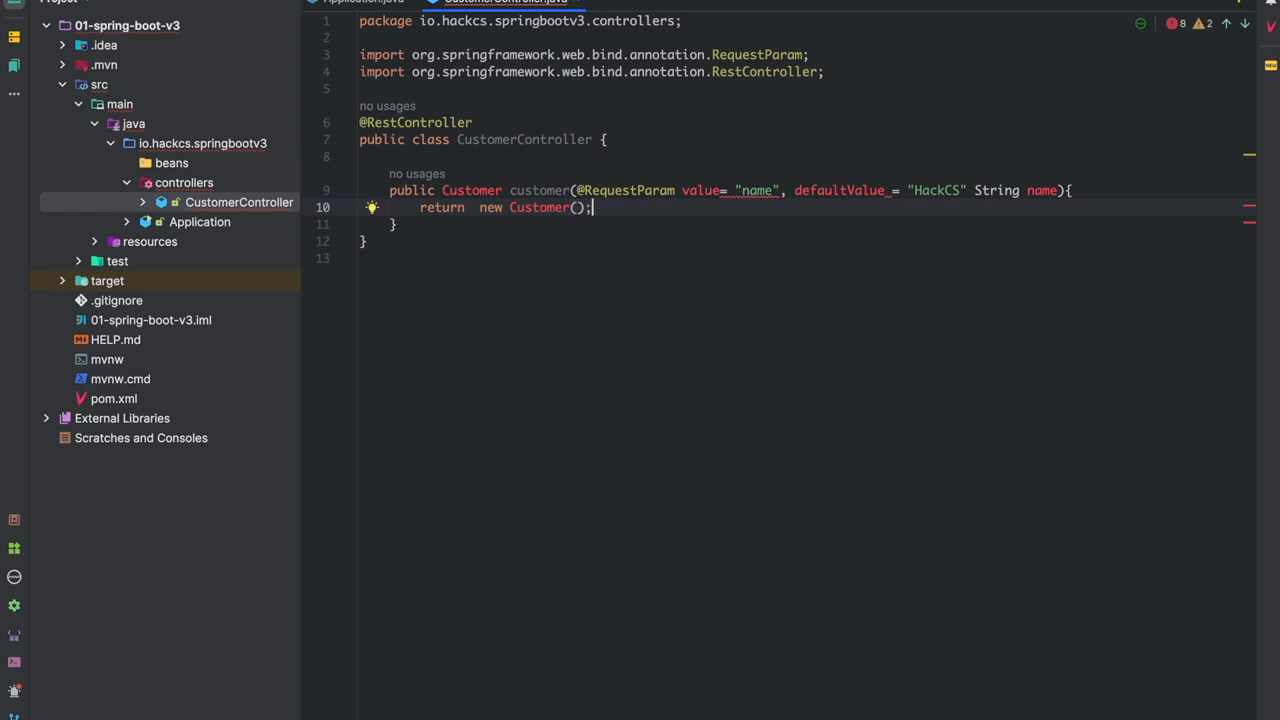
mouse_move(1174, 150)
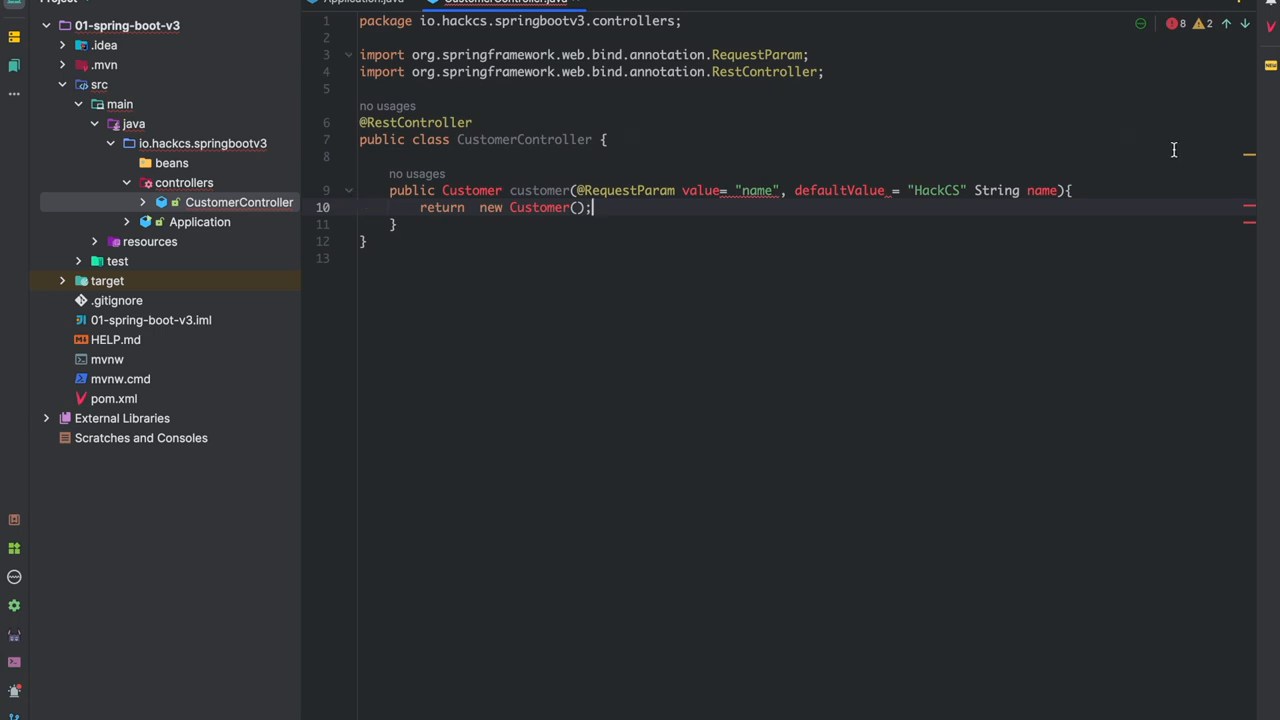
Step: Add a new Java class named Customer to the beans package
left_click(171, 162)
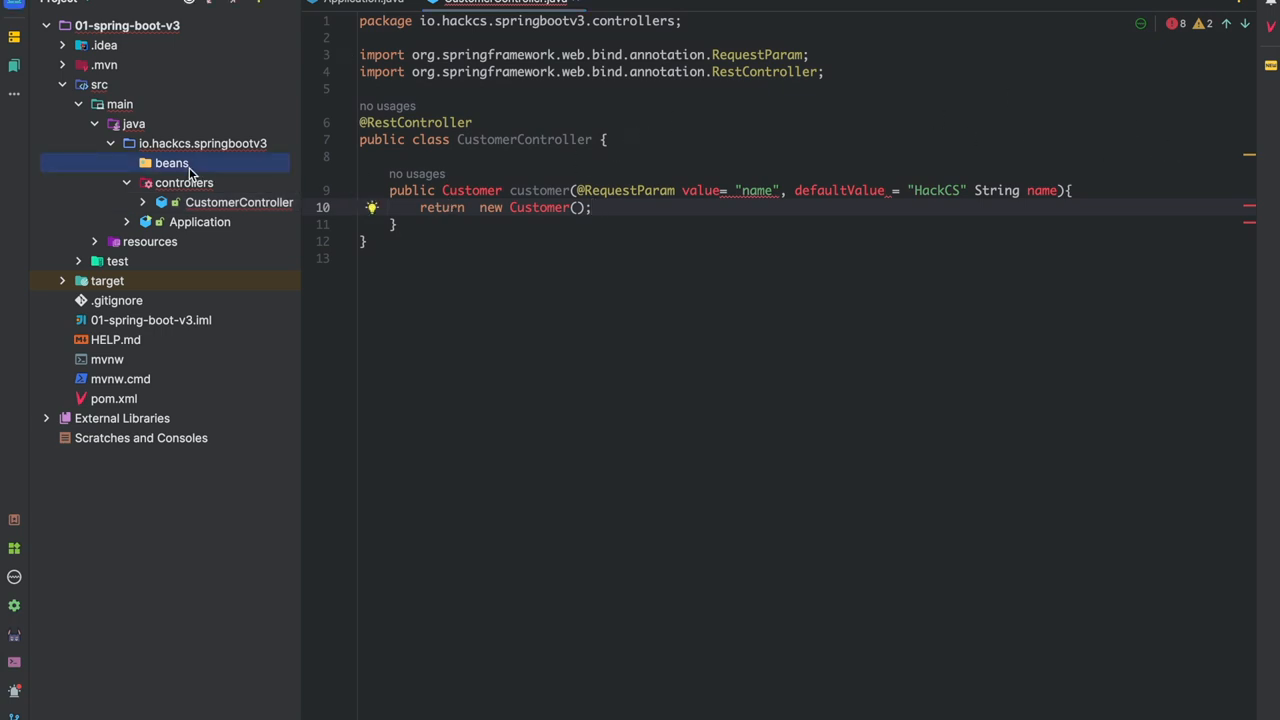
right_click(171, 162)
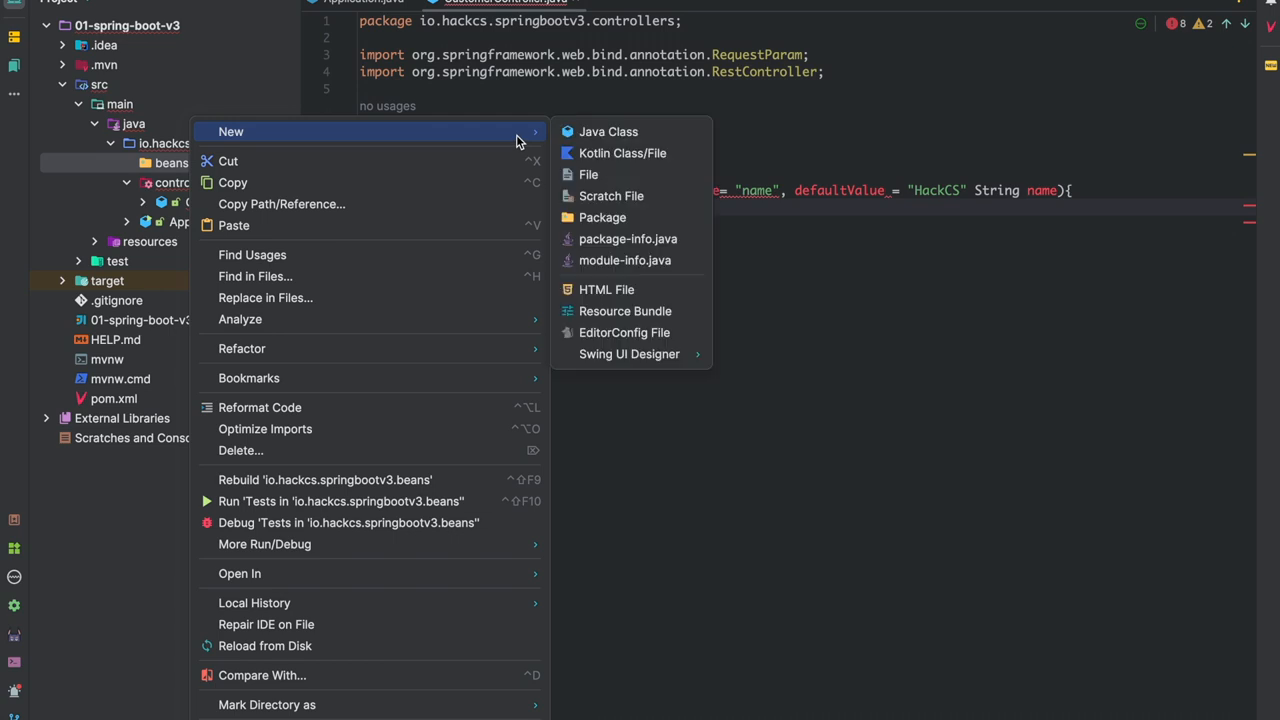
mouse_move(608, 131)
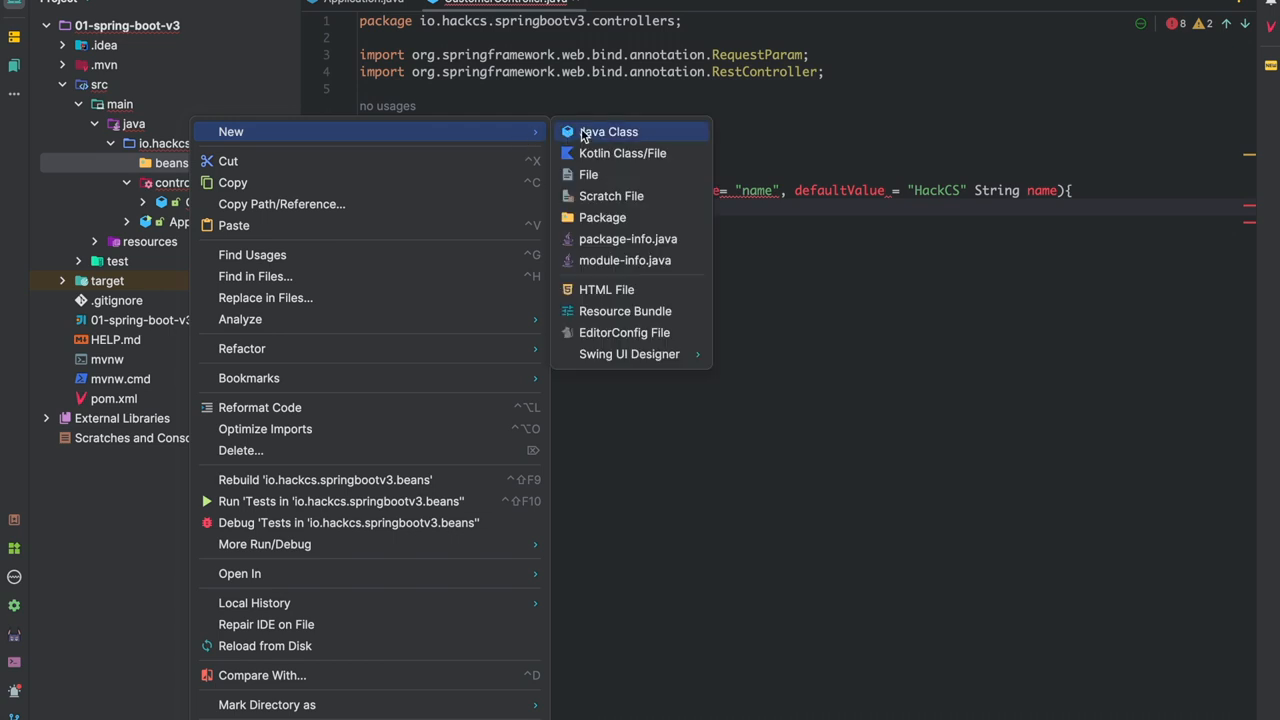
left_click(608, 131)
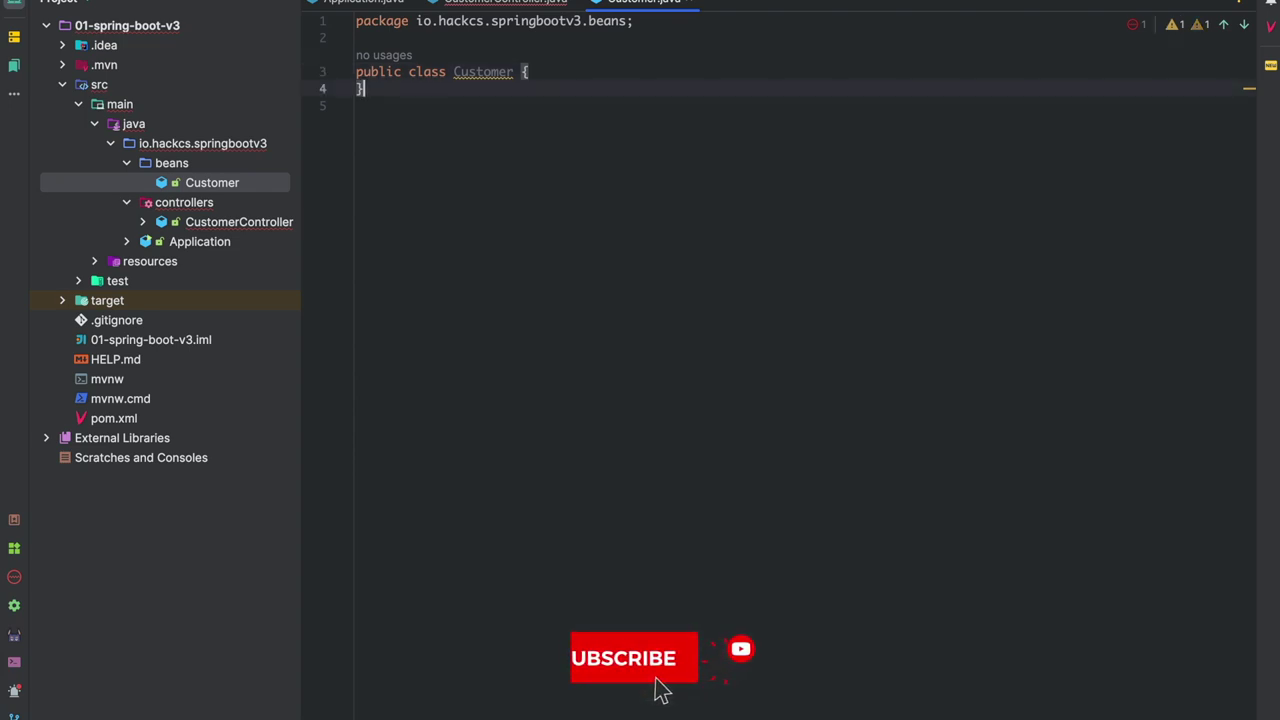
mouse_move(668, 688)
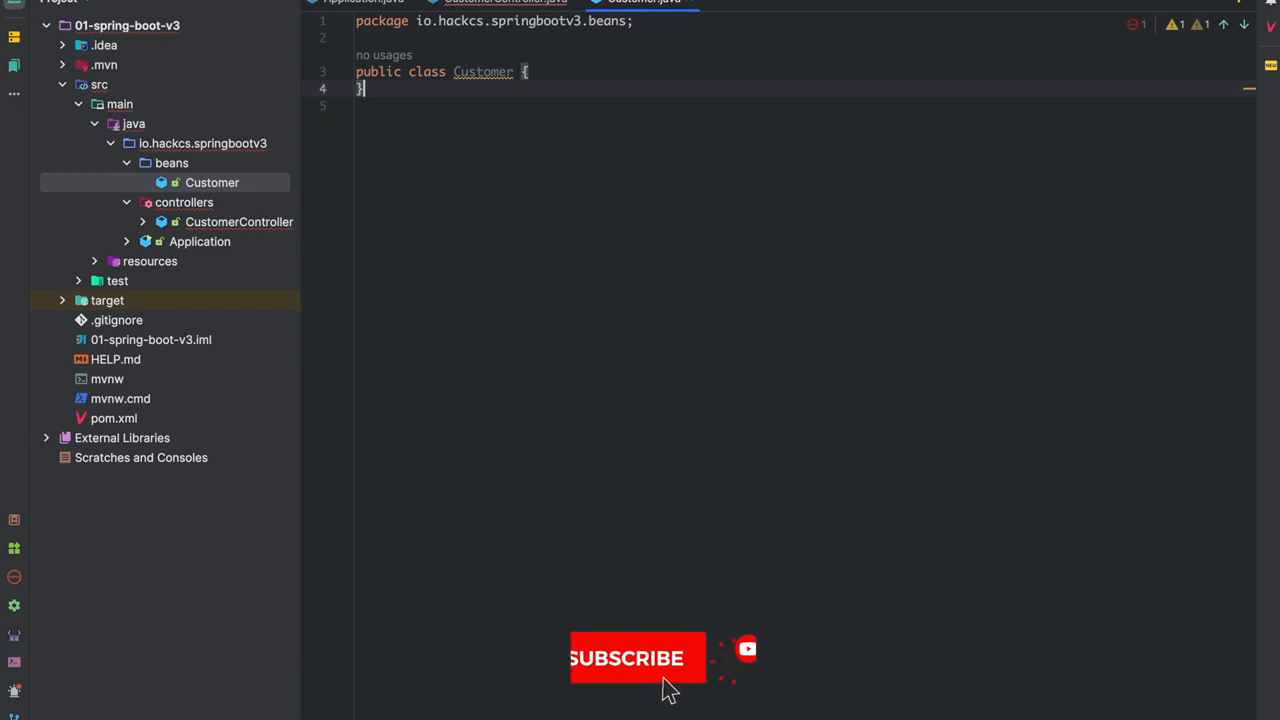
Step: Declare Customer as 'public record Customer(double id, String name) {}'
left_click(483, 71)
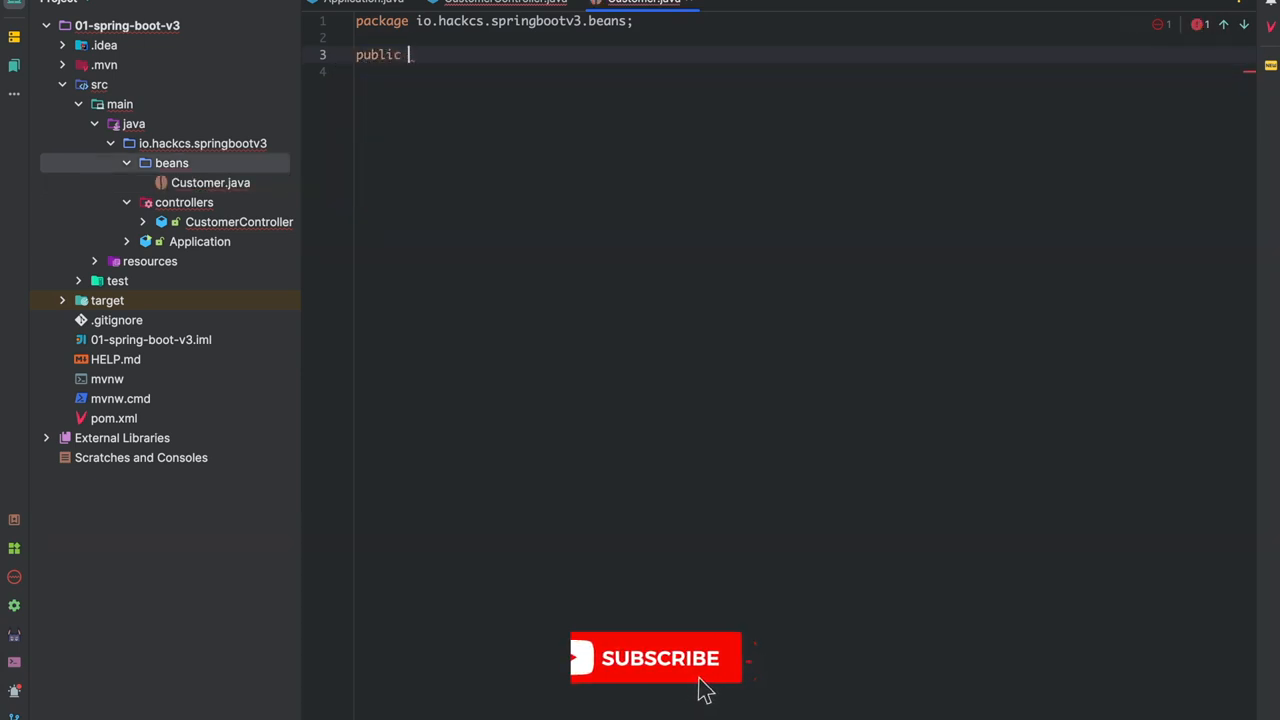
type("record Customer() {")
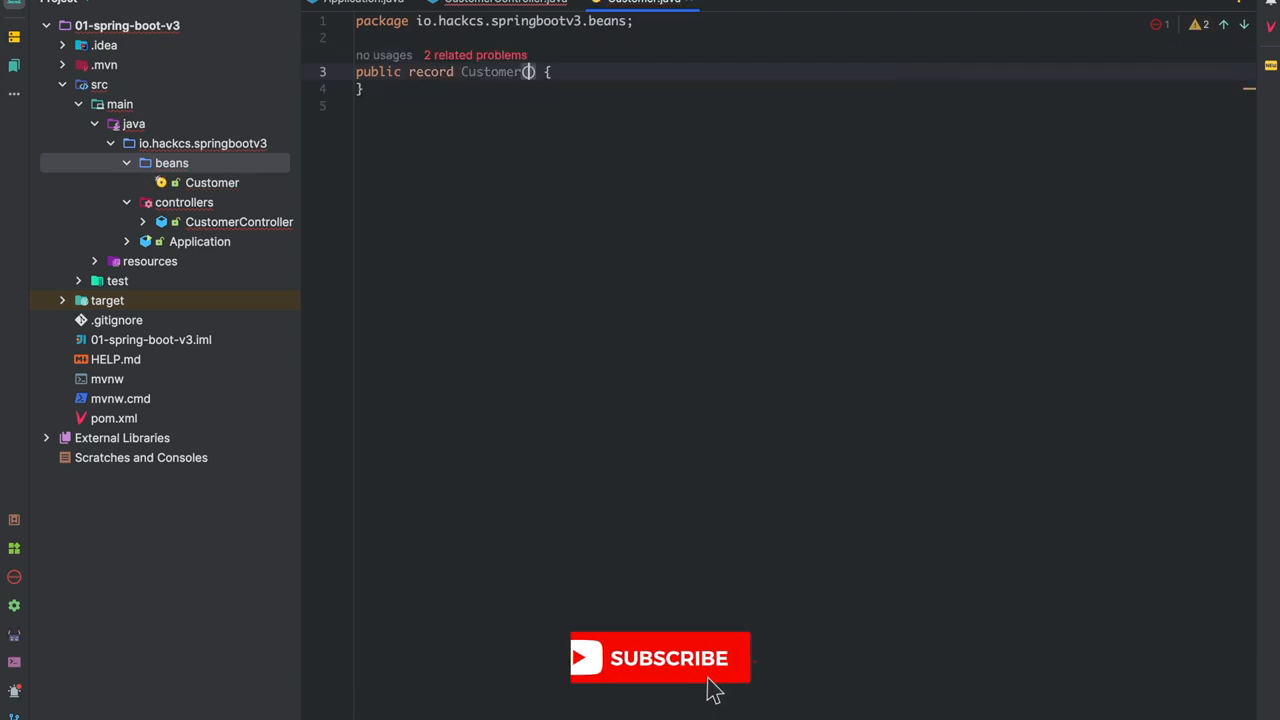
type("d")
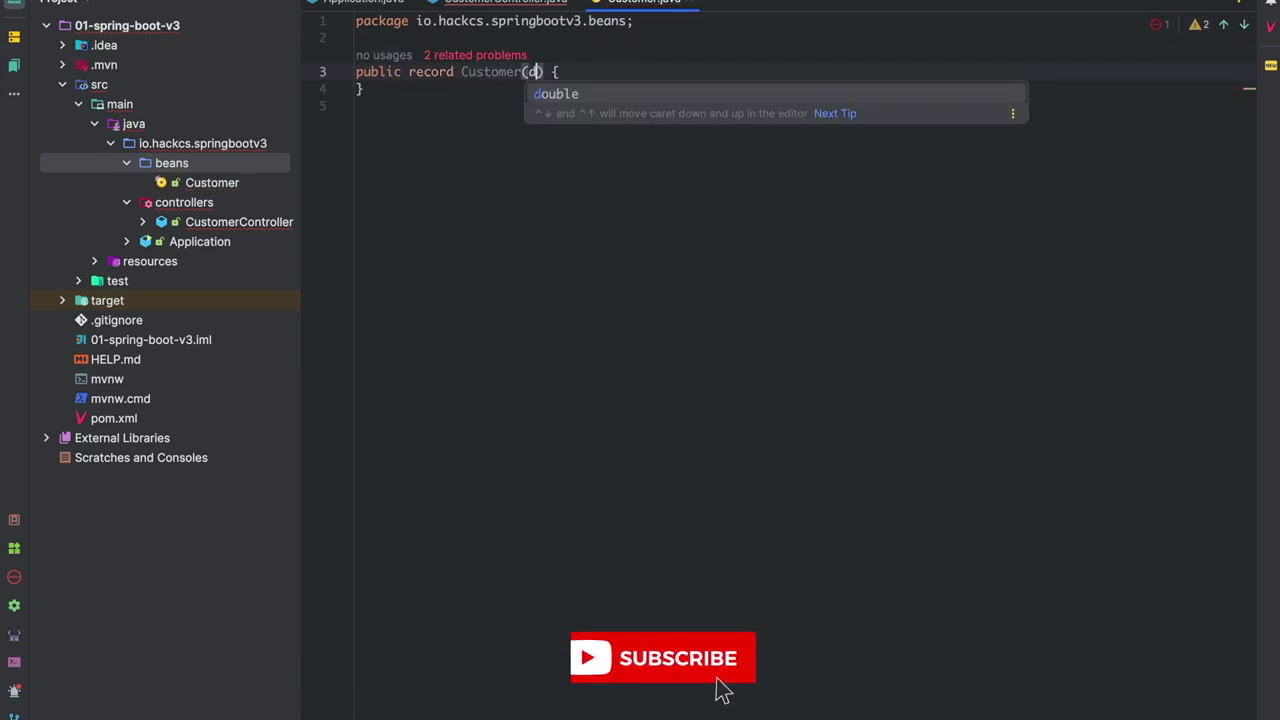
type("ouble id")
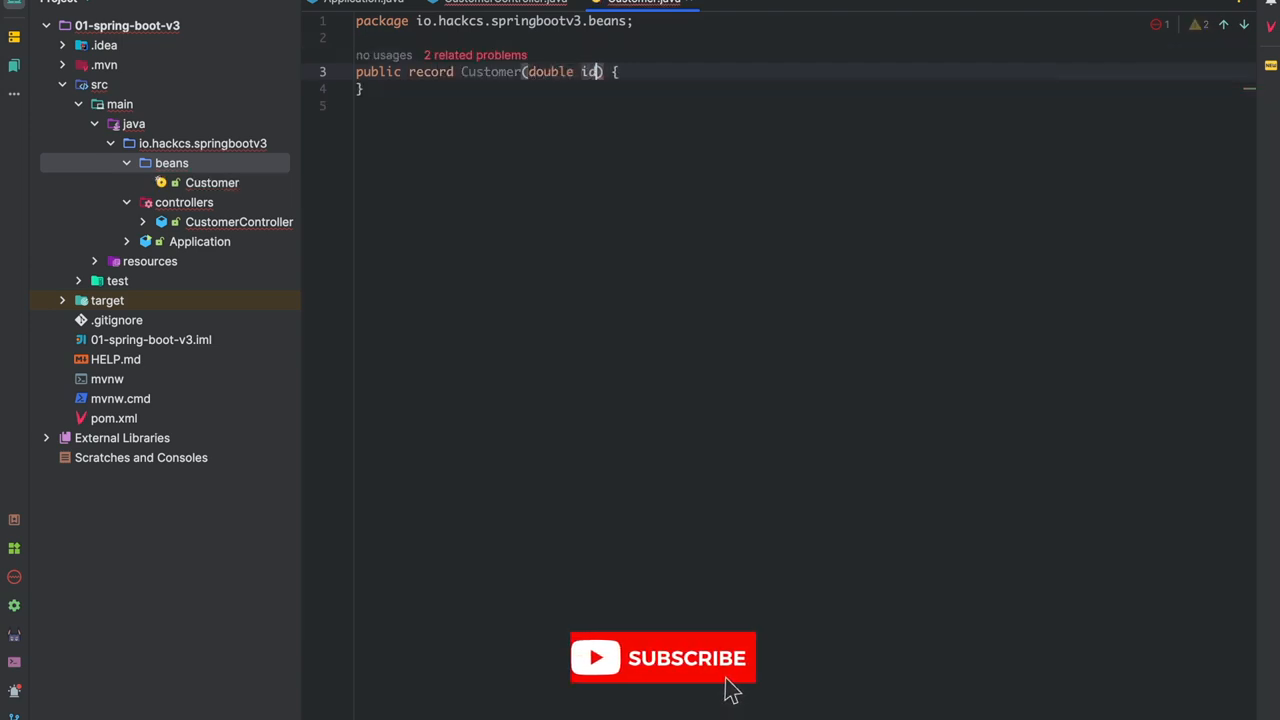
type(", String")
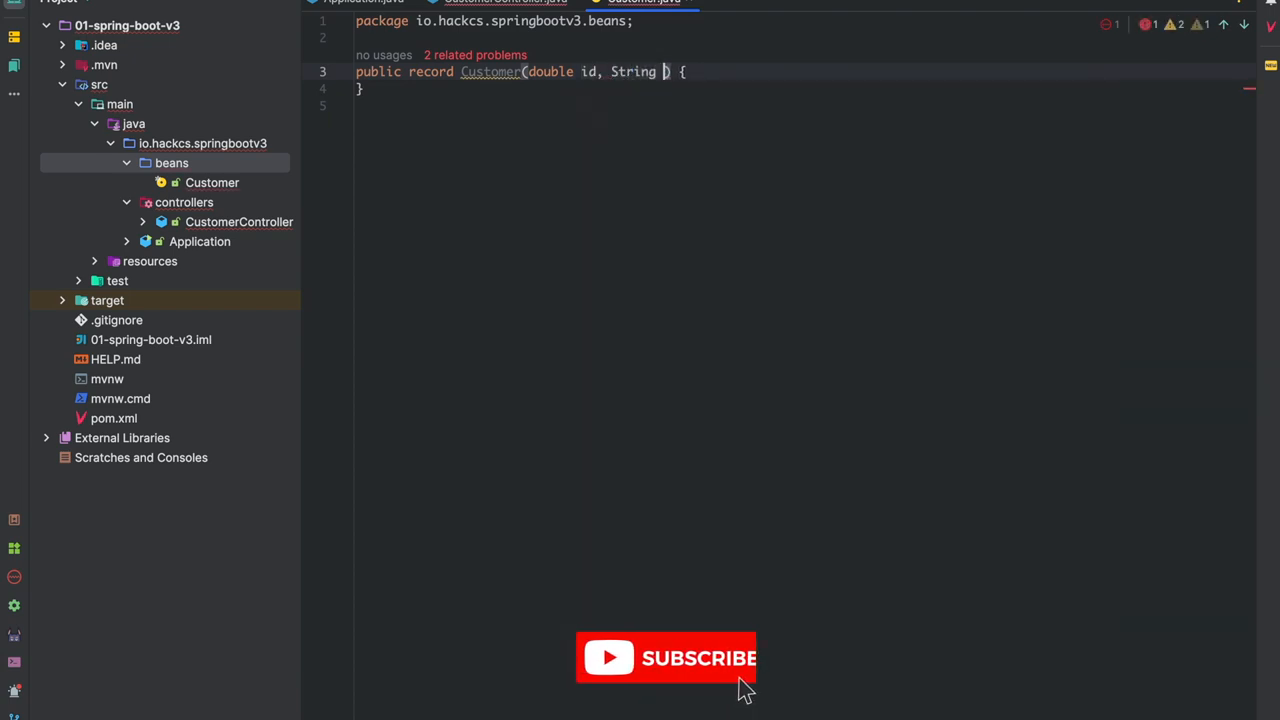
type("name")
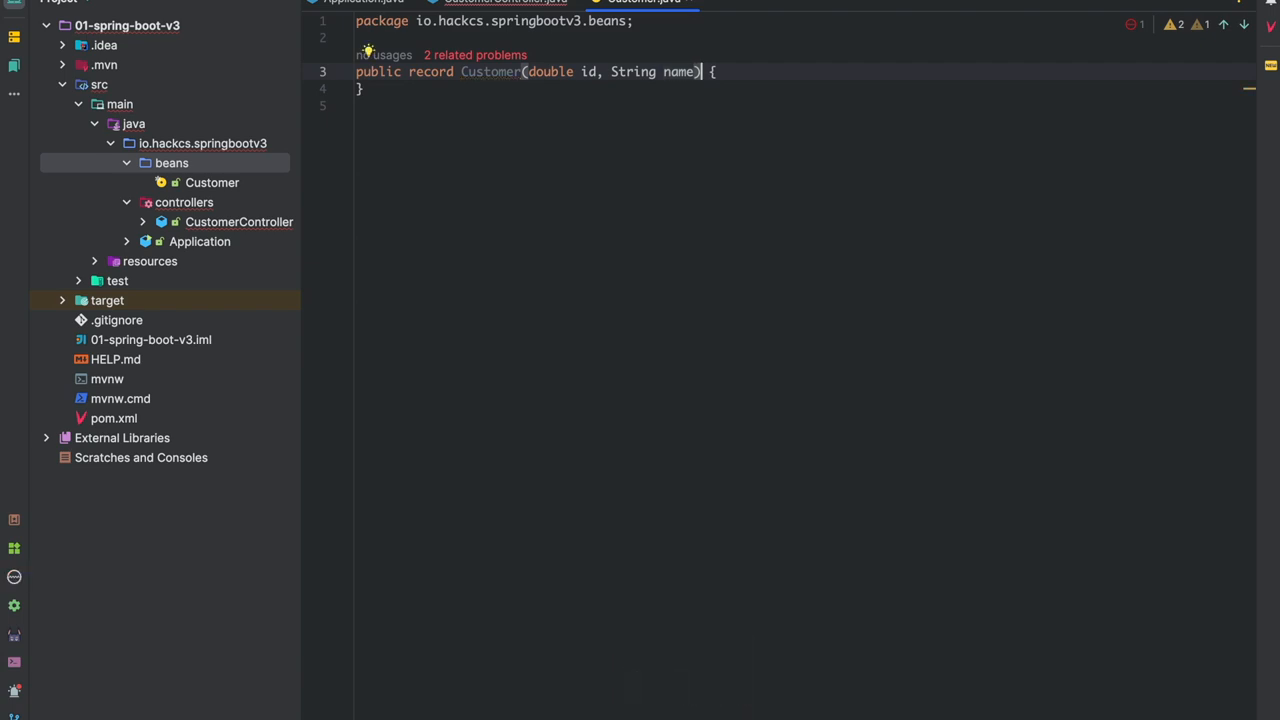
mouse_move(451, 44)
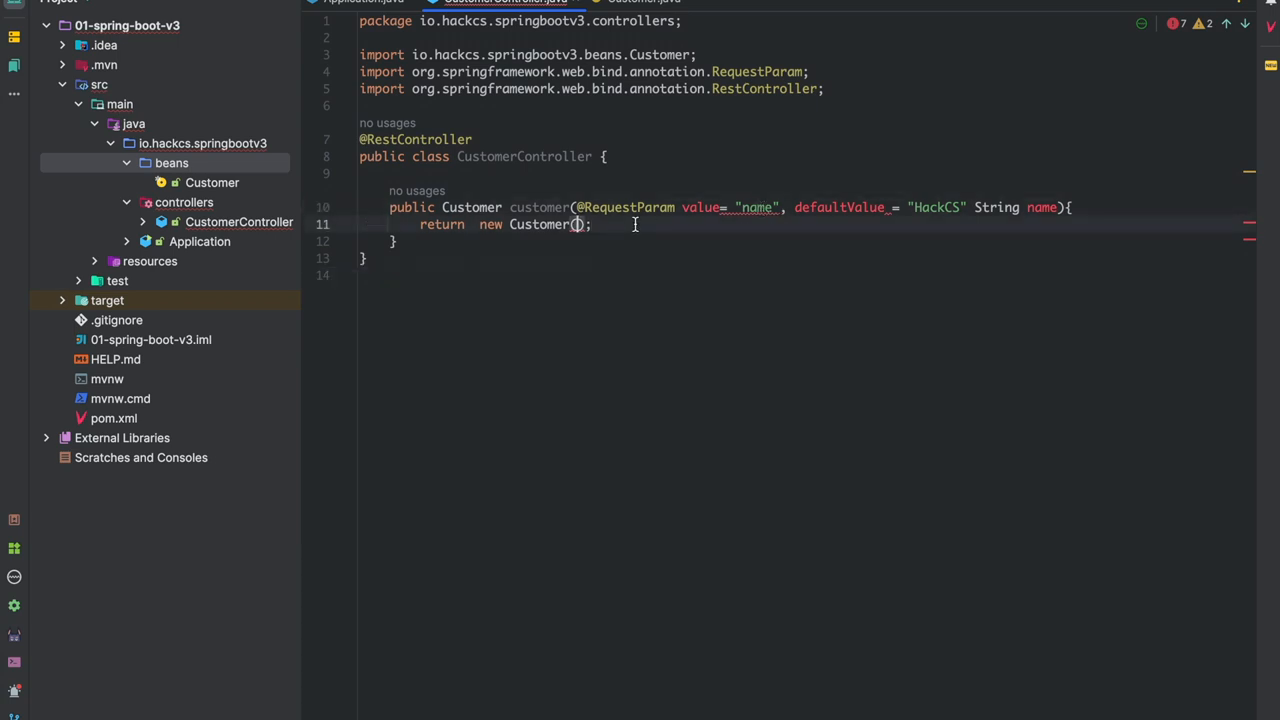
Step: Add the field 'double id = Math.random() * 12;' to CustomerController
type("n")
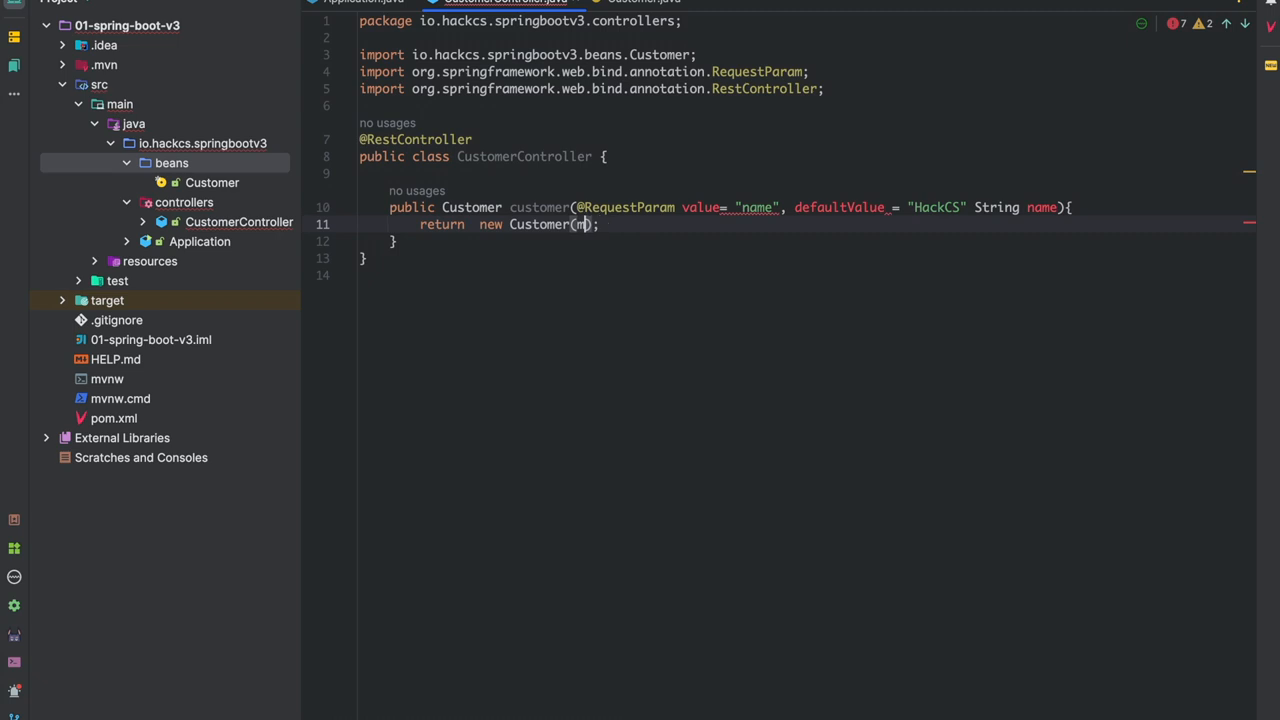
key("Backspace")
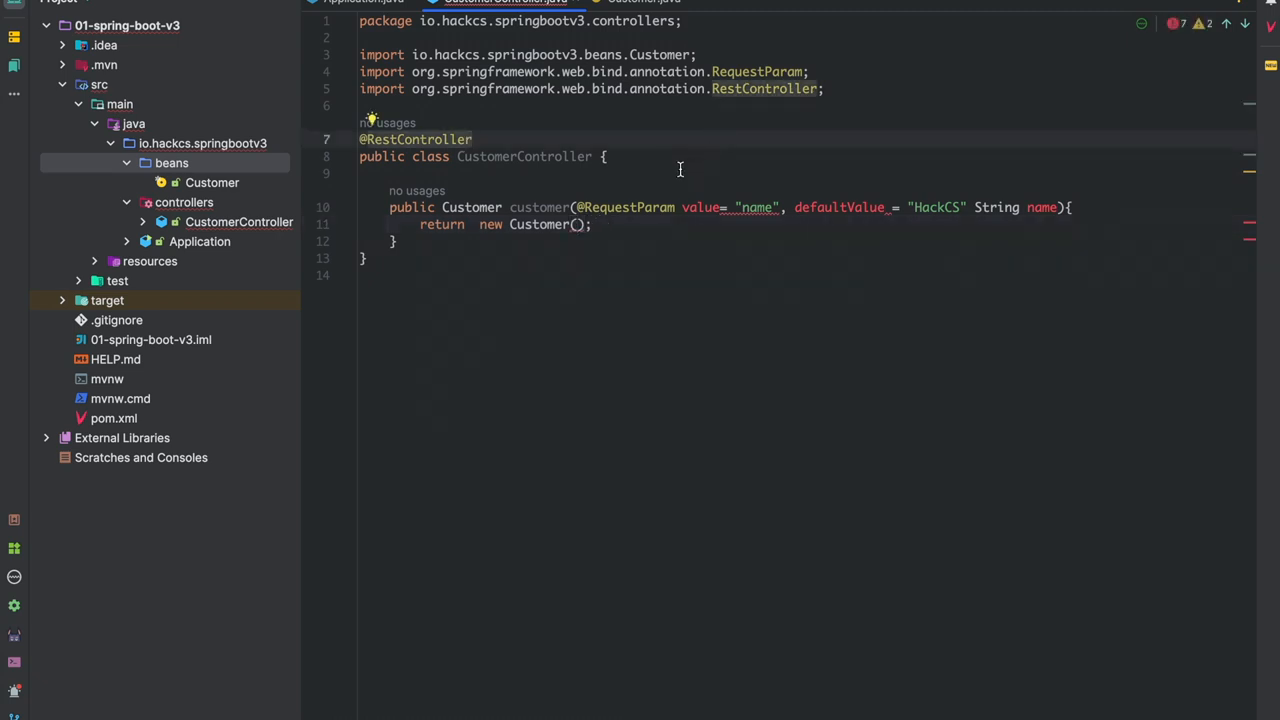
type("s")
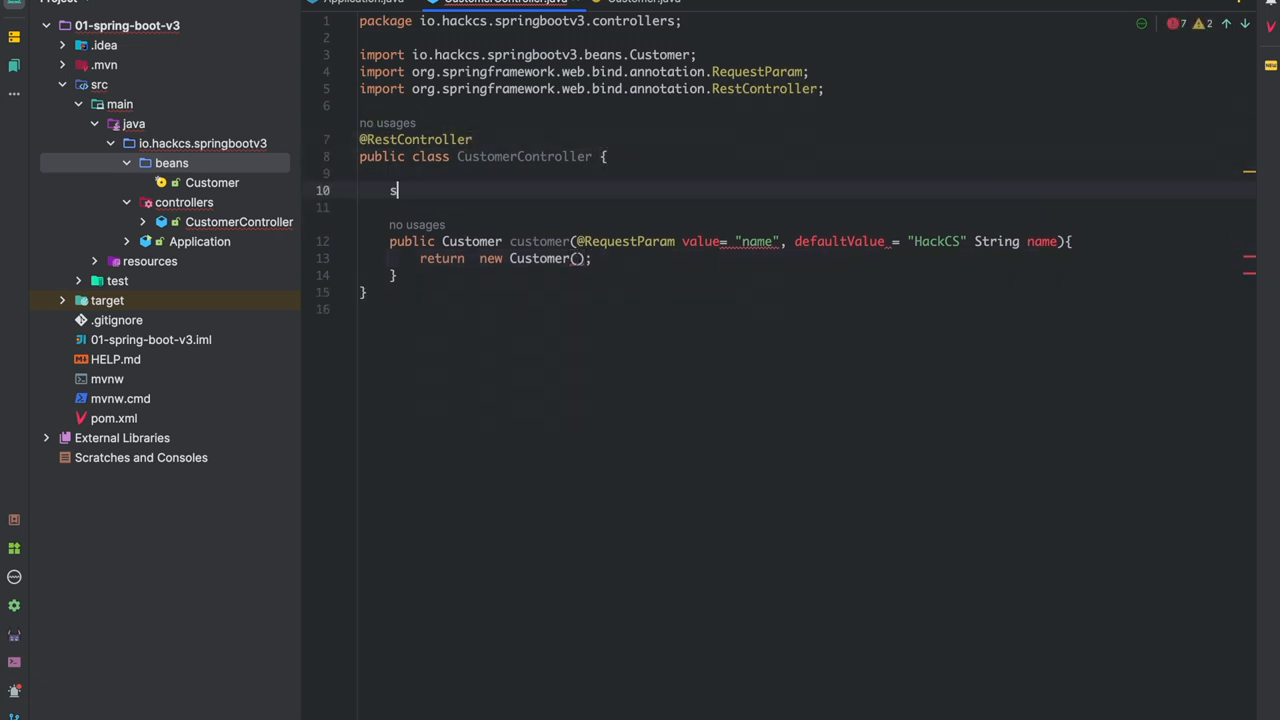
type("double id")
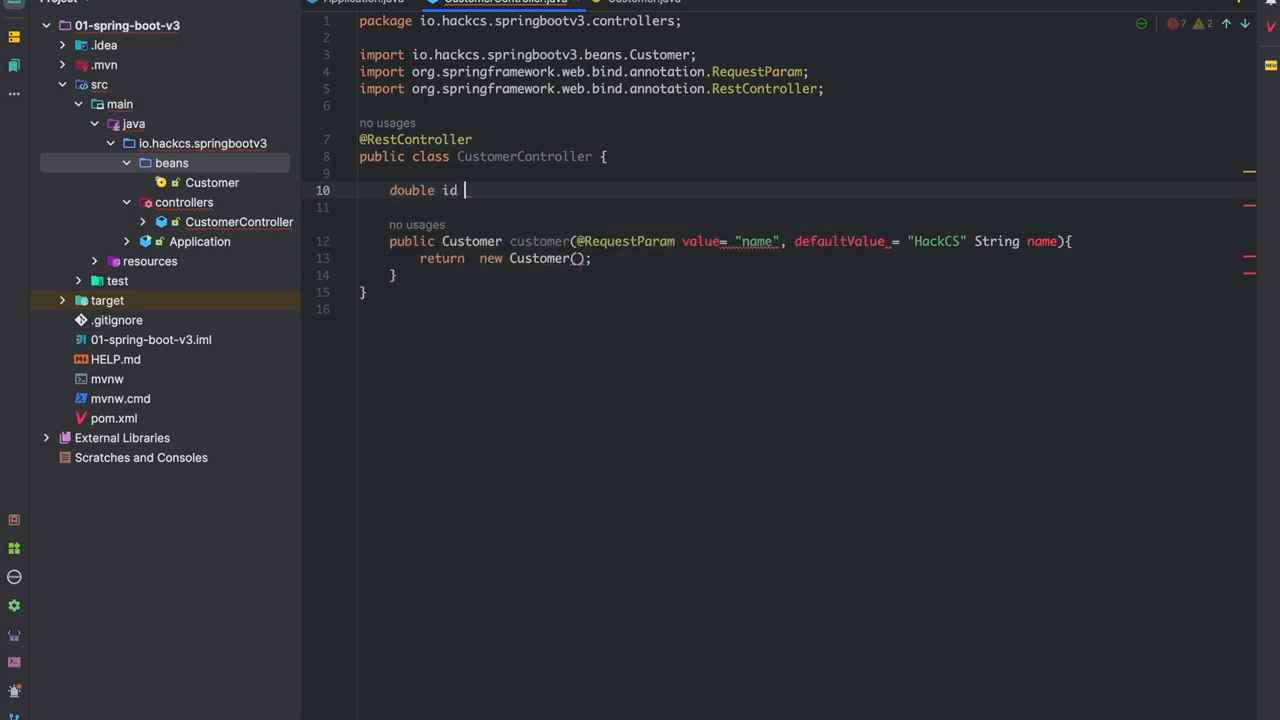
type("= Math")
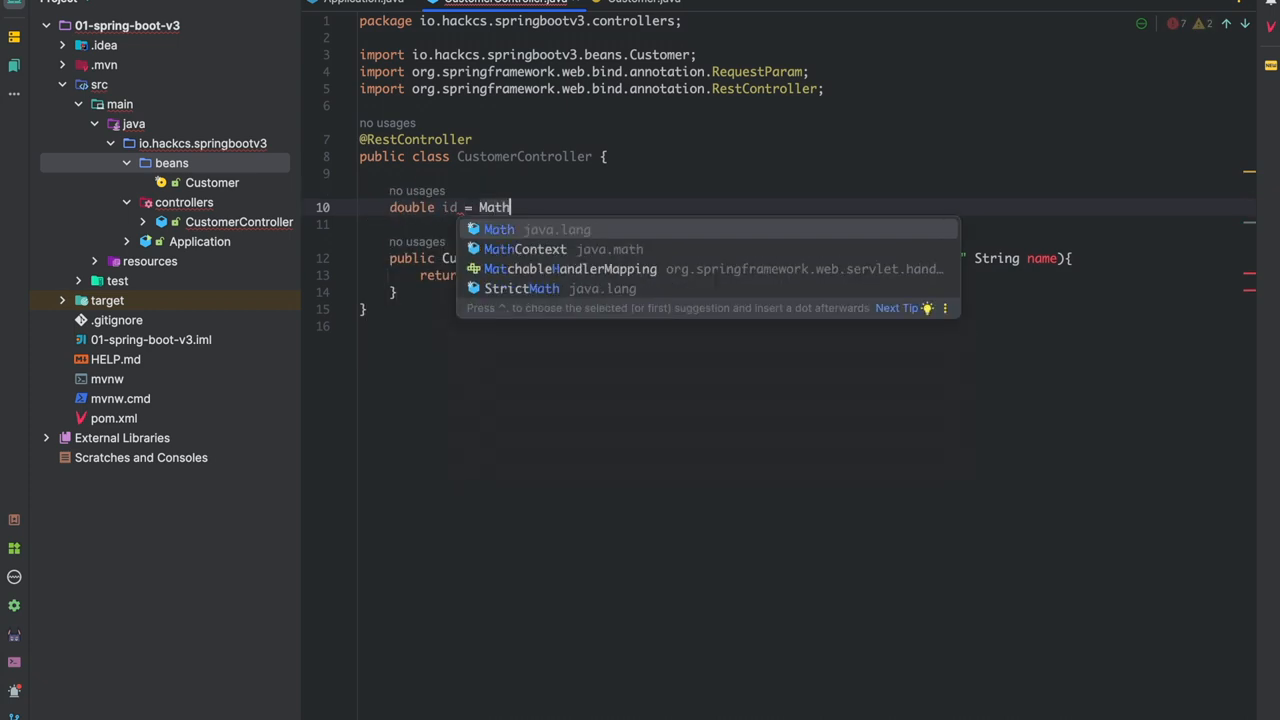
type(".random()")
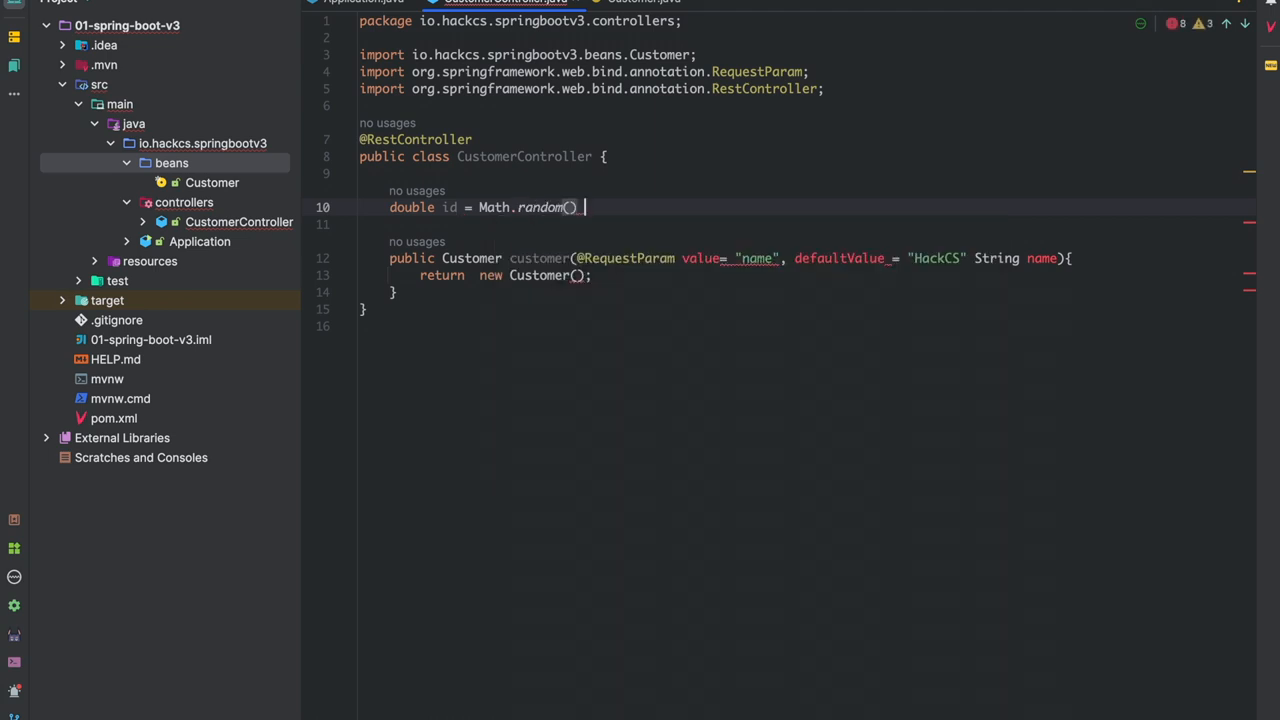
type("* 12")
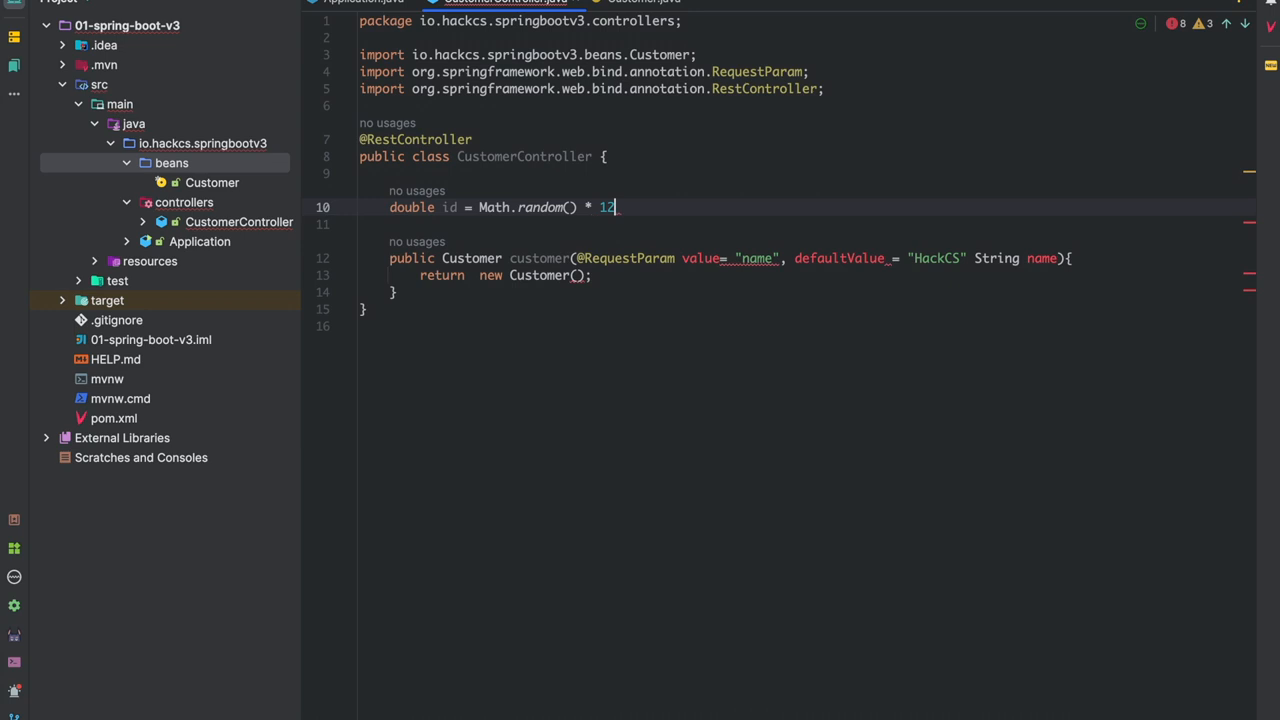
type(";")
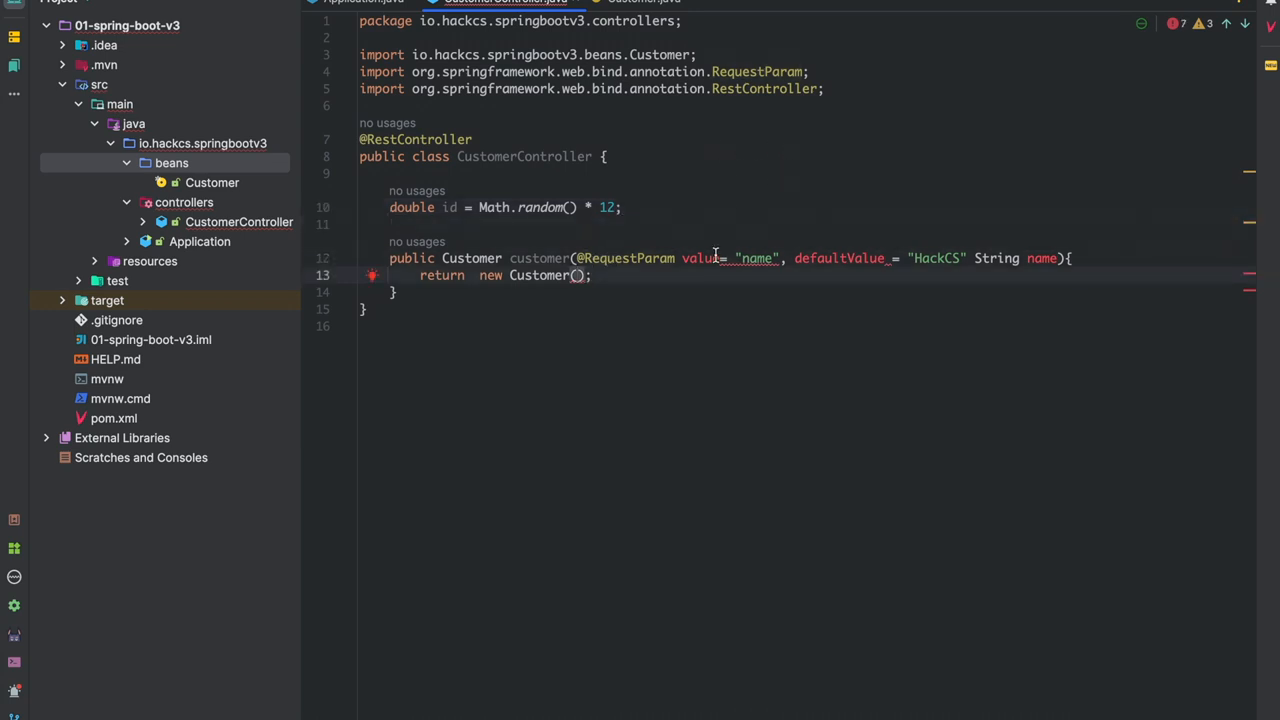
Step: Make the method return new Customer(Math.random(), name)
left_click(727, 258)
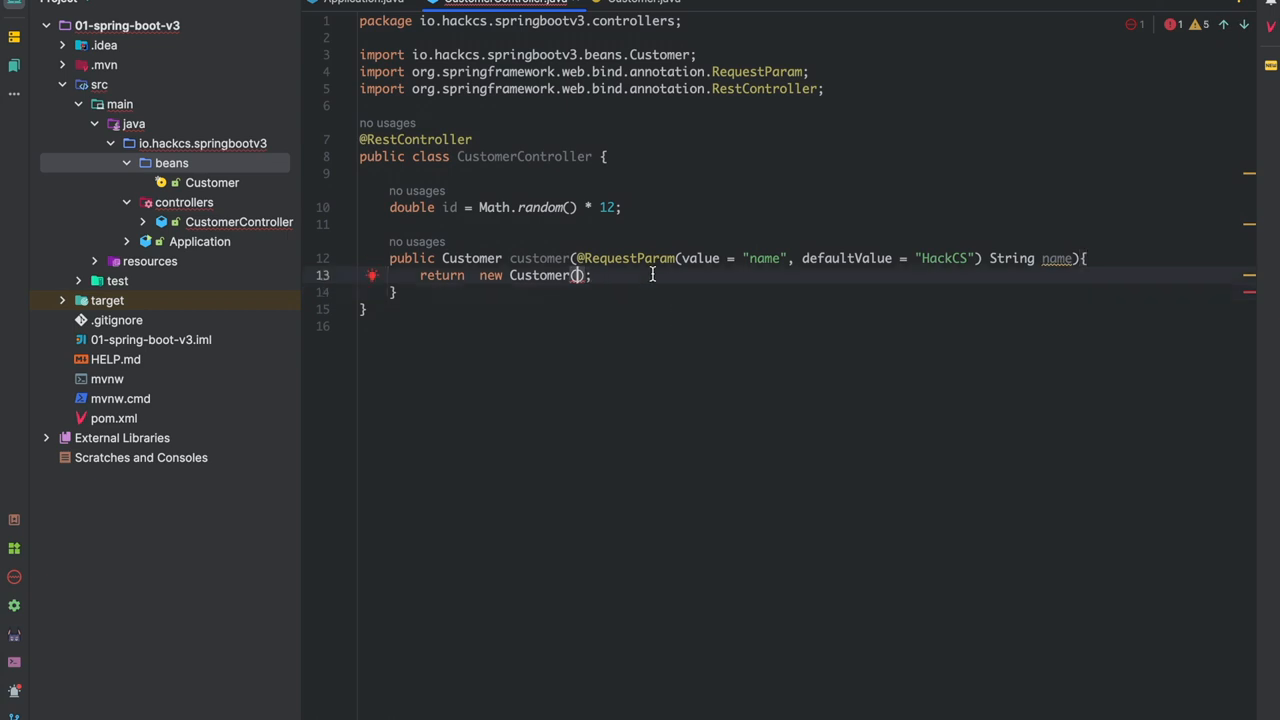
type("Math.random(),")
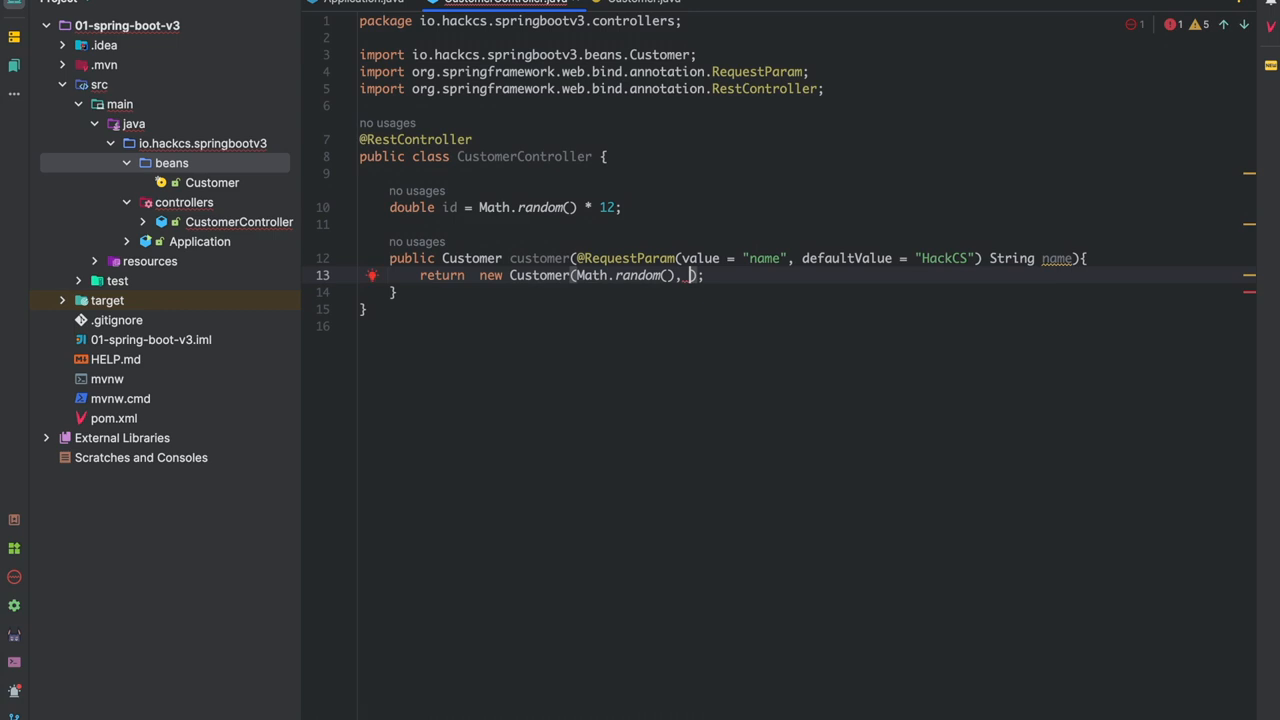
type("name")
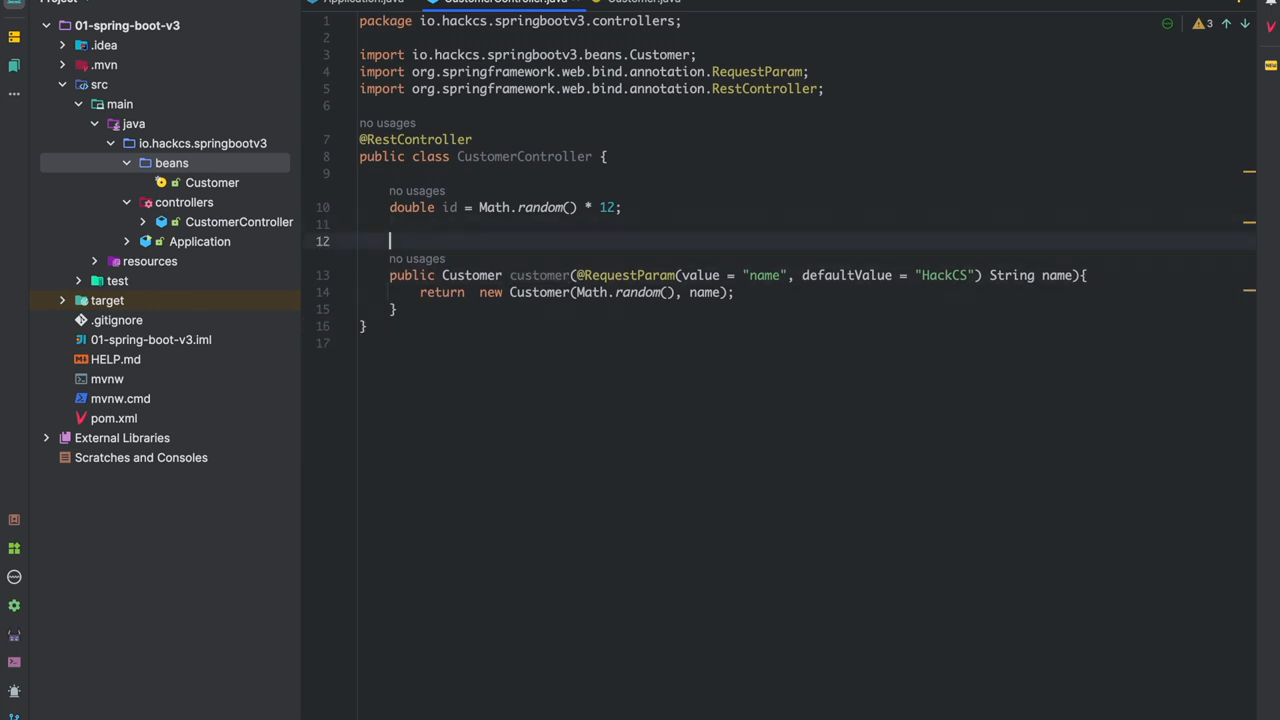
type("@Get")
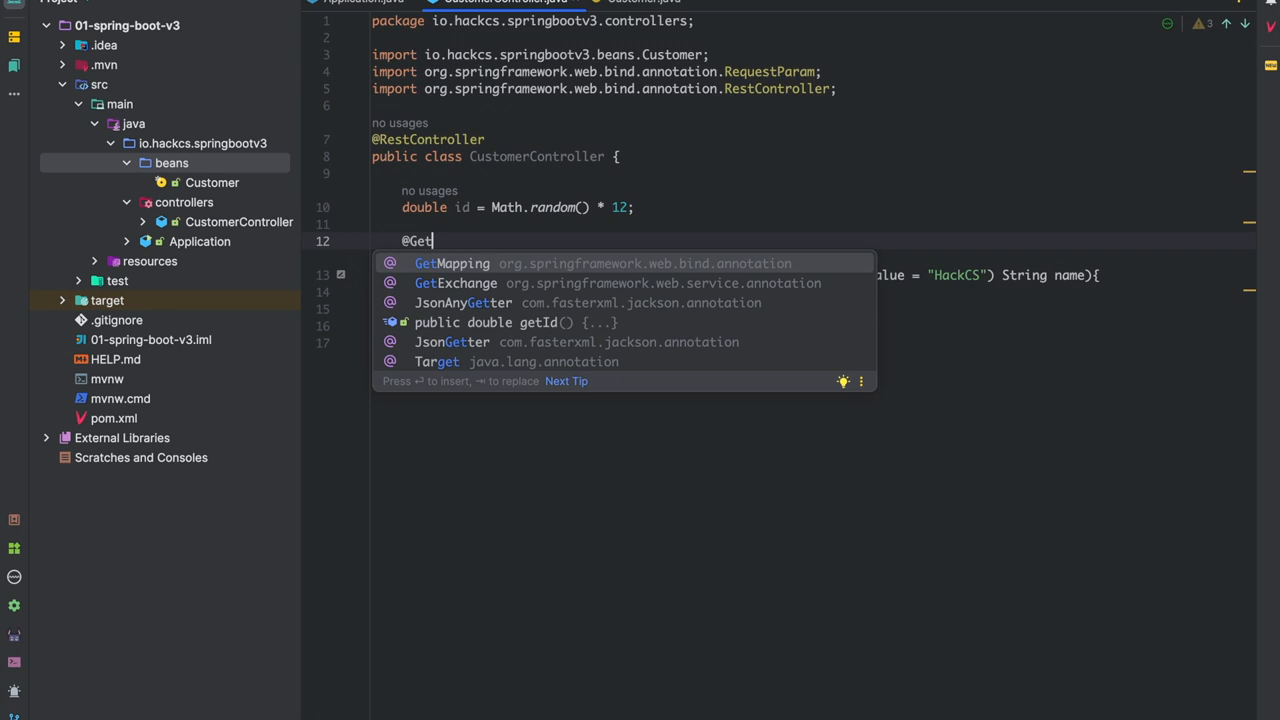
left_click(452, 263)
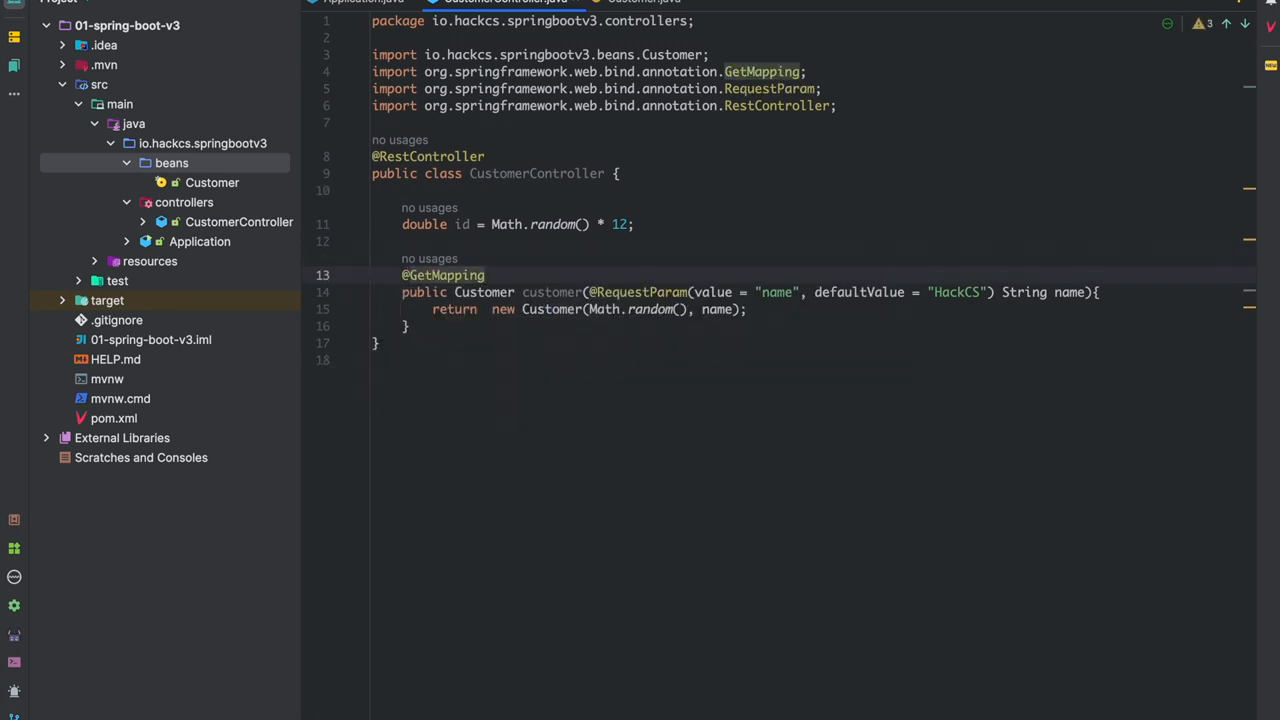
type("(\"cus")
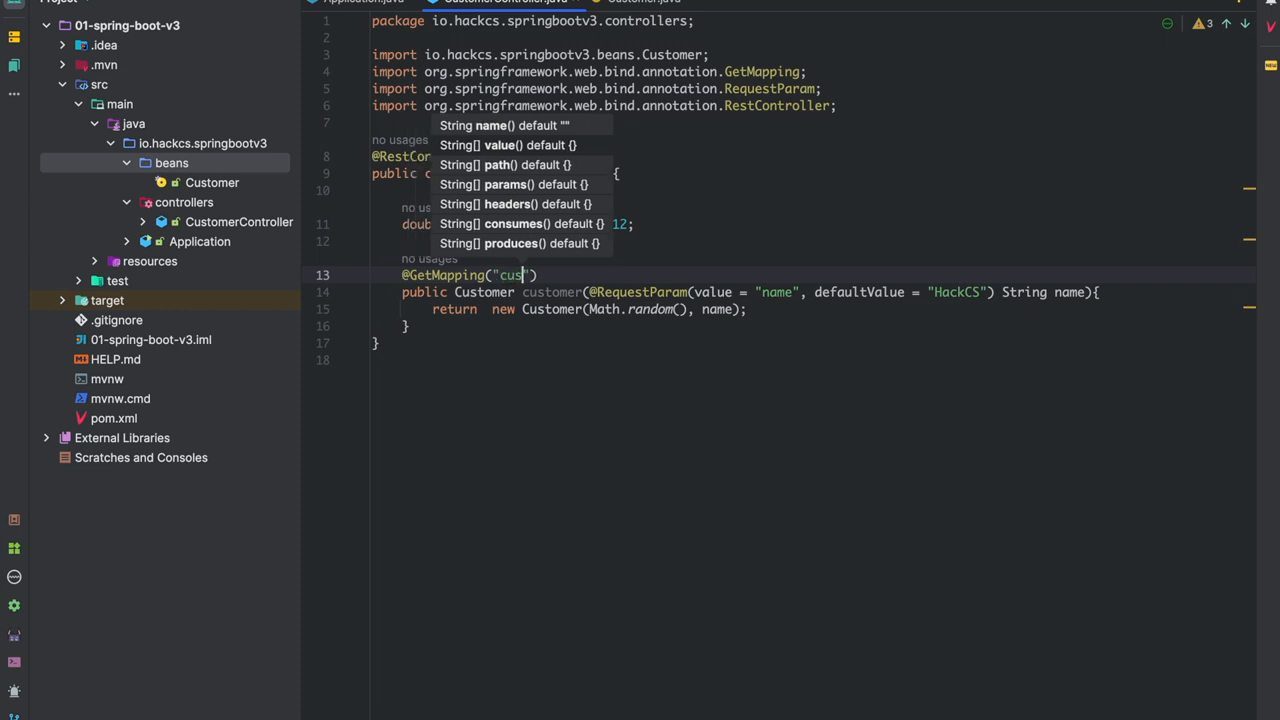
type("tomer")
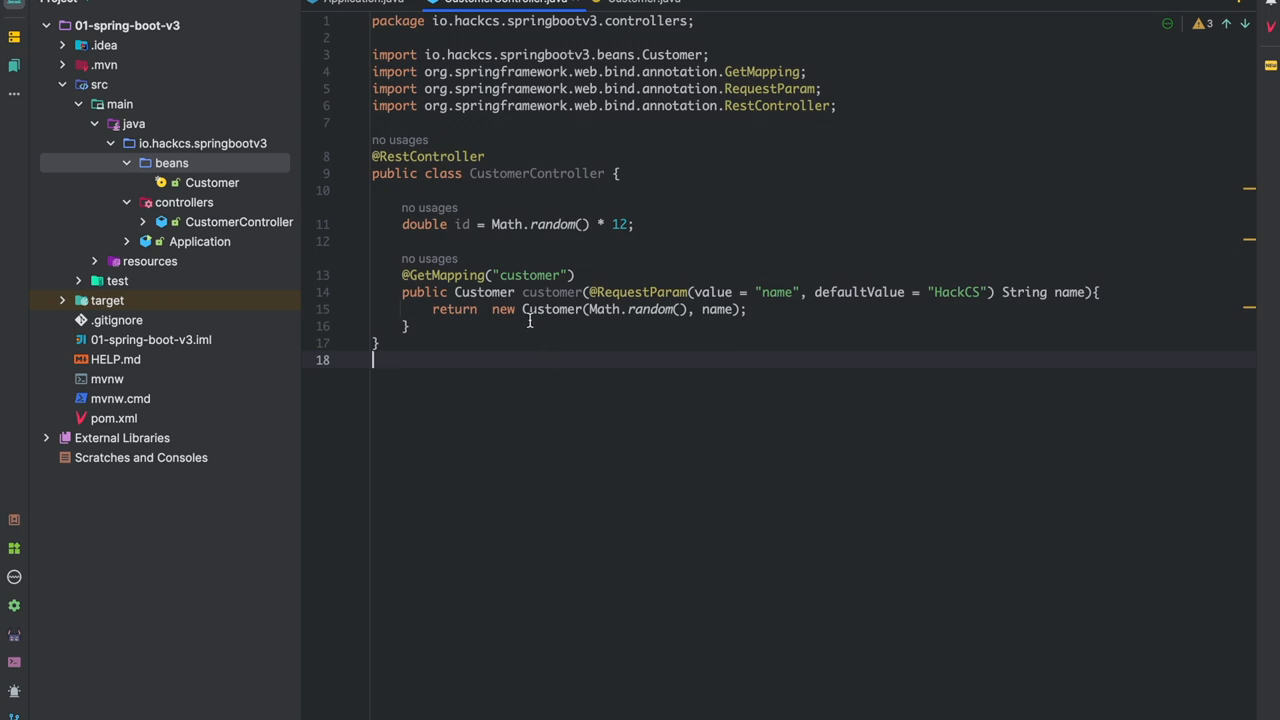
type("/")
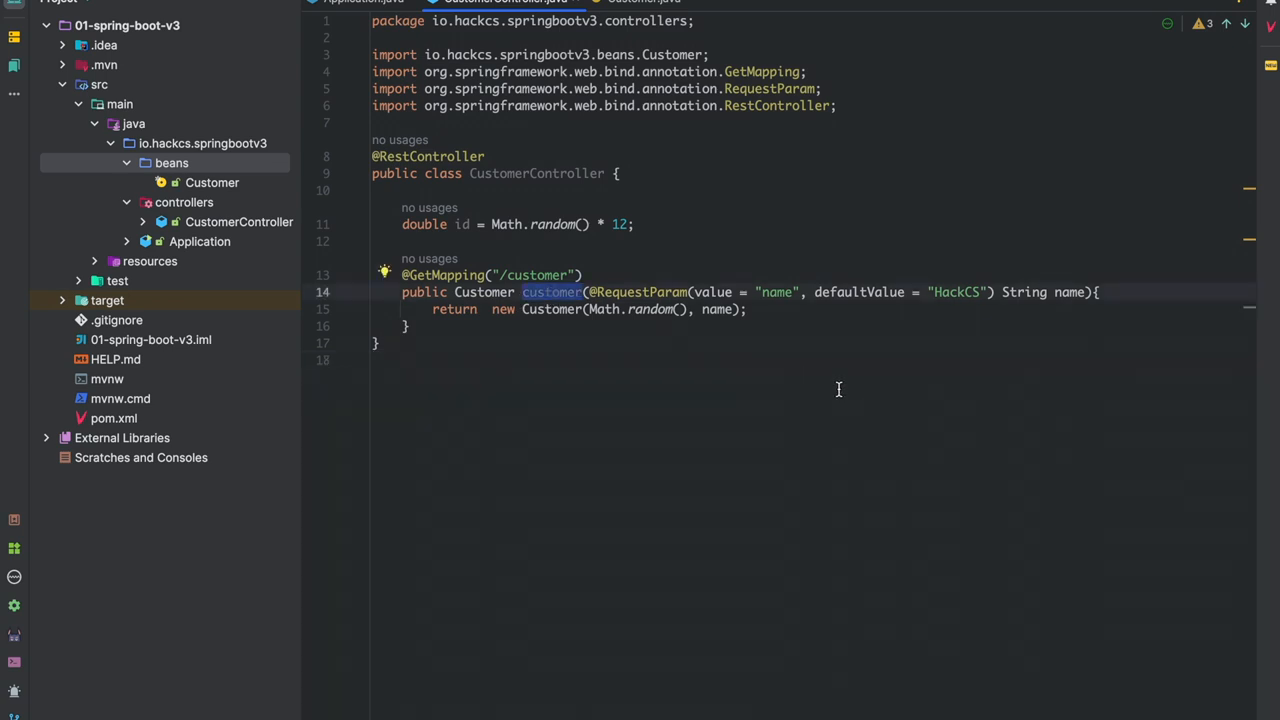
left_click(775, 292)
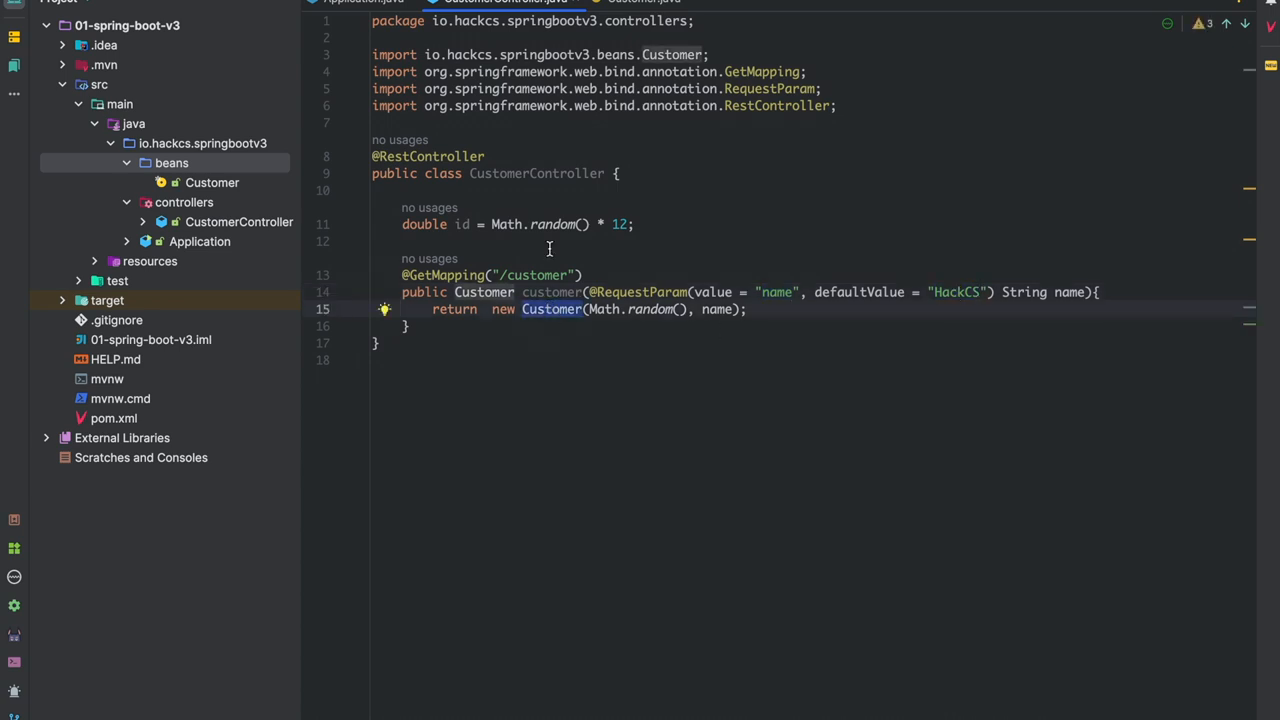
left_click(645, 2)
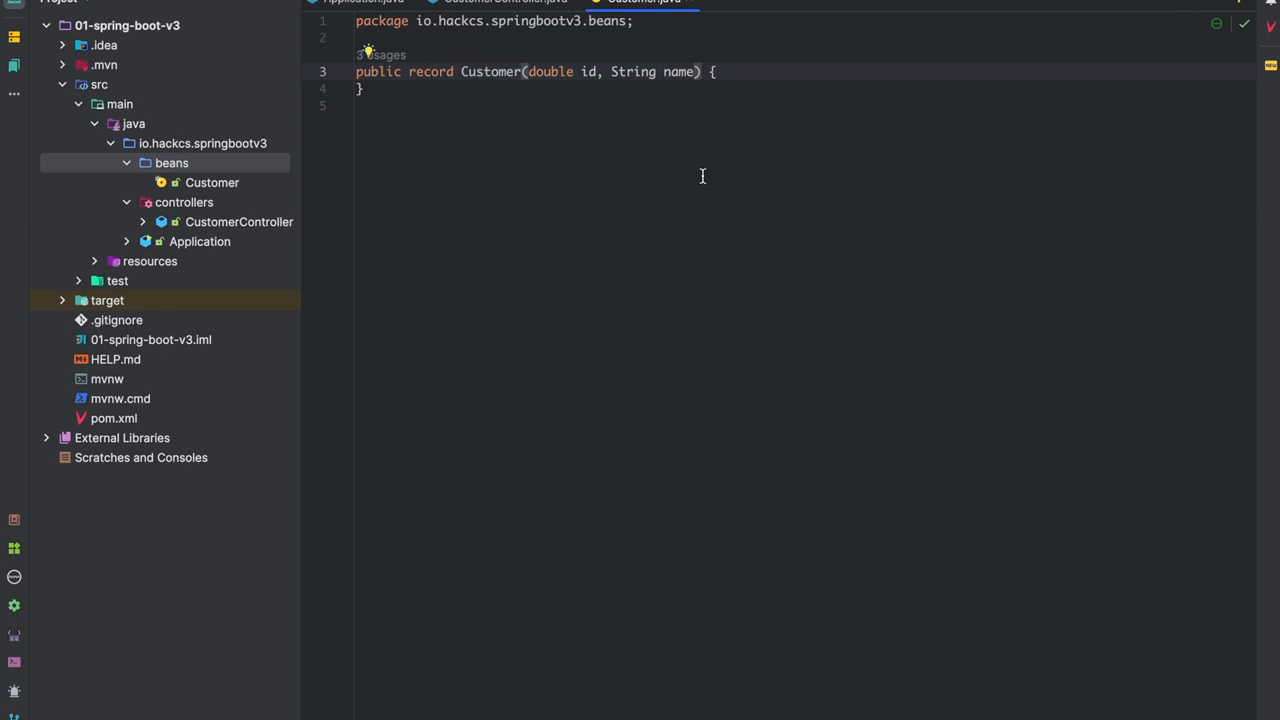
mouse_move(602, 137)
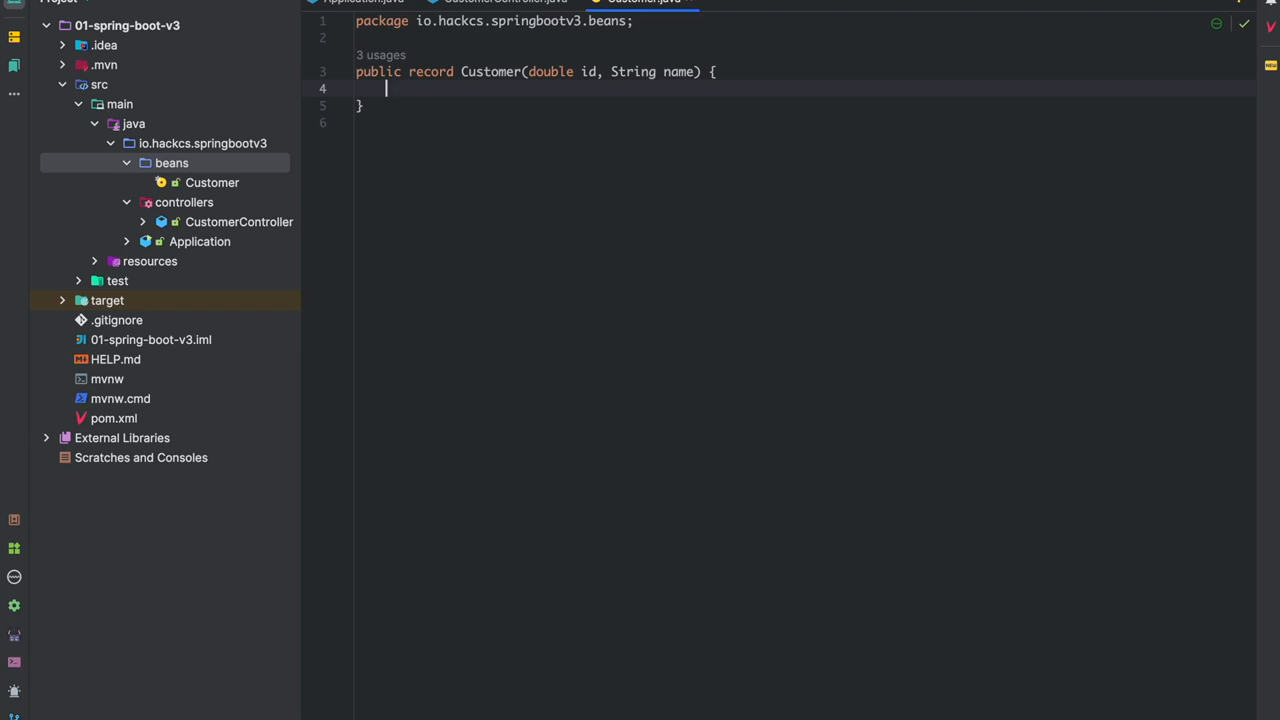
Step: Comment '// This record was introduced in Java 9.' in Customer, then switch to Application.java
type("// This reocr")
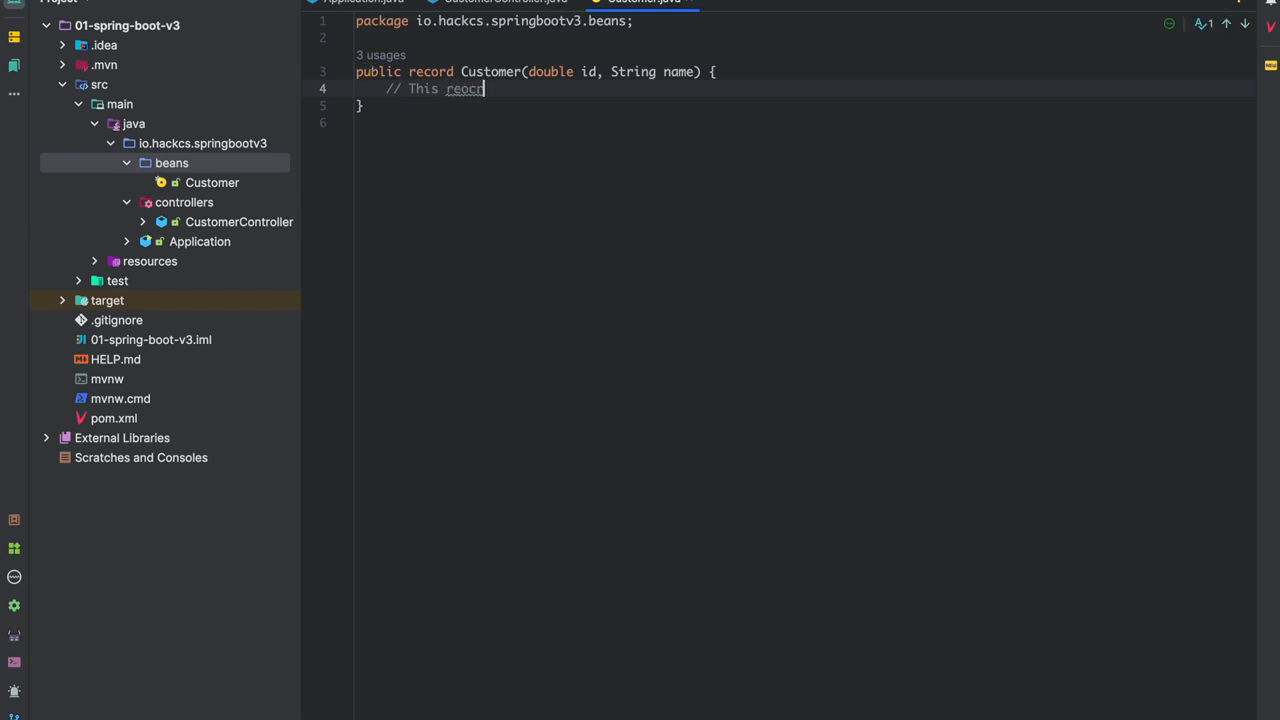
key("Backspace")
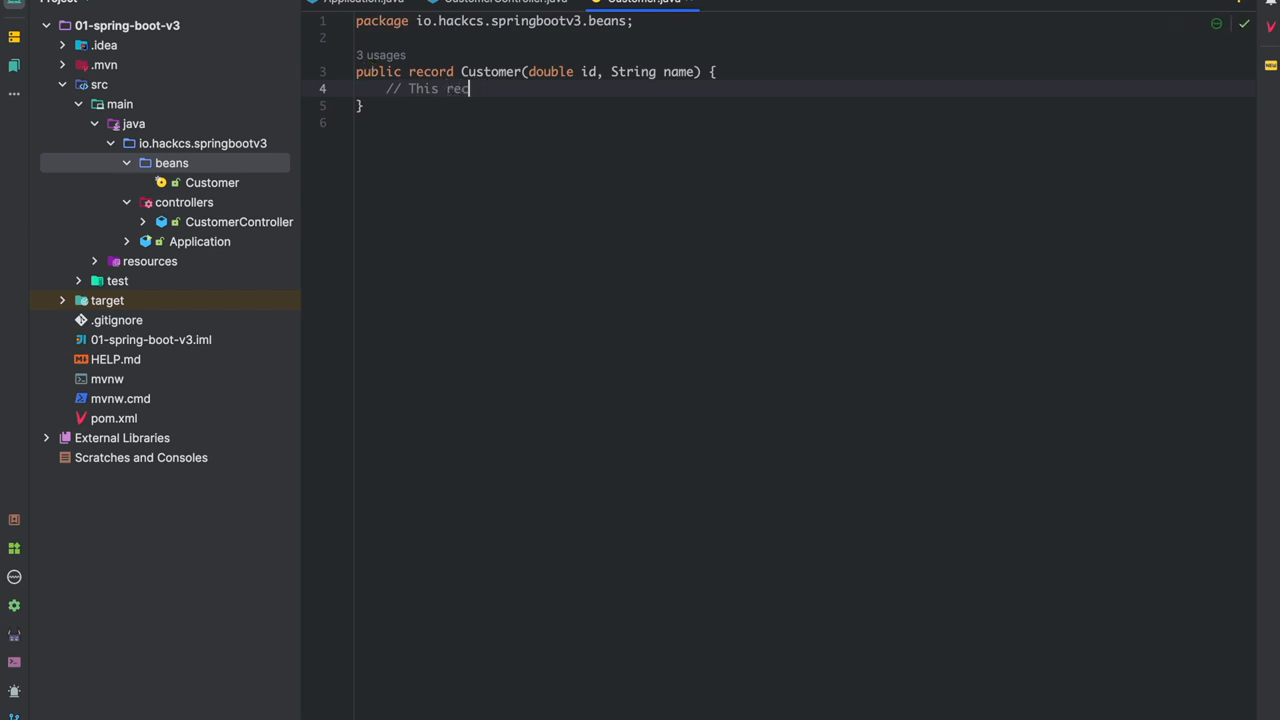
type("ord")
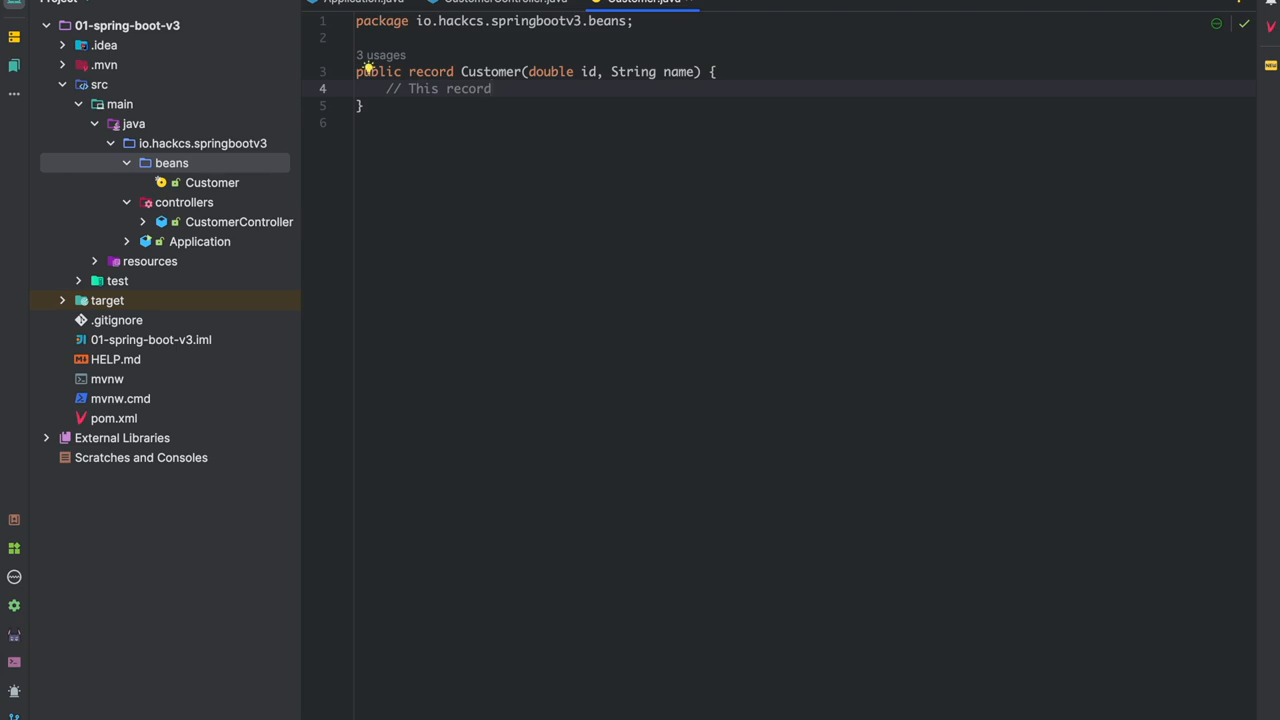
type("was")
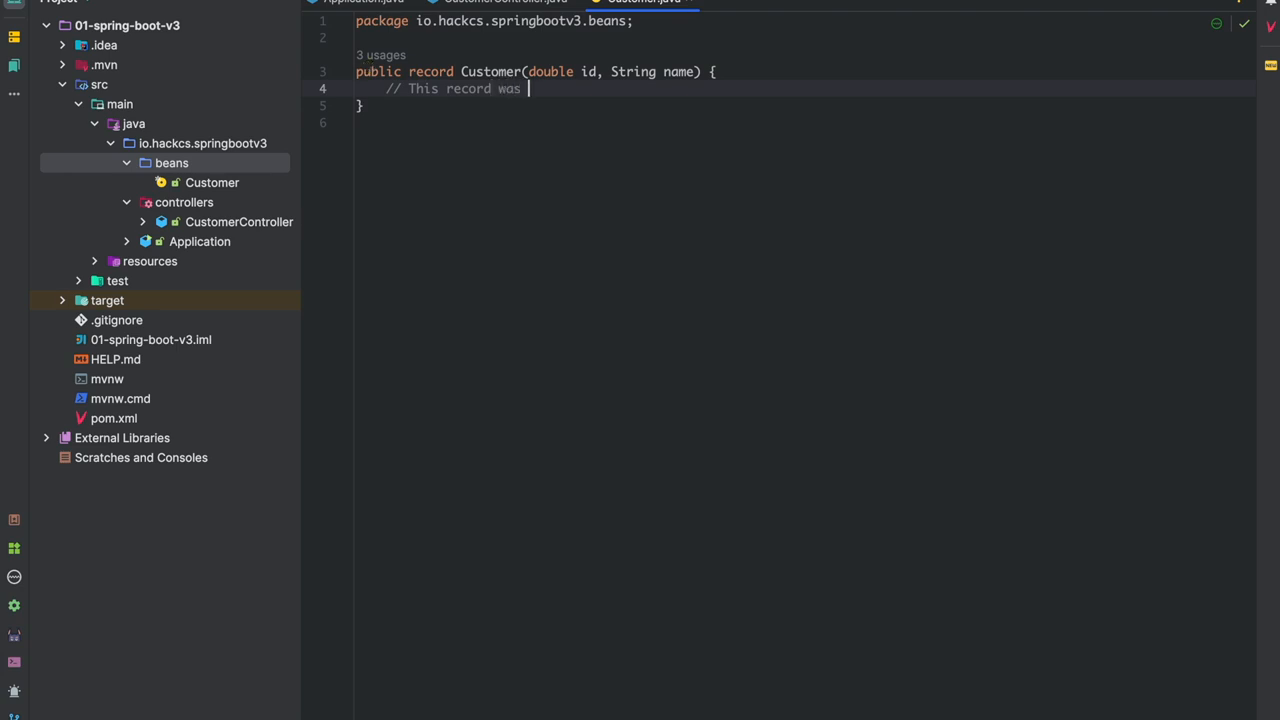
type("introduc")
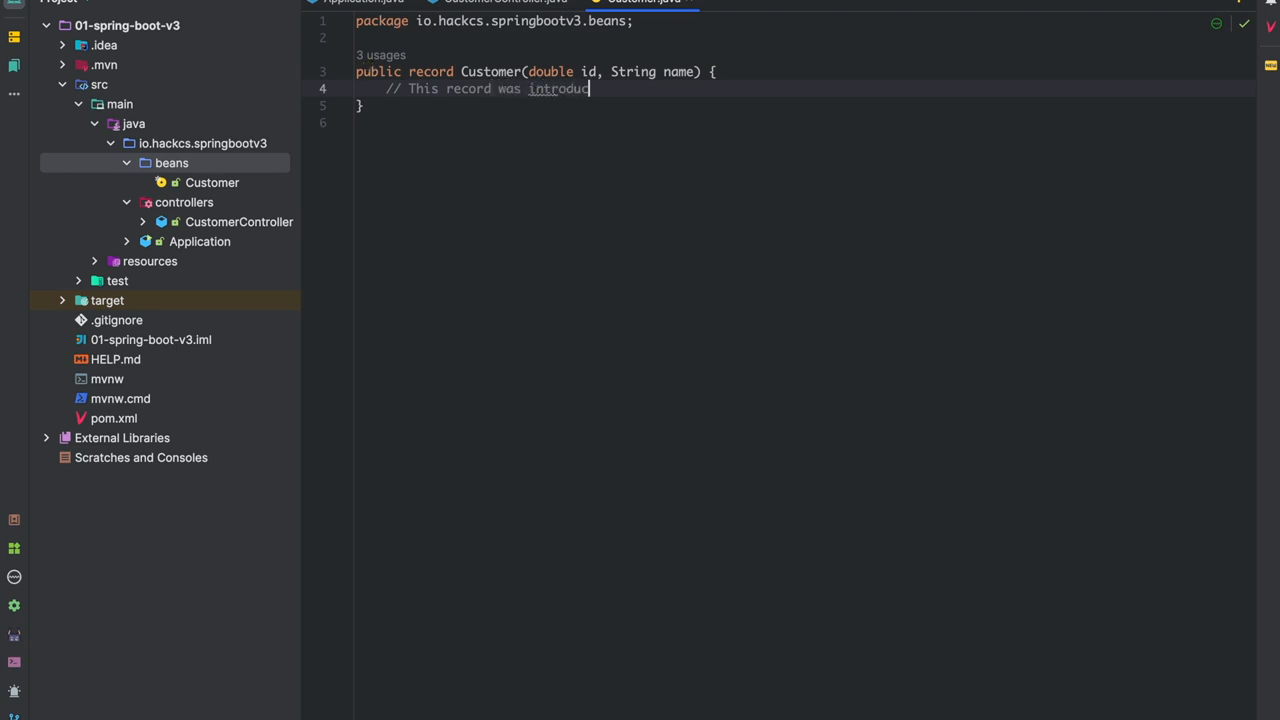
type("ed in Ja")
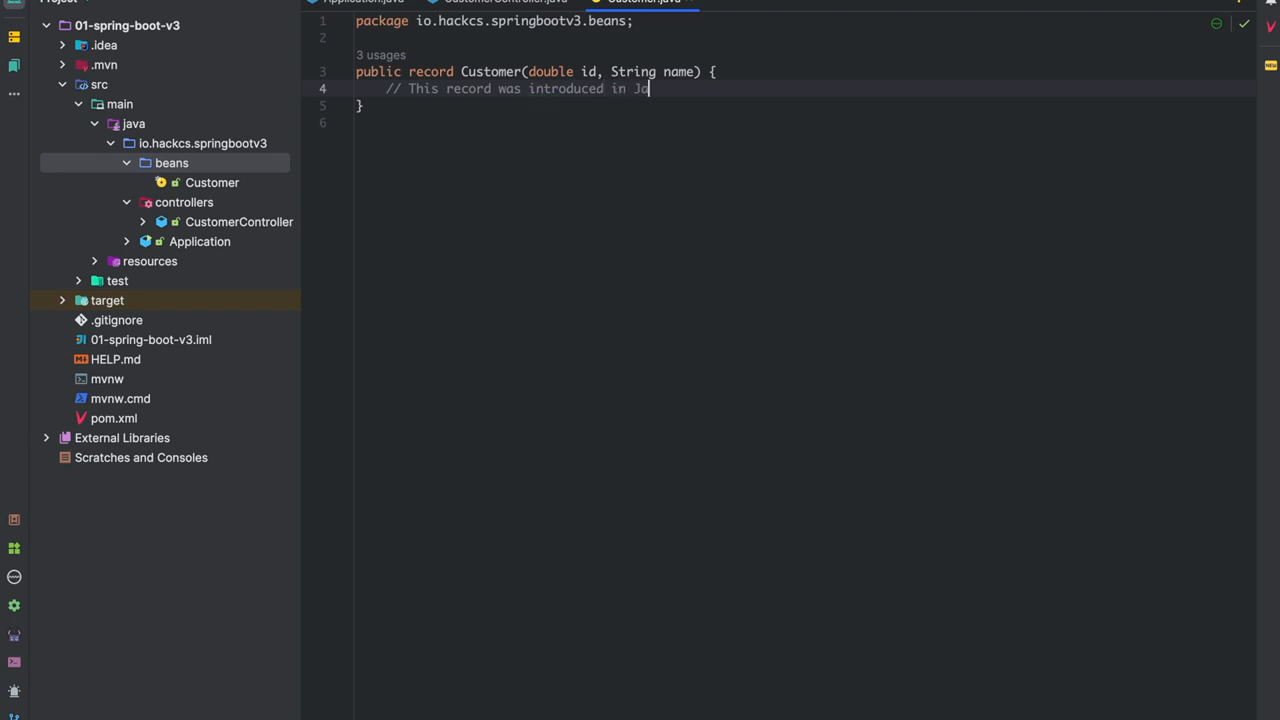
type("va 9")
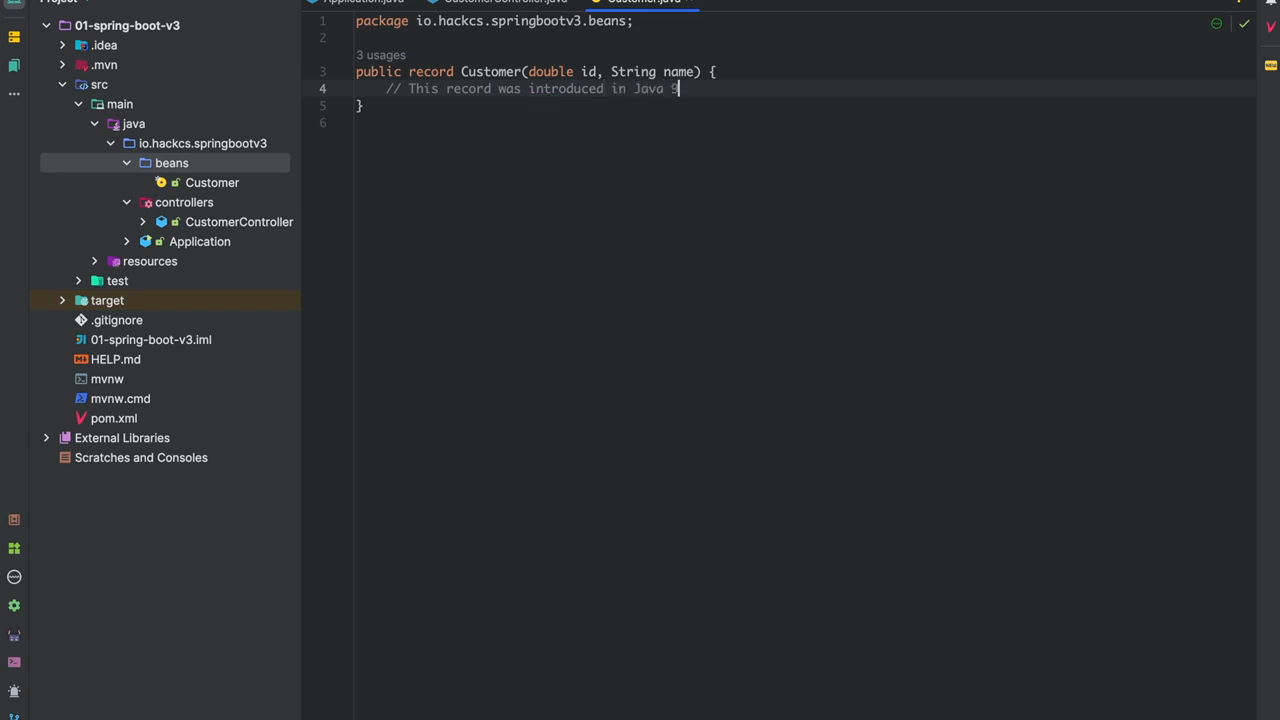
type("9, a")
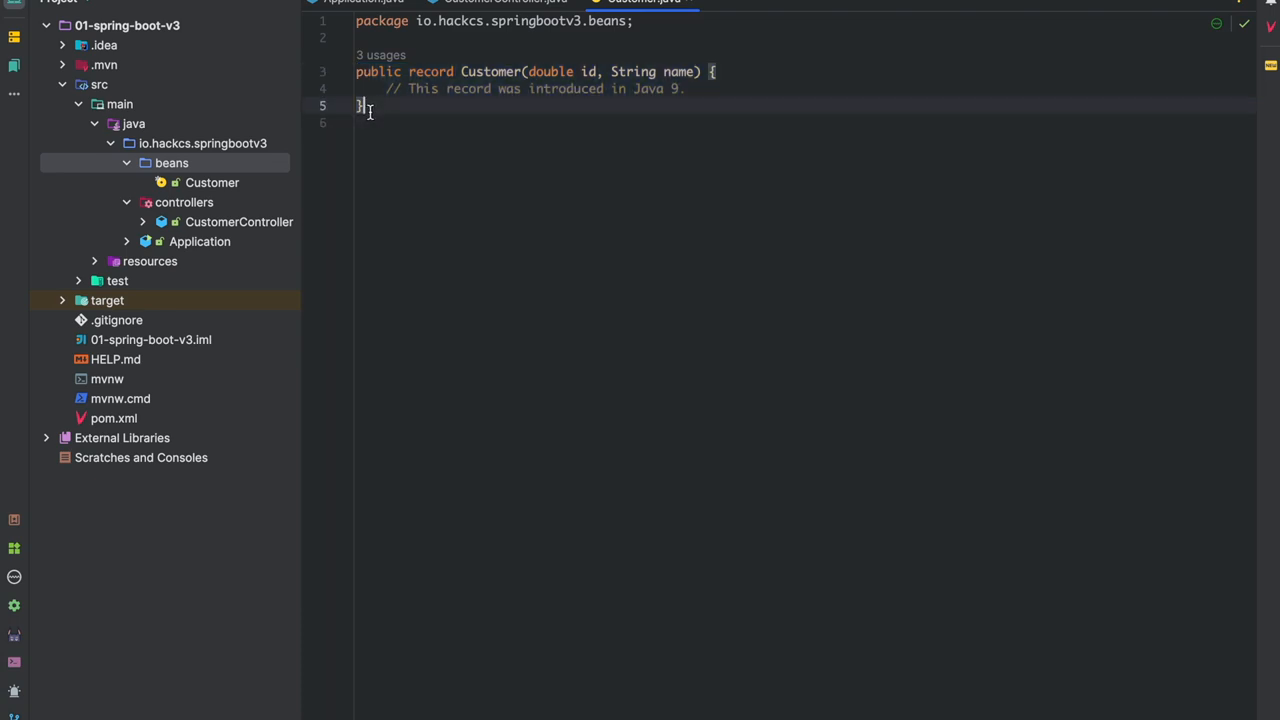
left_click(500, 2)
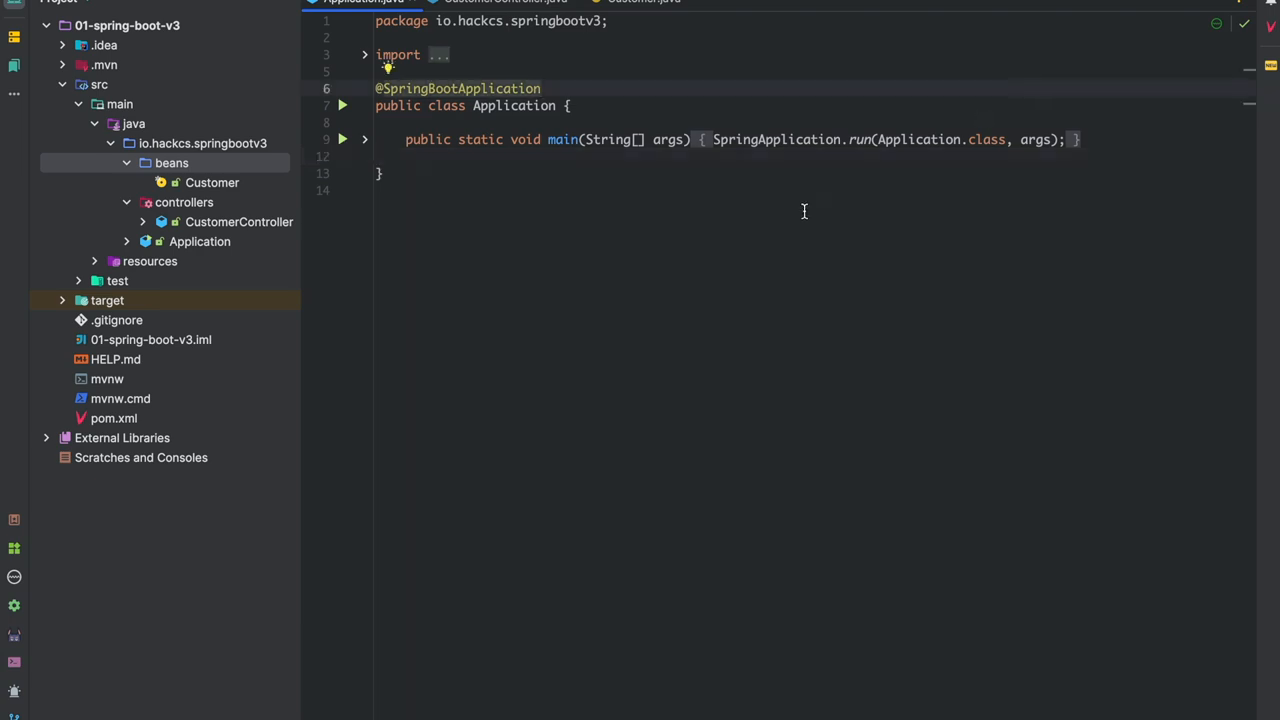
Step: Launch the Spring Boot Application class from its green run arrow
left_click(400, 190)
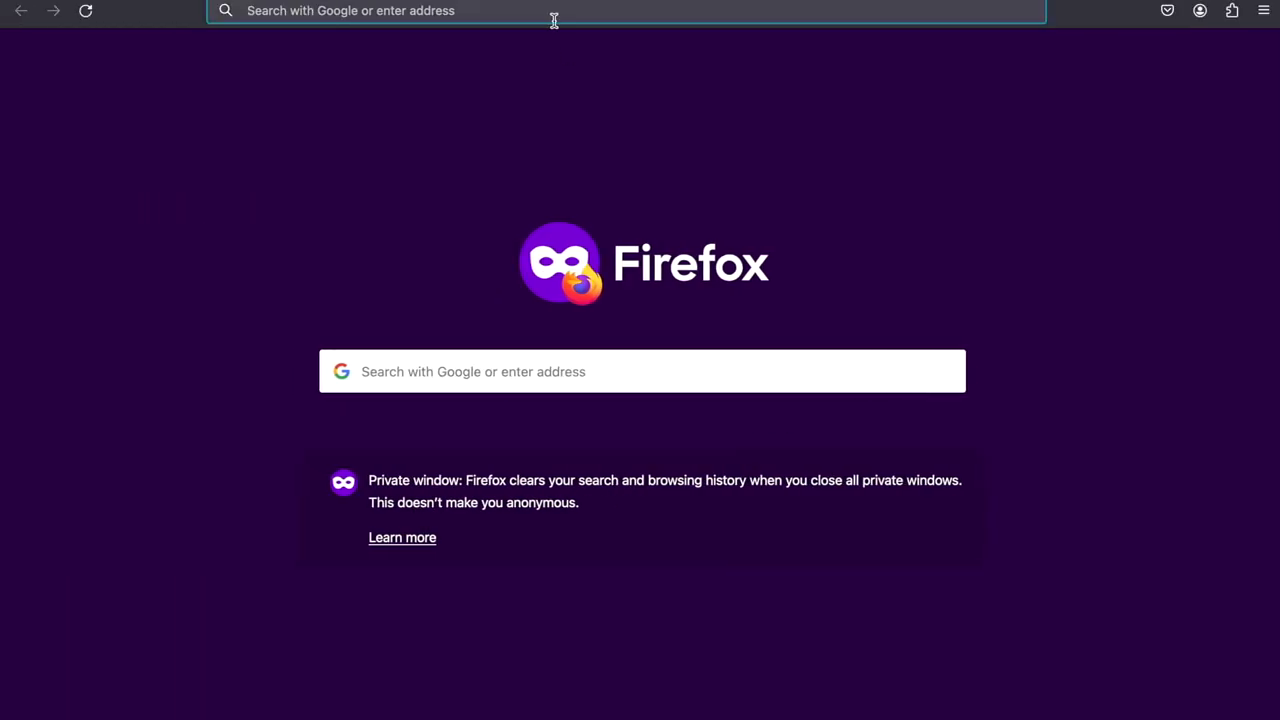
Step: Load localhost:8080/customer in Firefox and note Tomcat running on port 8080 in the log
type("localhost")
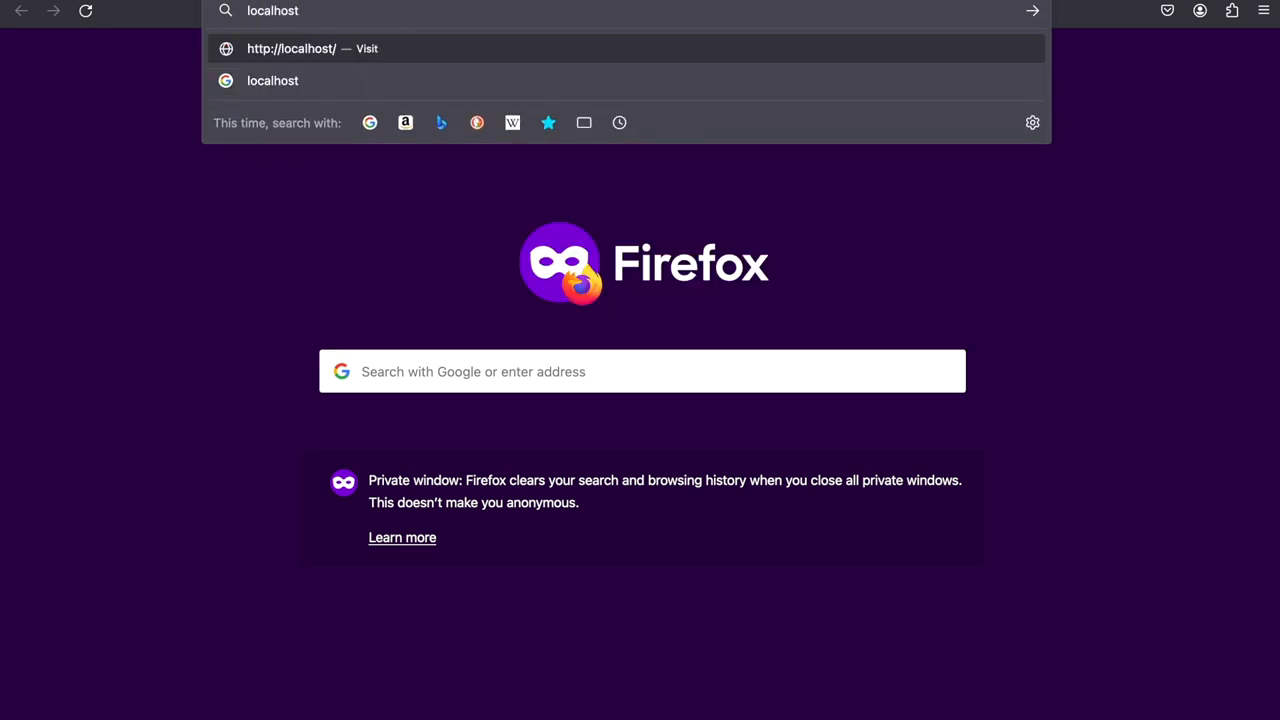
type(":8080")
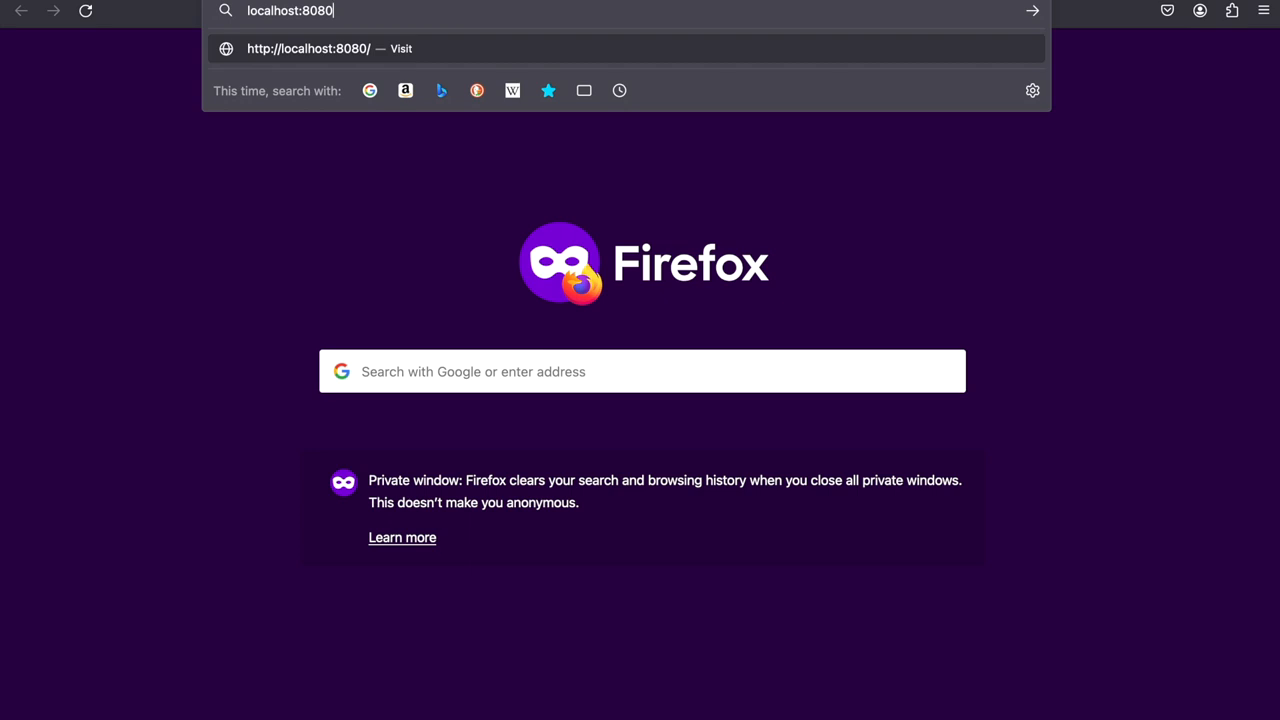
type("/cus")
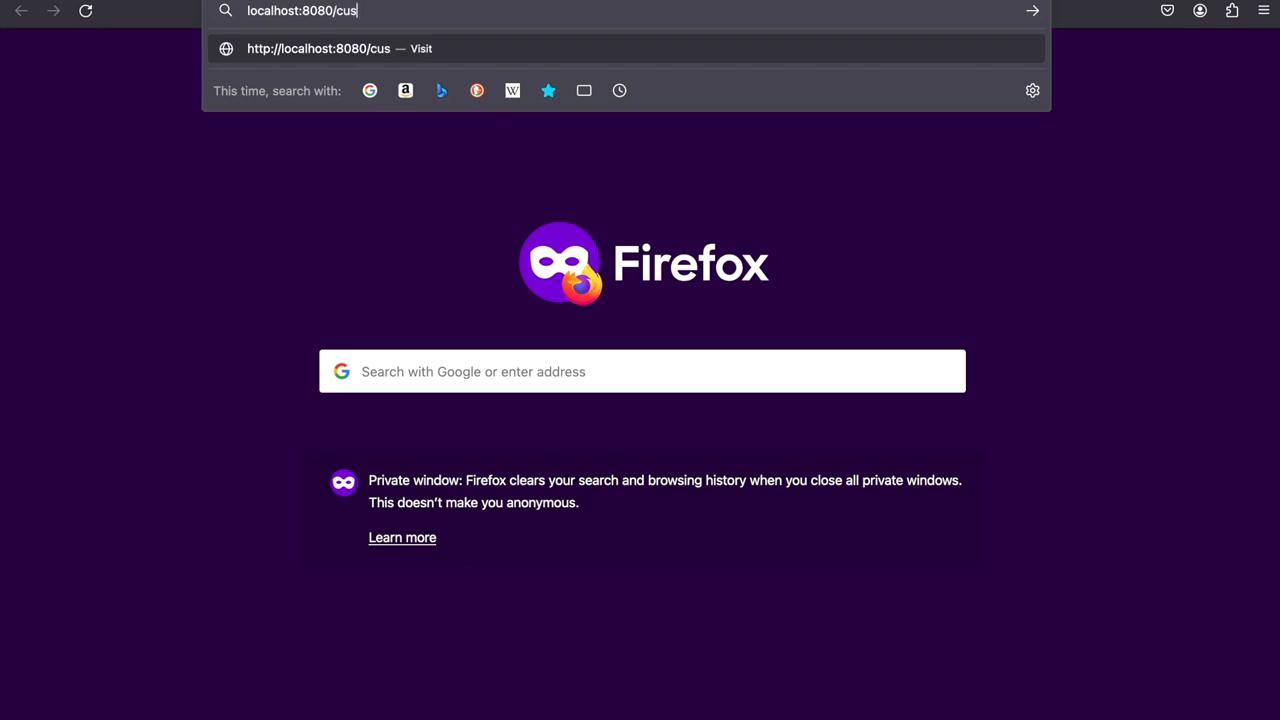
type("tomer")
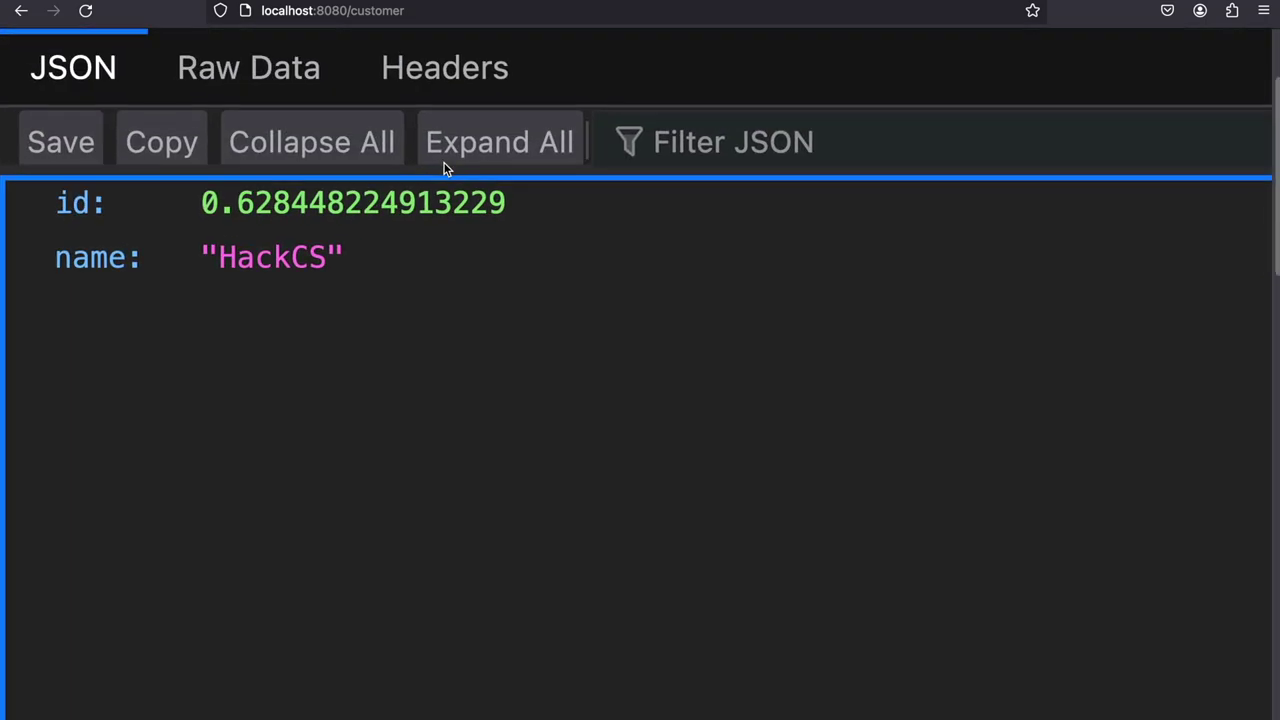
mouse_move(435, 307)
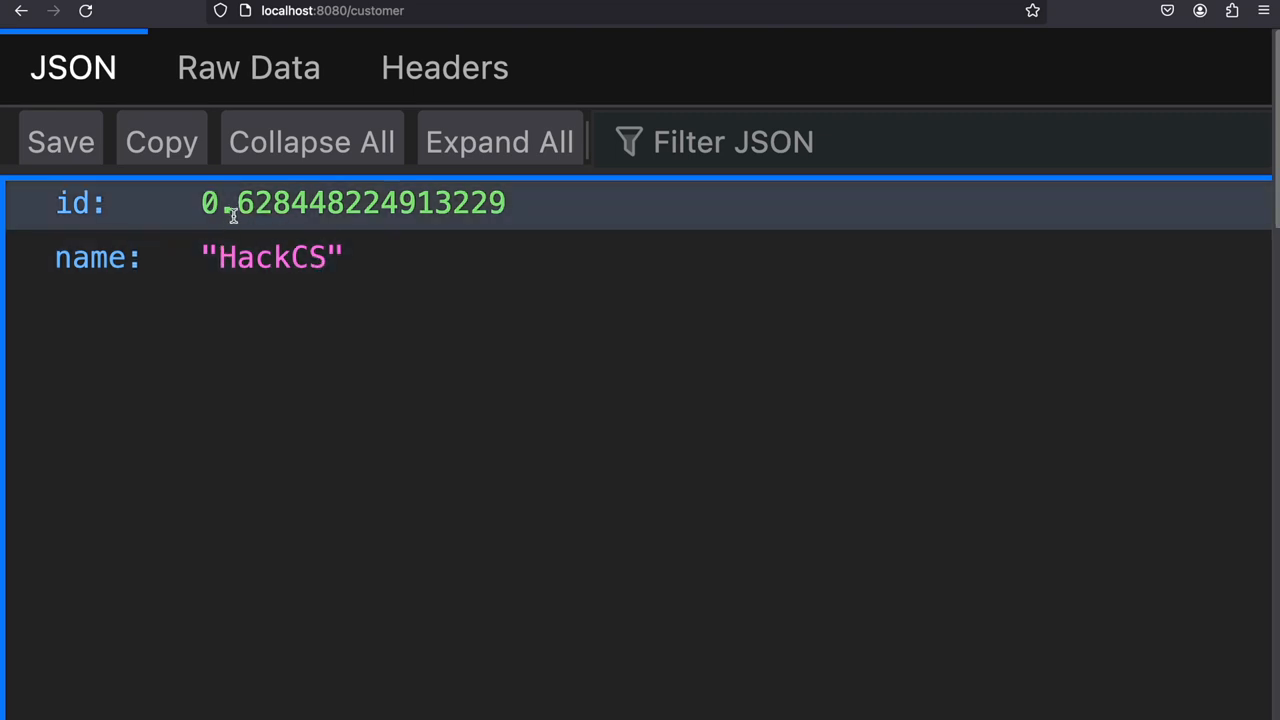
mouse_move(418, 204)
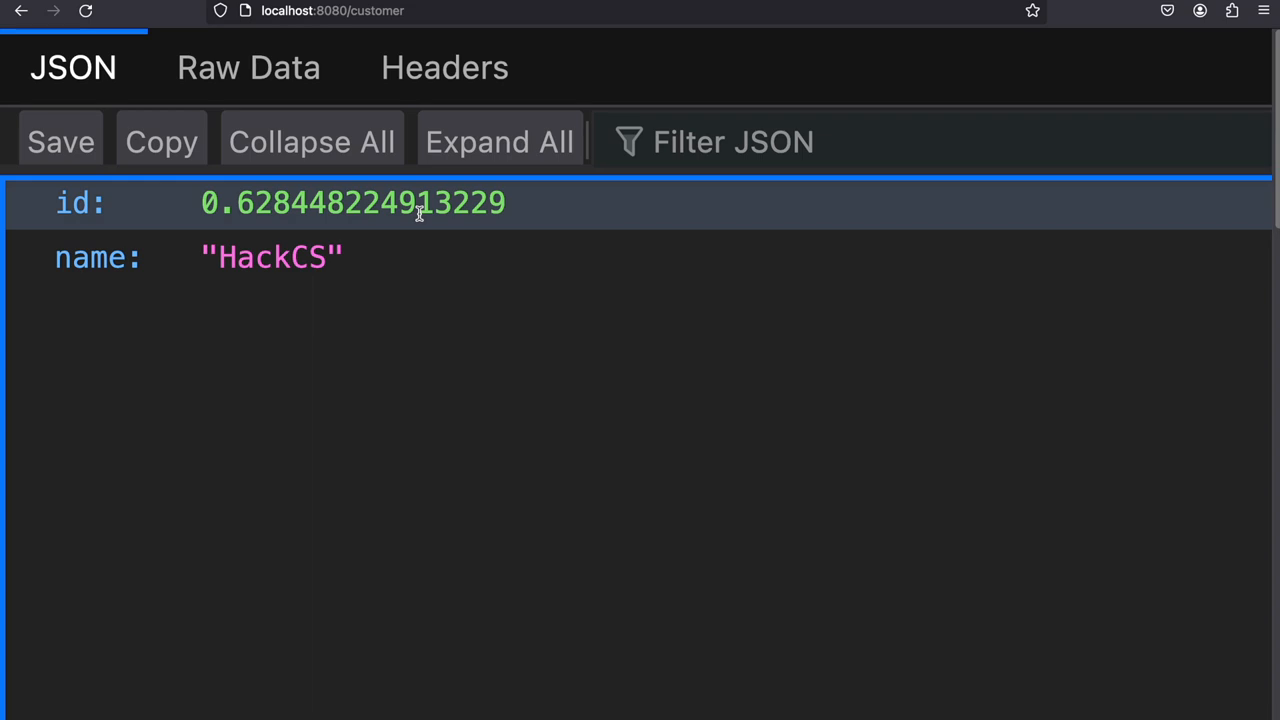
mouse_move(375, 217)
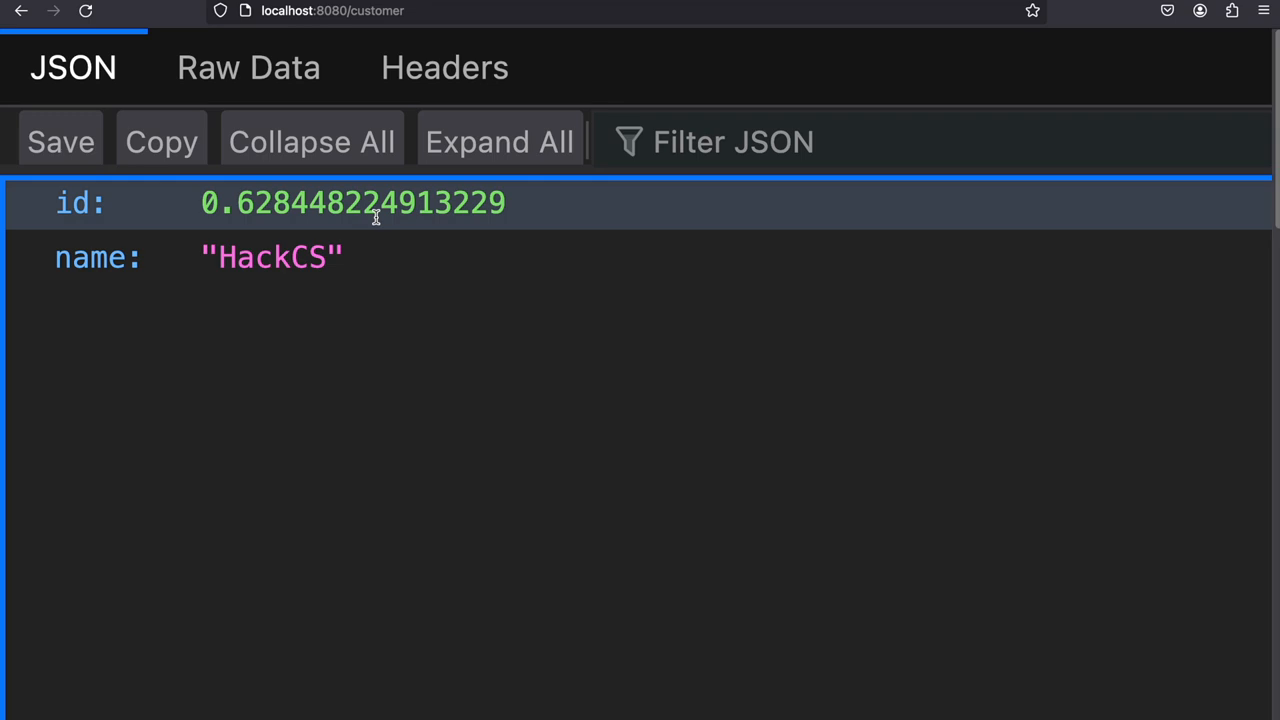
mouse_move(375, 233)
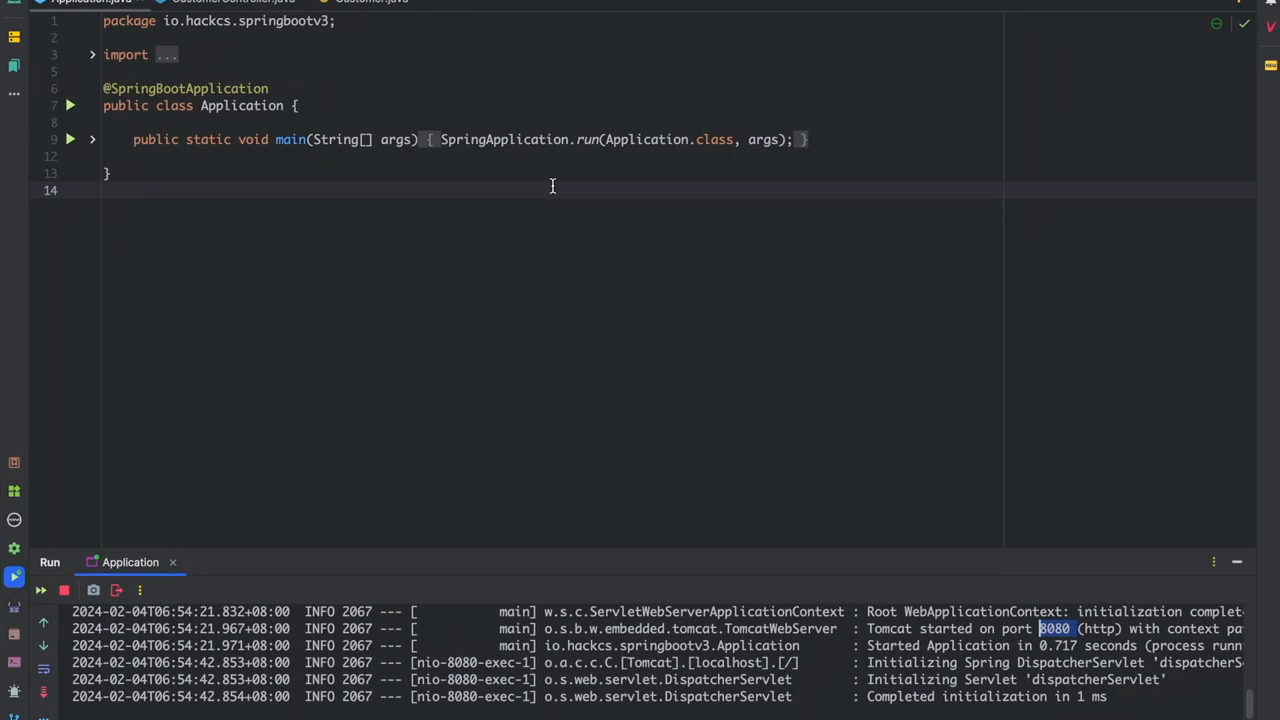
left_click(234, 2)
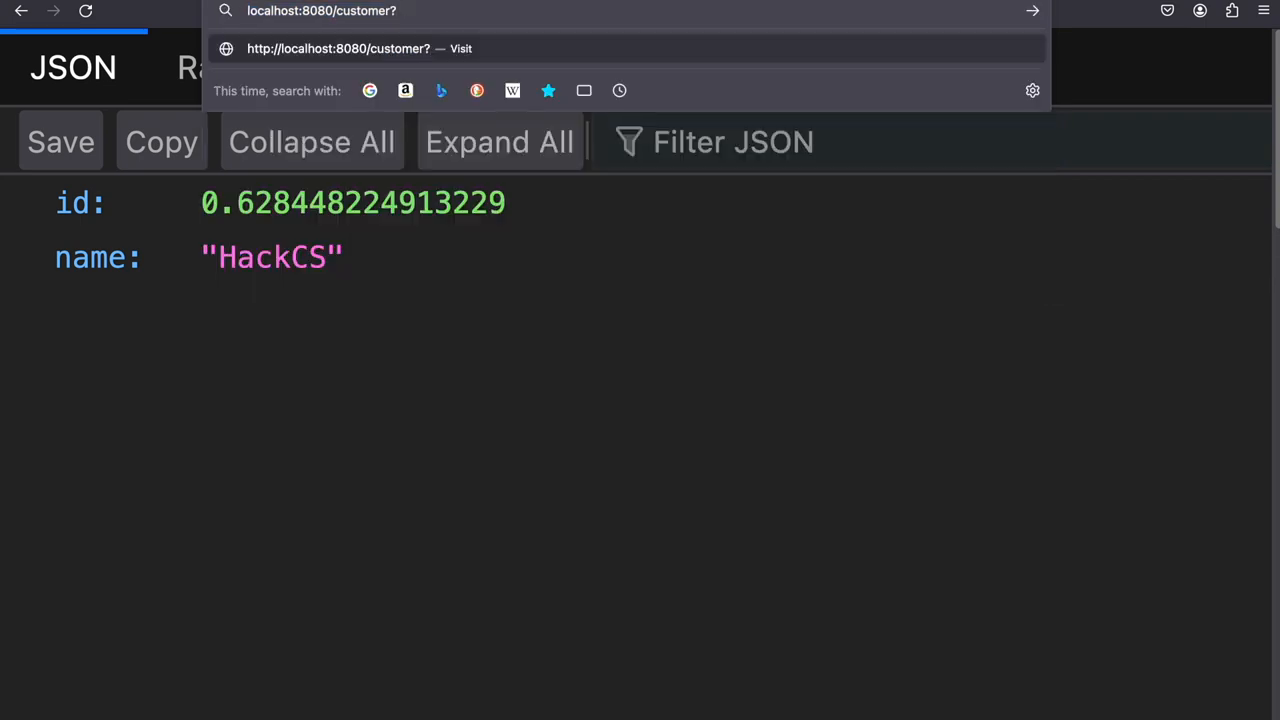
Step: Request /customer?name=Yourname and get Yourname back as the name
type("name")
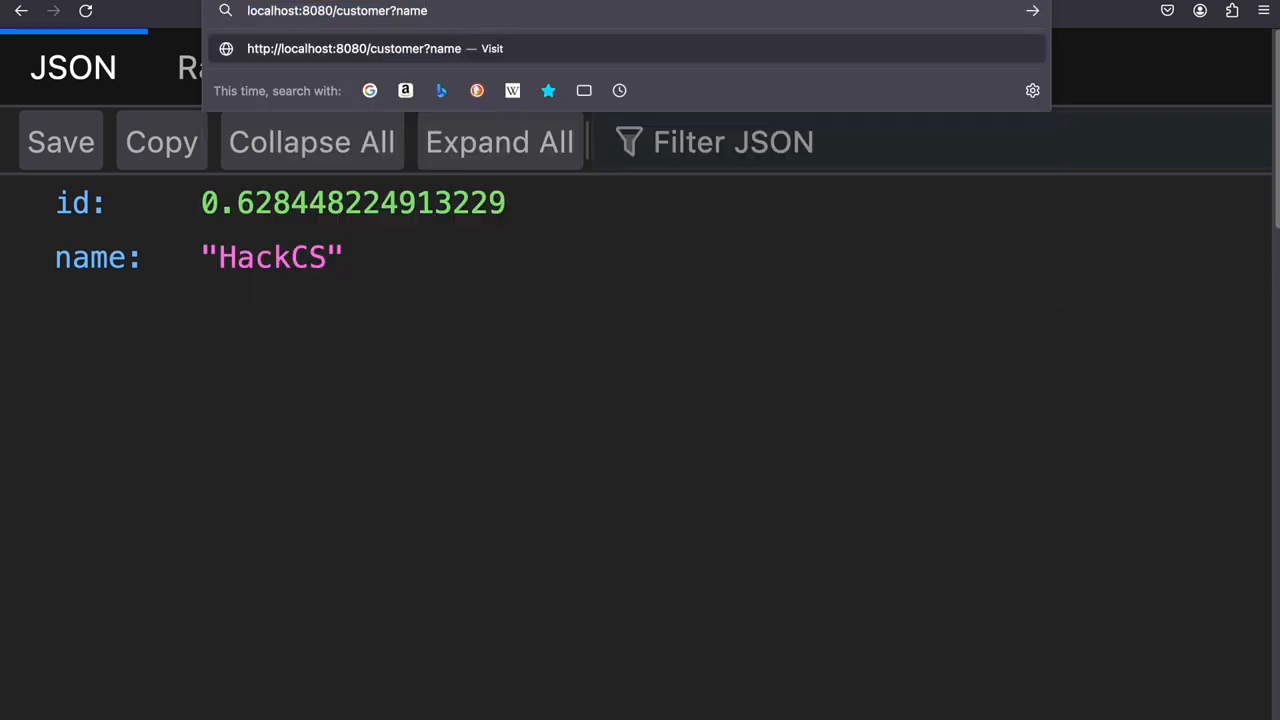
type("=")
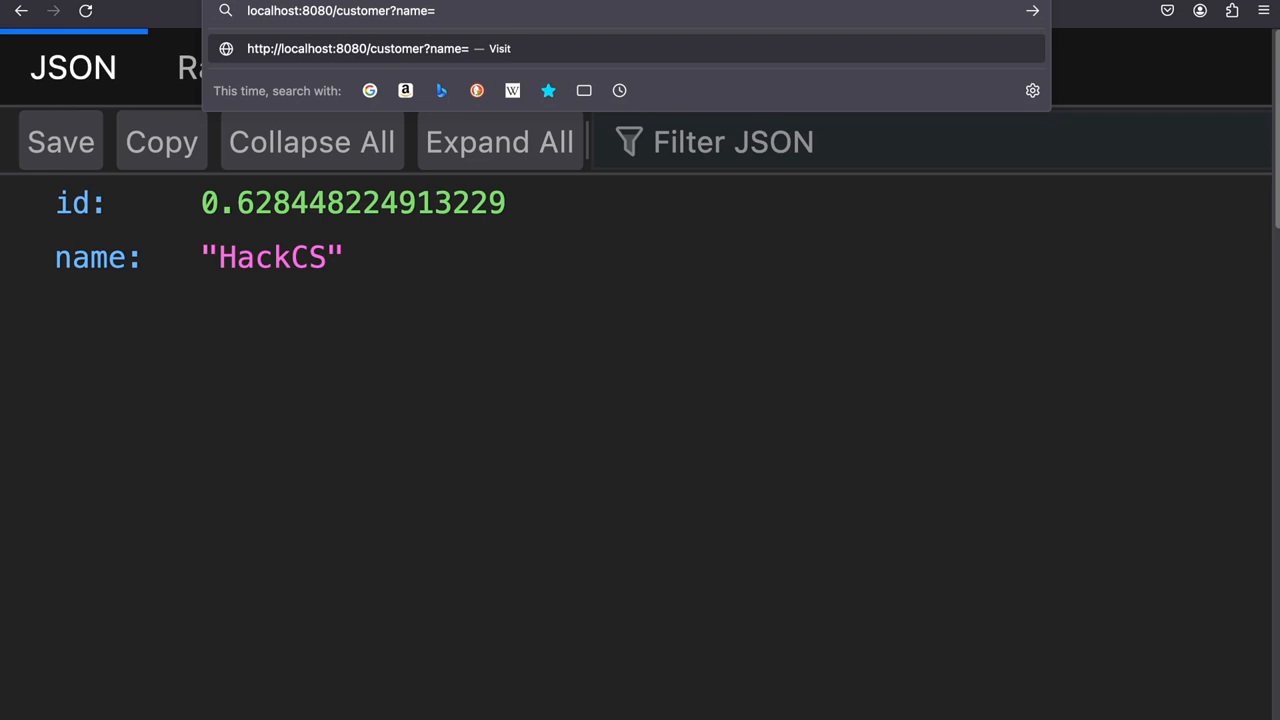
key("Backspace")
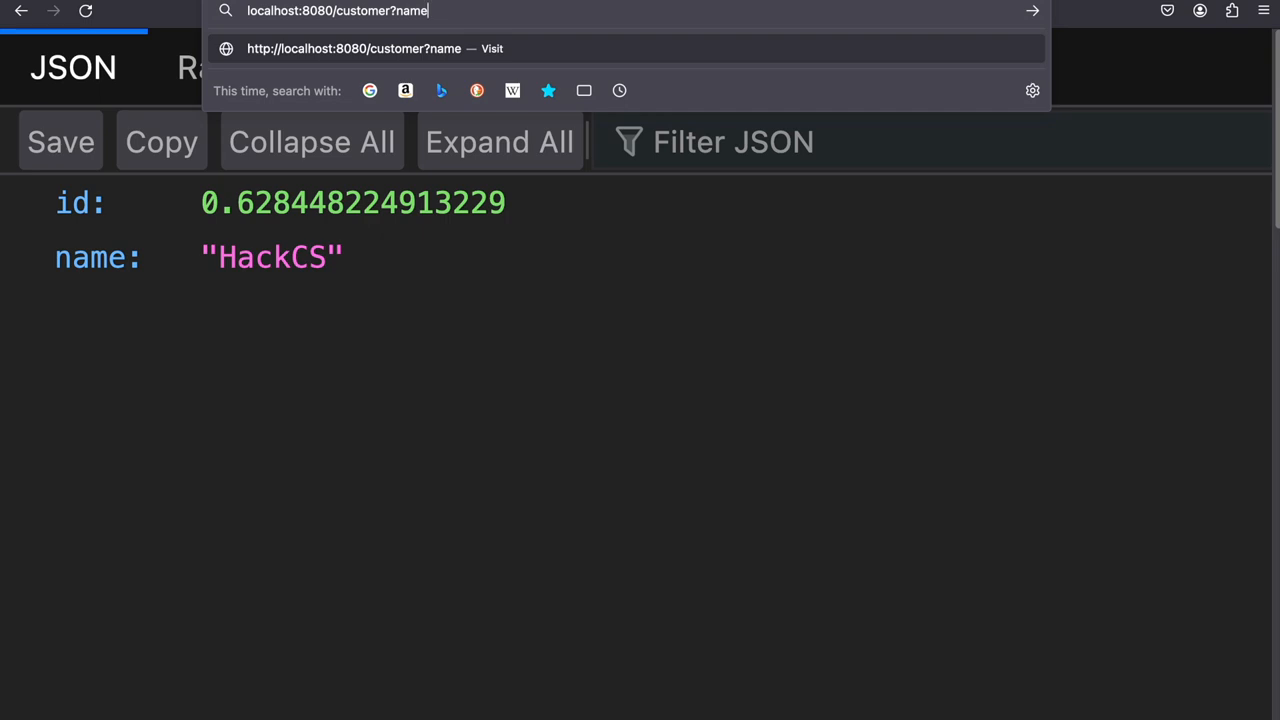
type("=Yo")
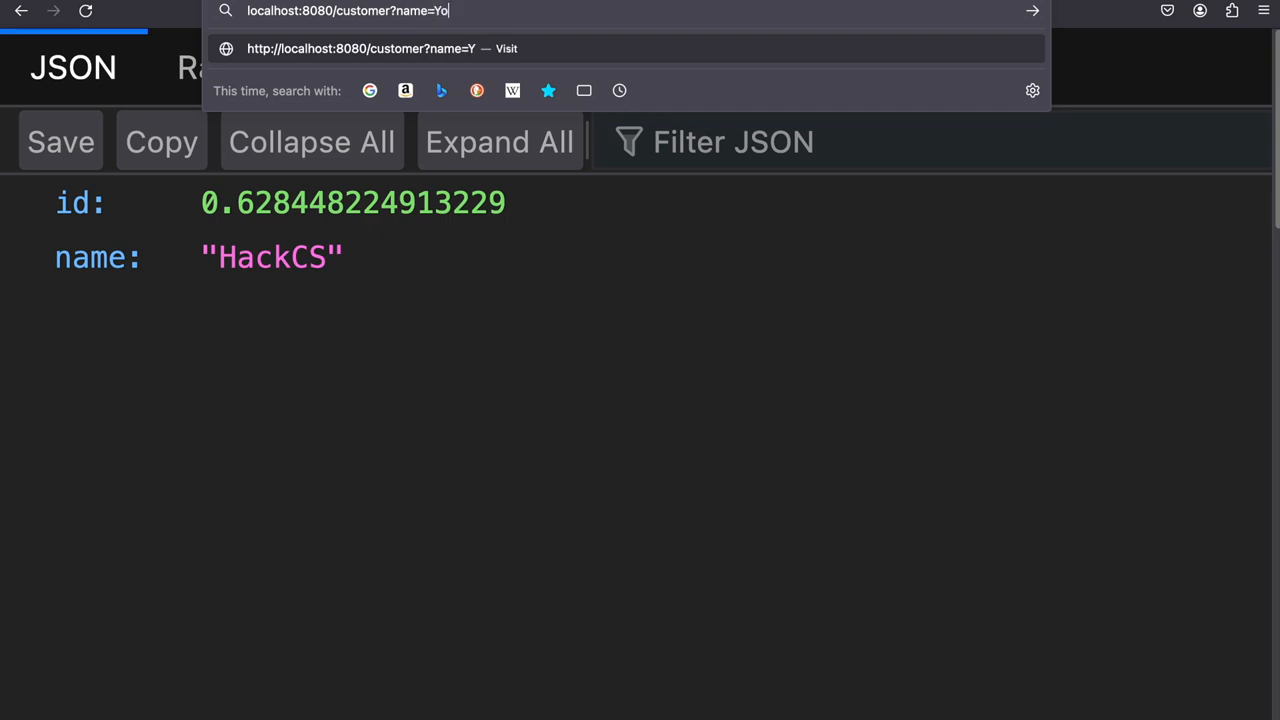
type("urname")
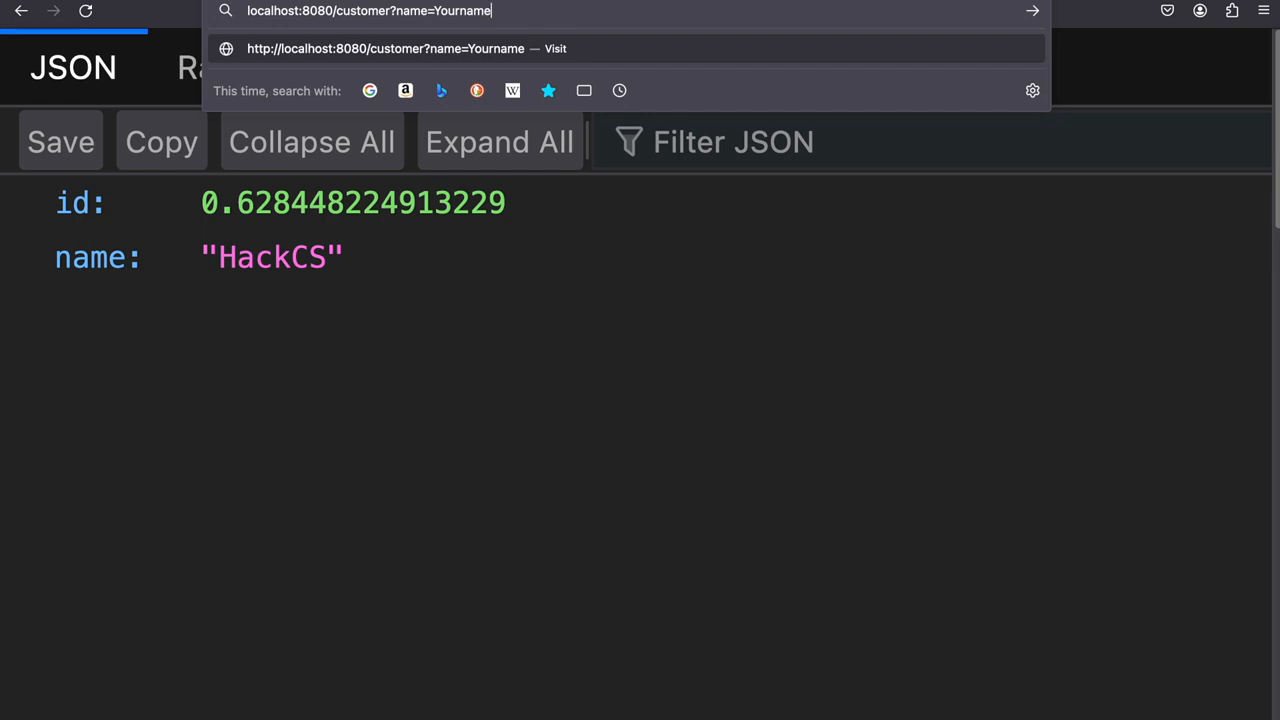
key("Return")
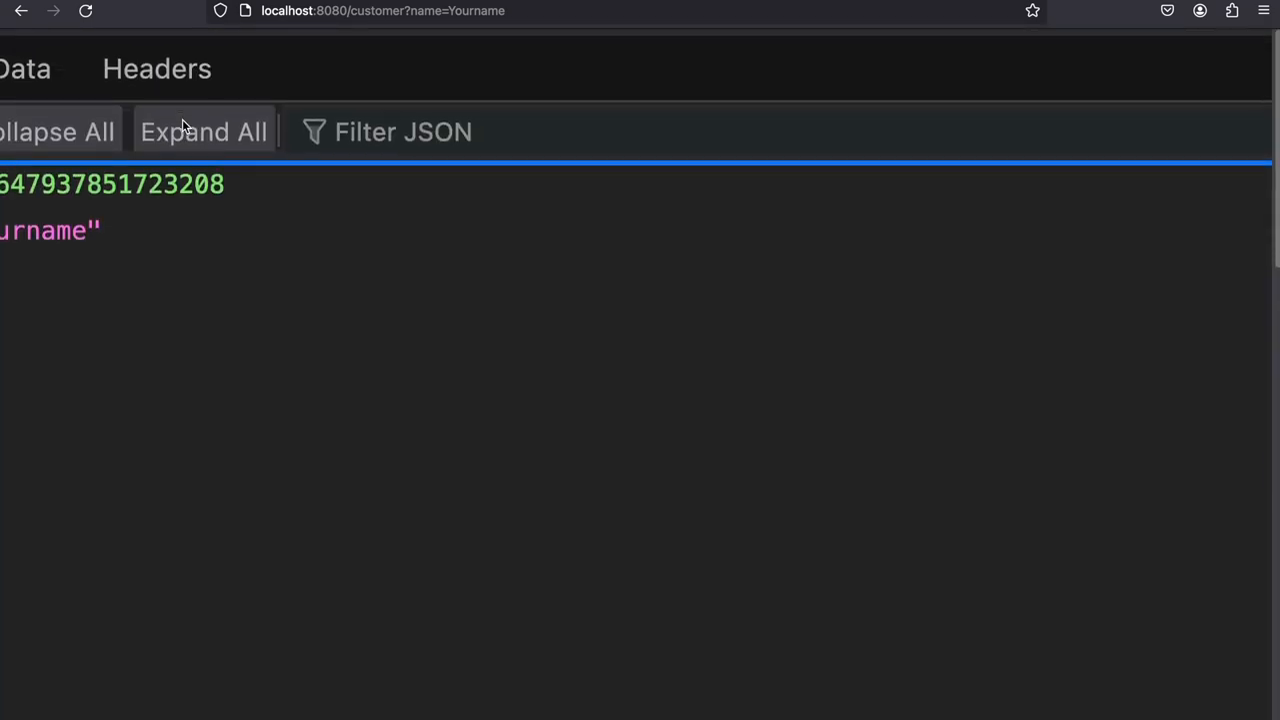
Step: Change the name value to Hello Java, then reload plain /customer showing HackCS
left_click(382, 11)
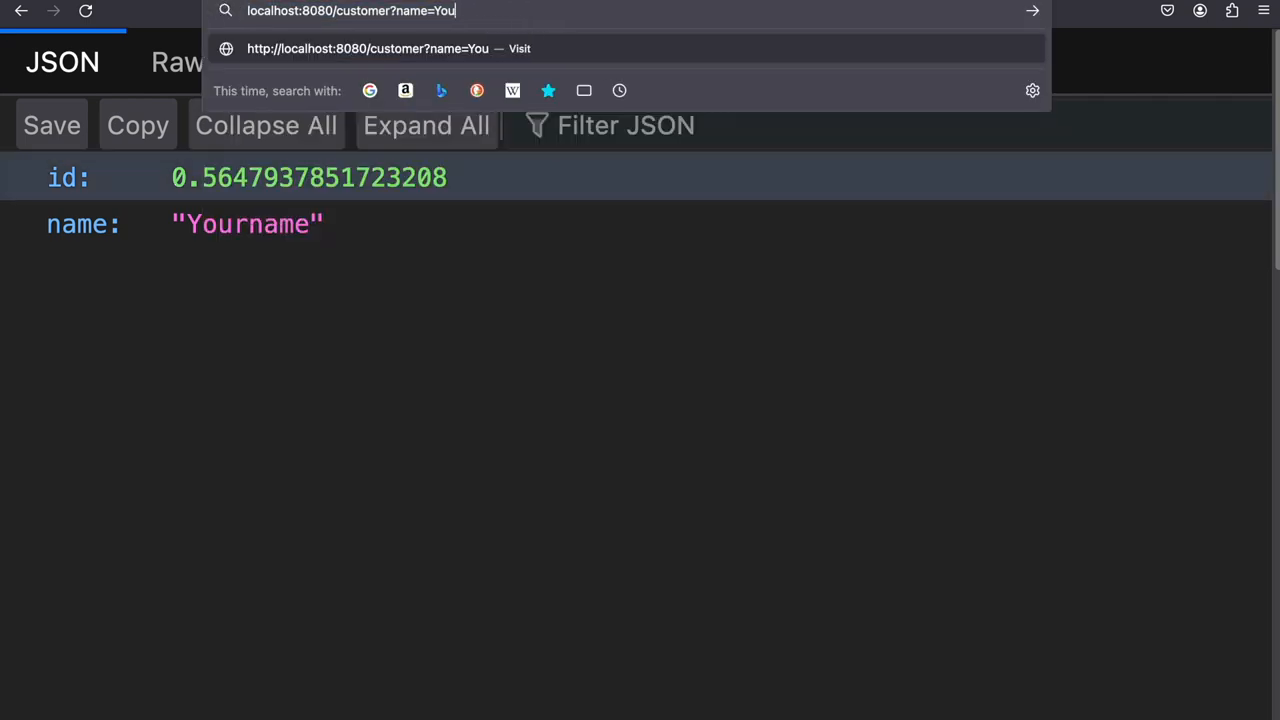
key("Backspace")
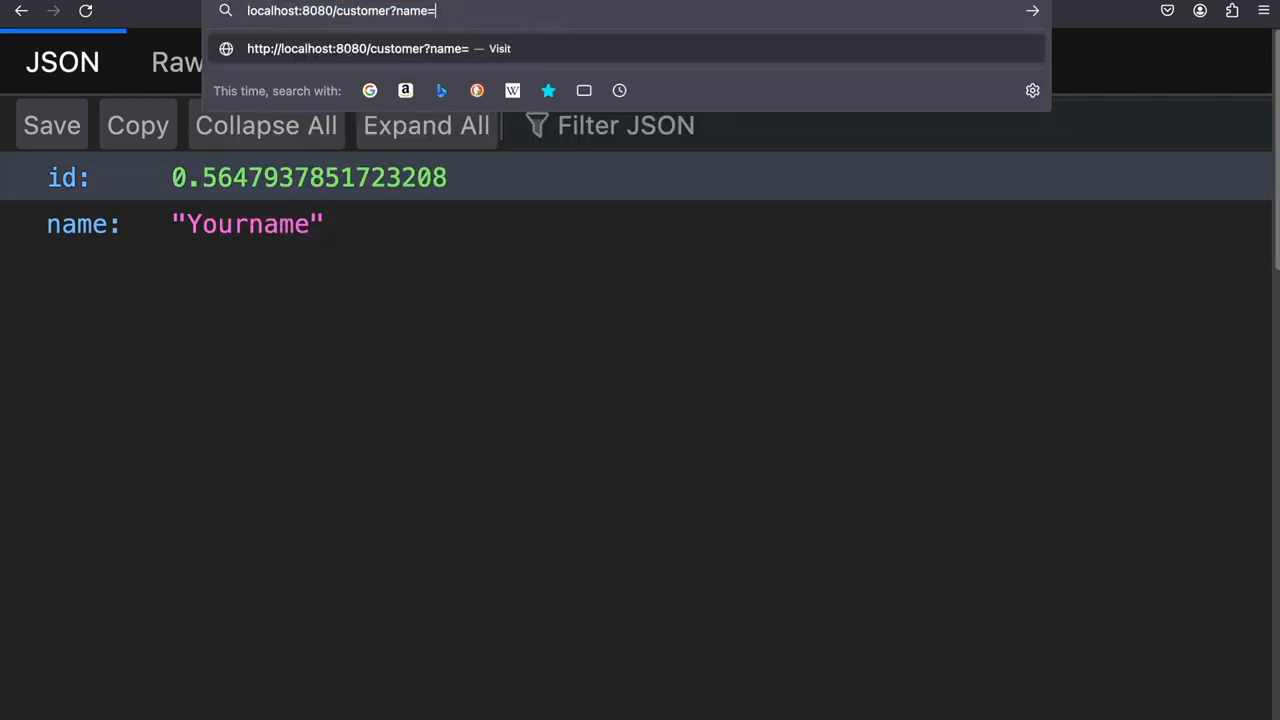
type("Java")
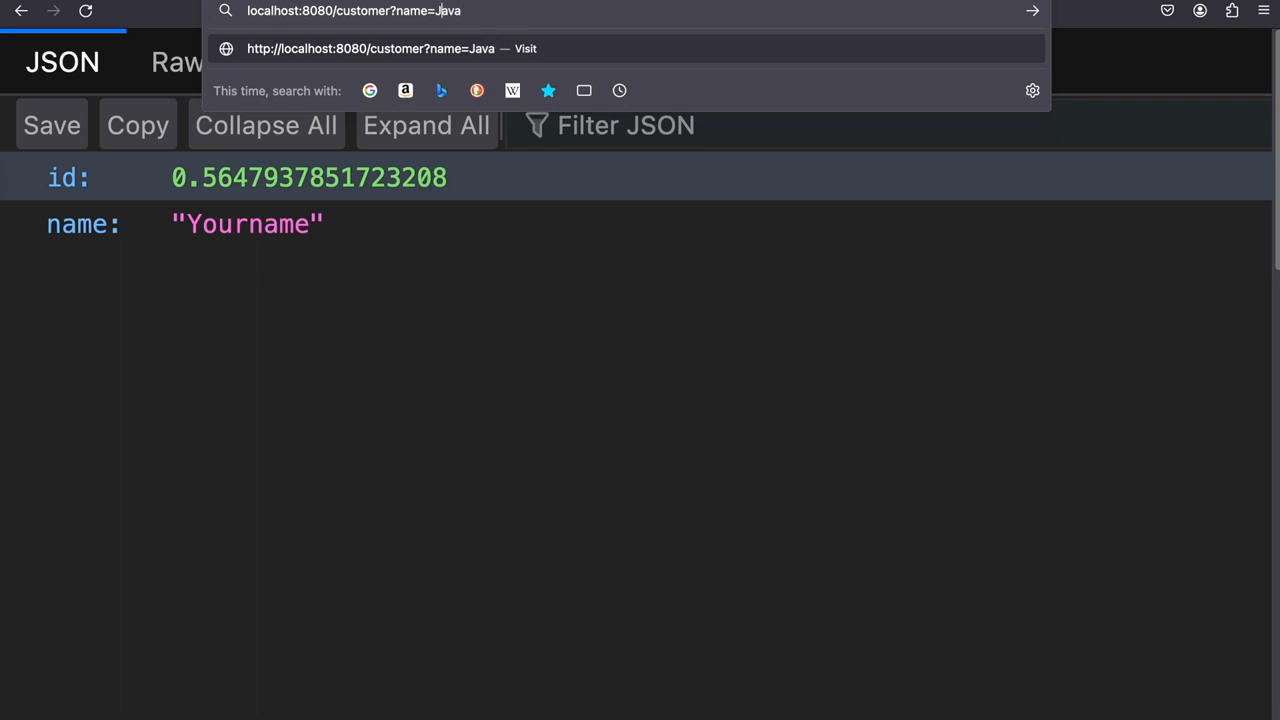
type("Hello")
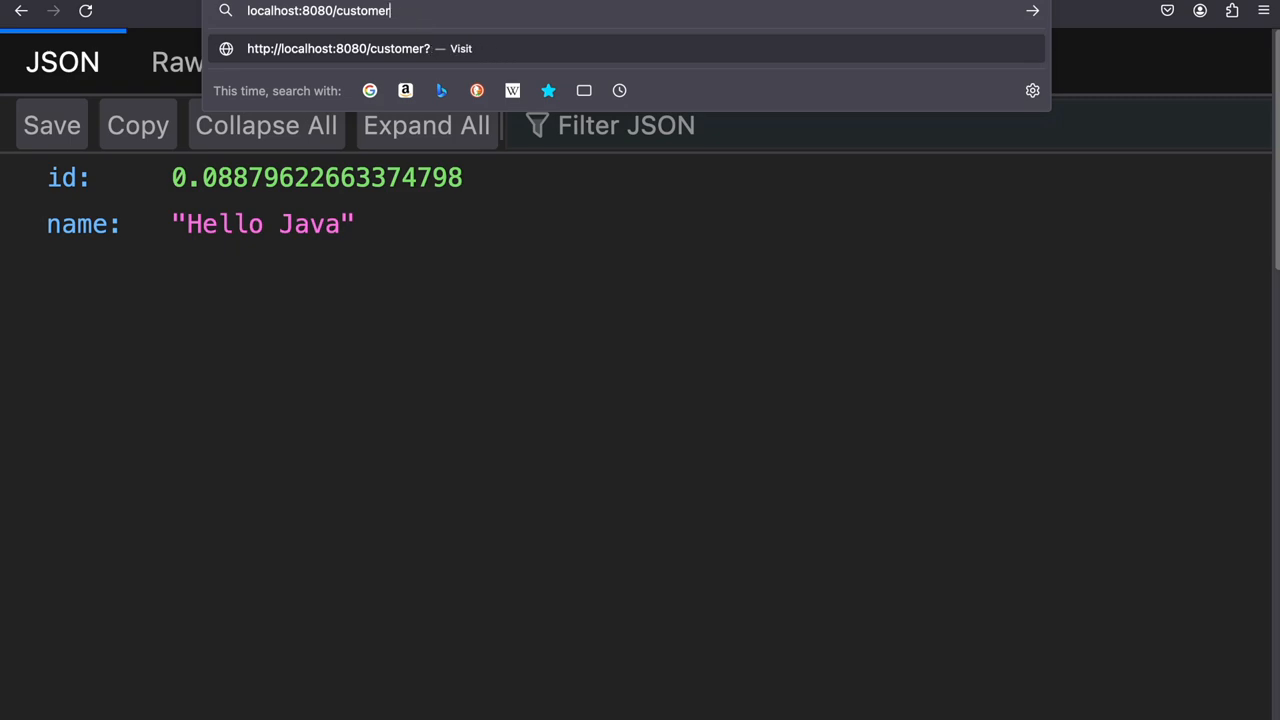
key("Return")
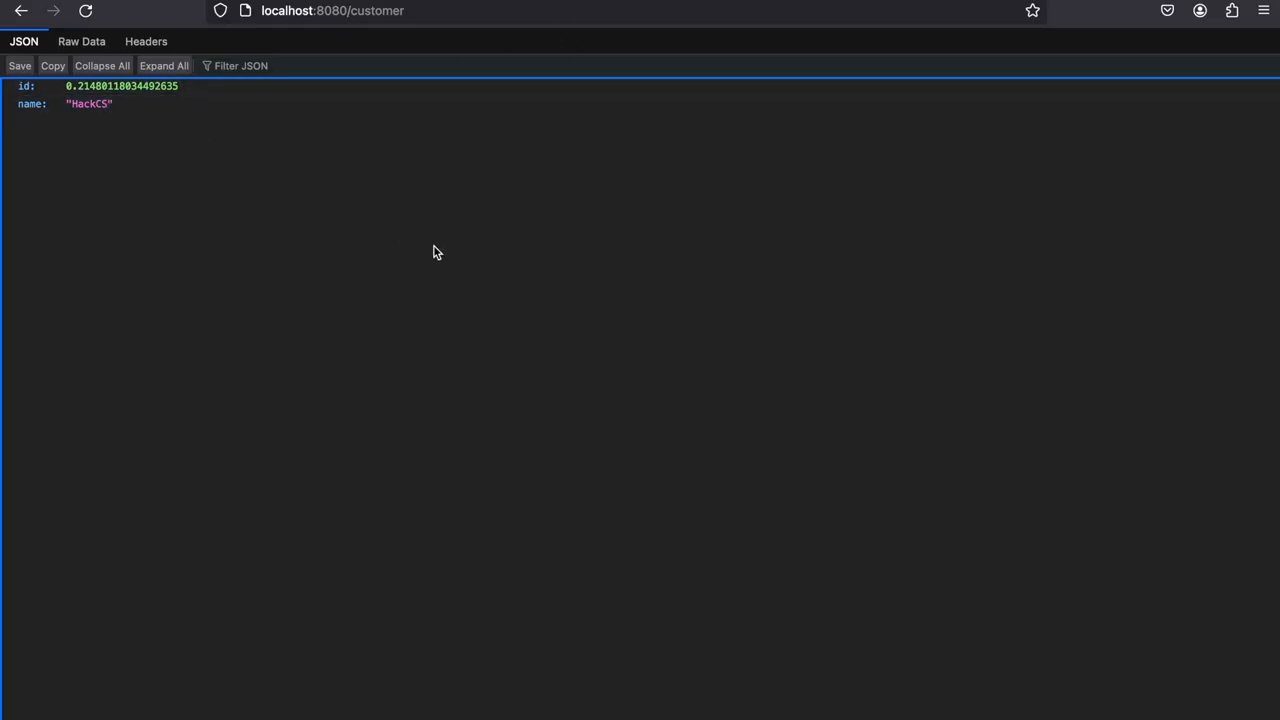